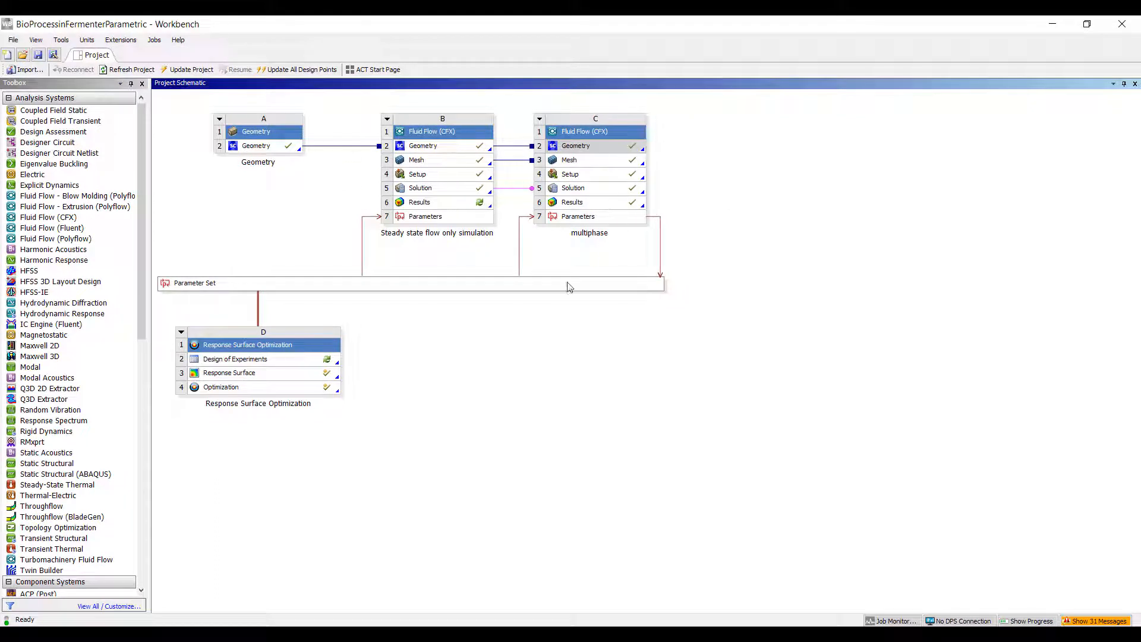
mouse_move(553, 275)
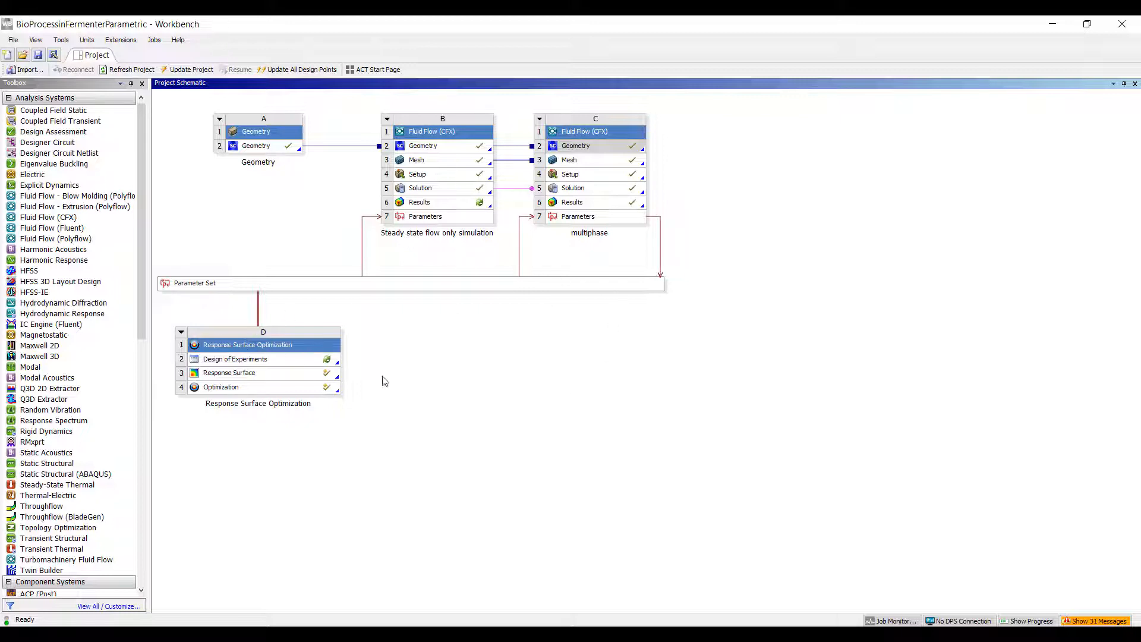
mouse_move(166, 321)
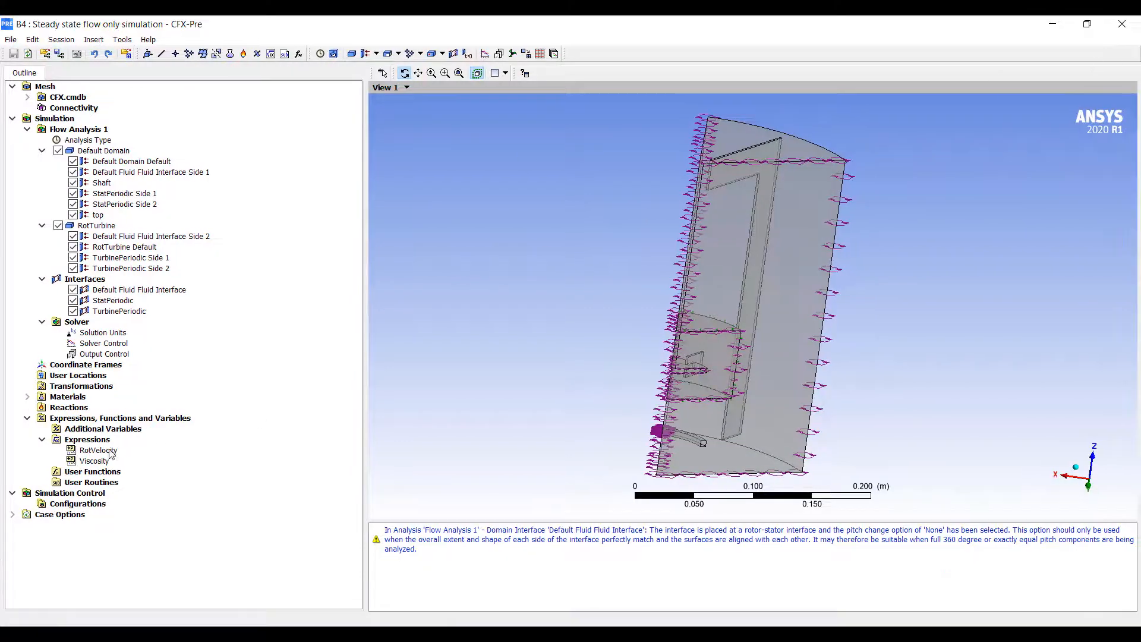
Inspect RotVelocity (35.6047 radian s^-1, read-only Workbench input) and Viscosity (0.0008899 Pa s)
click(97, 449)
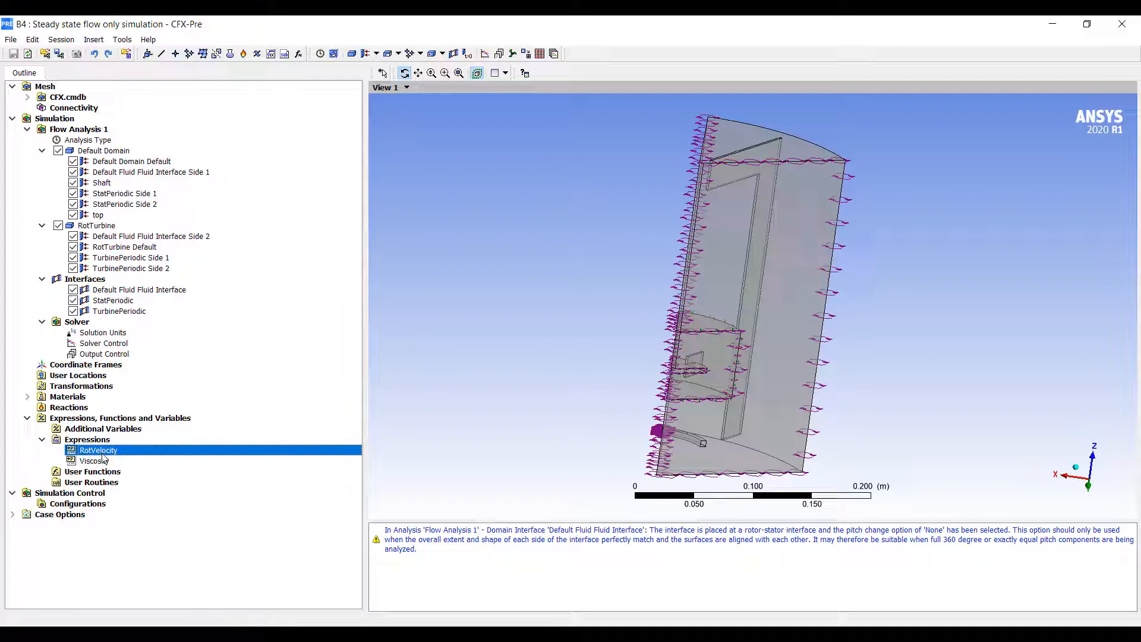
double_click(97, 450)
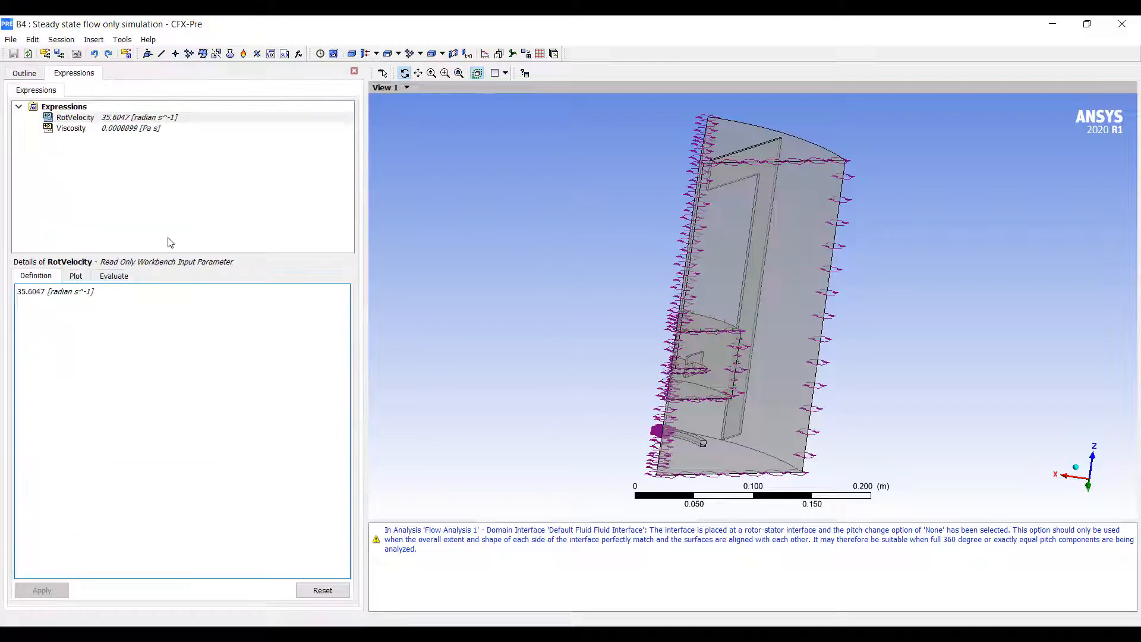
click(75, 117)
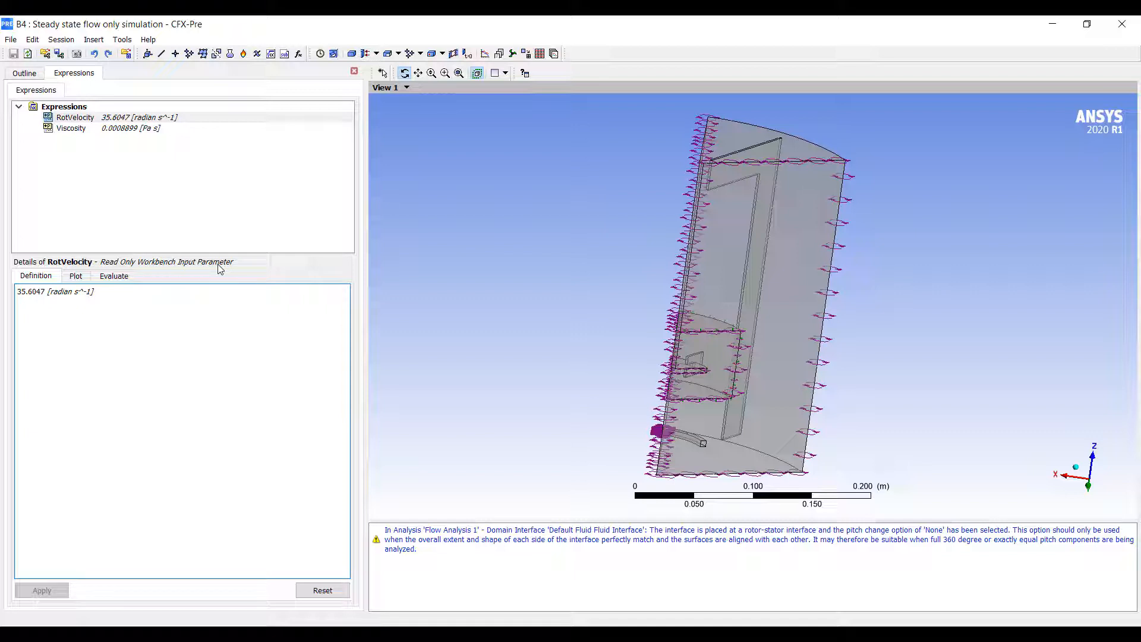
click(71, 129)
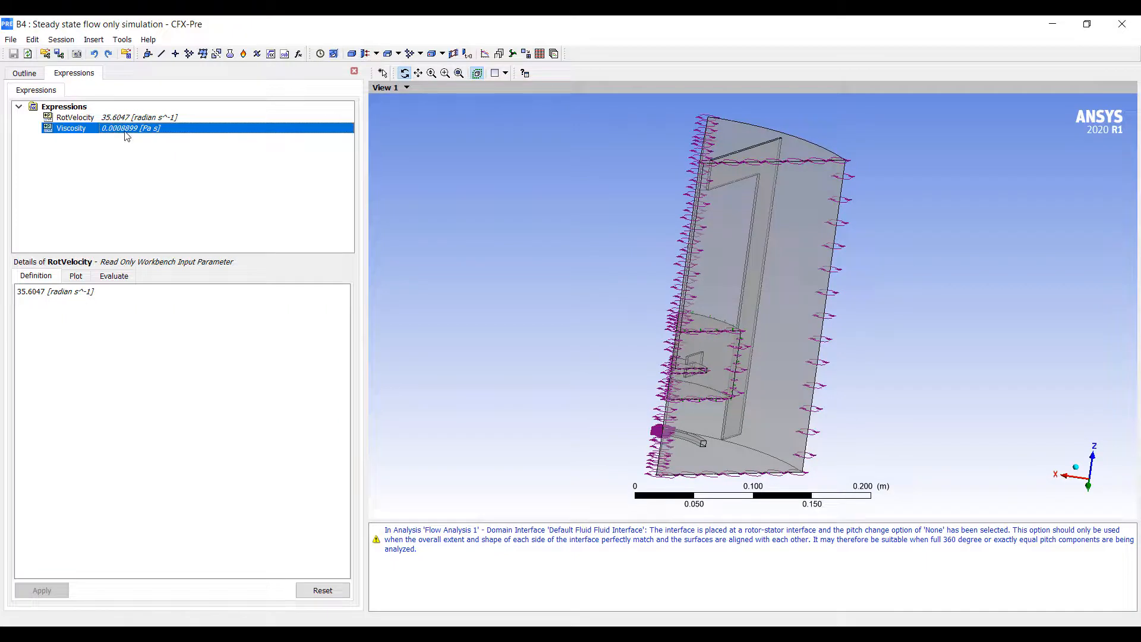
right_click(71, 128)
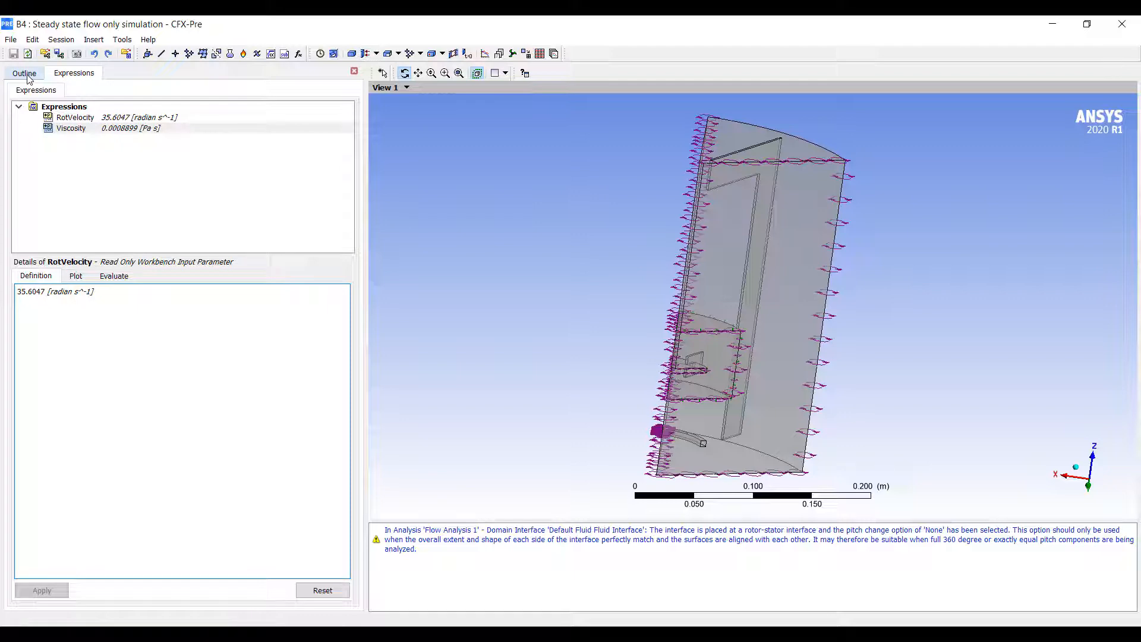
Confirm Water's dynamic viscosity uses the Viscosity expression, then exit CFX-Pre
click(24, 73)
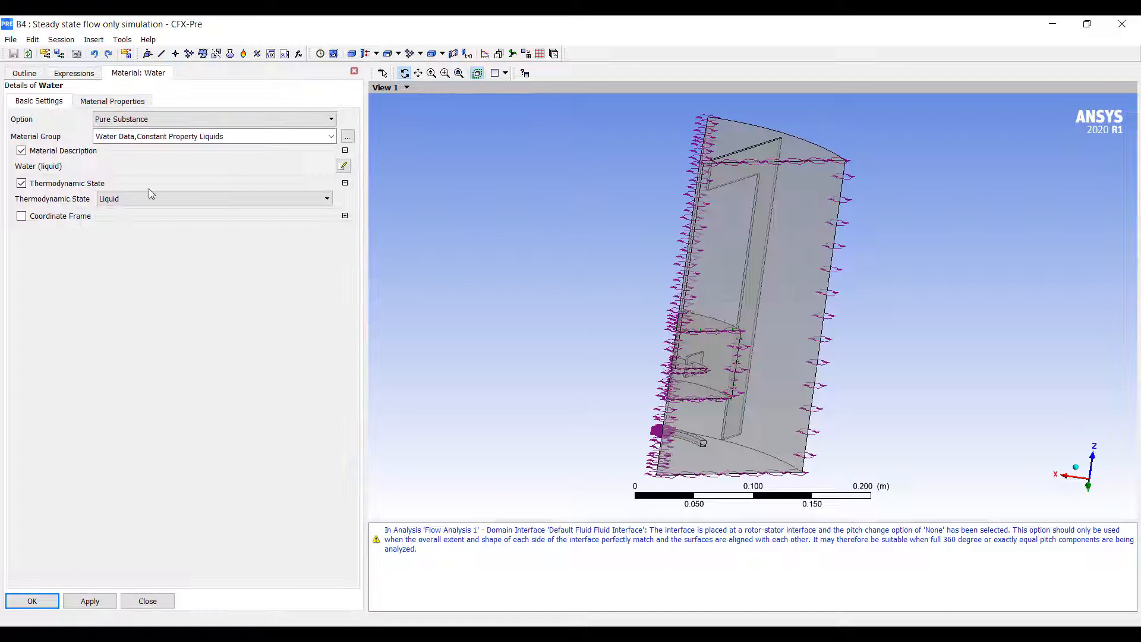
click(113, 101)
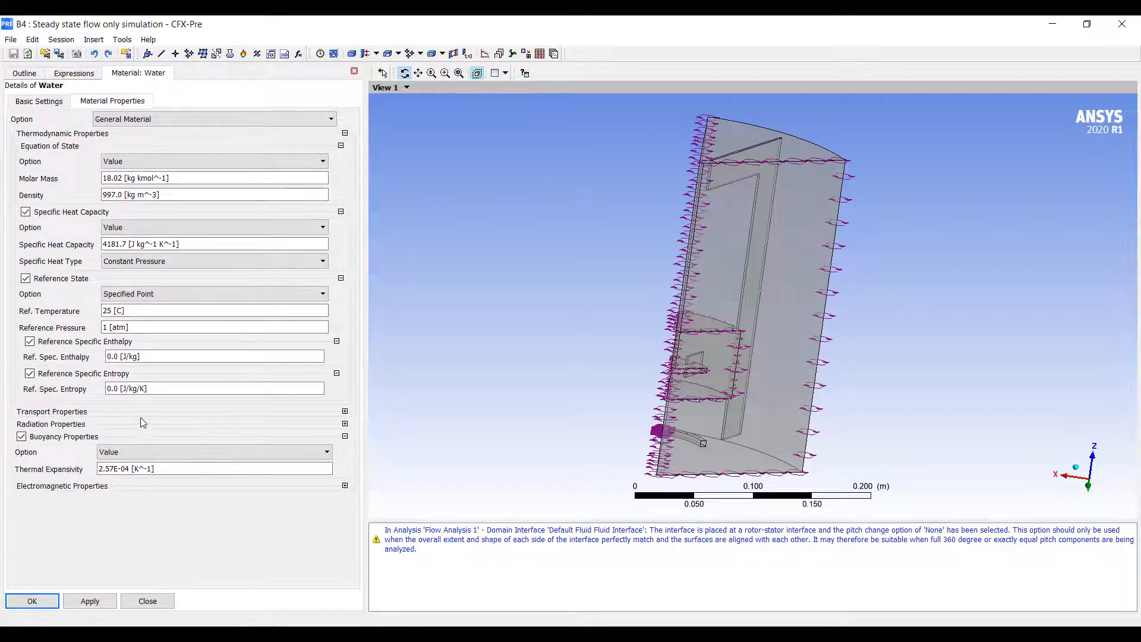
click(344, 411)
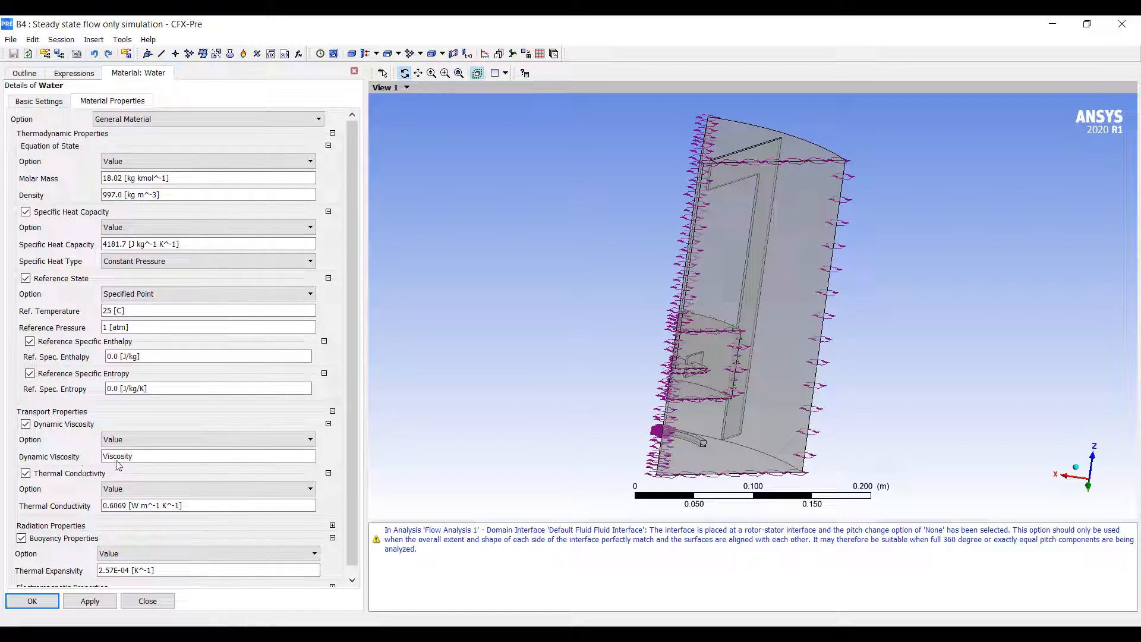
mouse_move(146, 464)
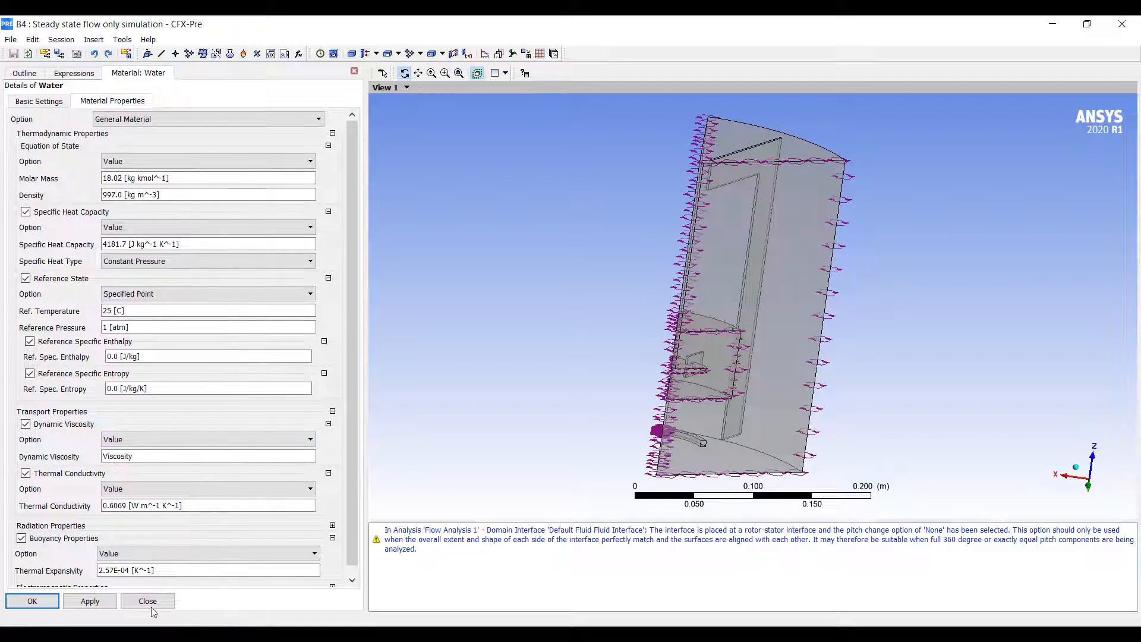
click(147, 600)
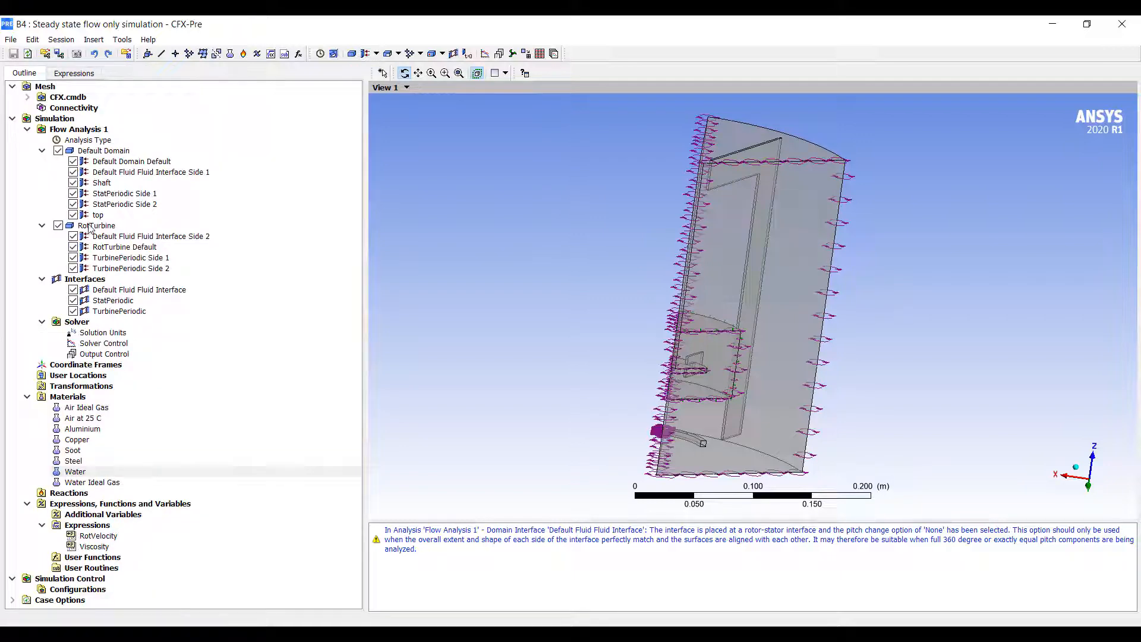
double_click(97, 225)
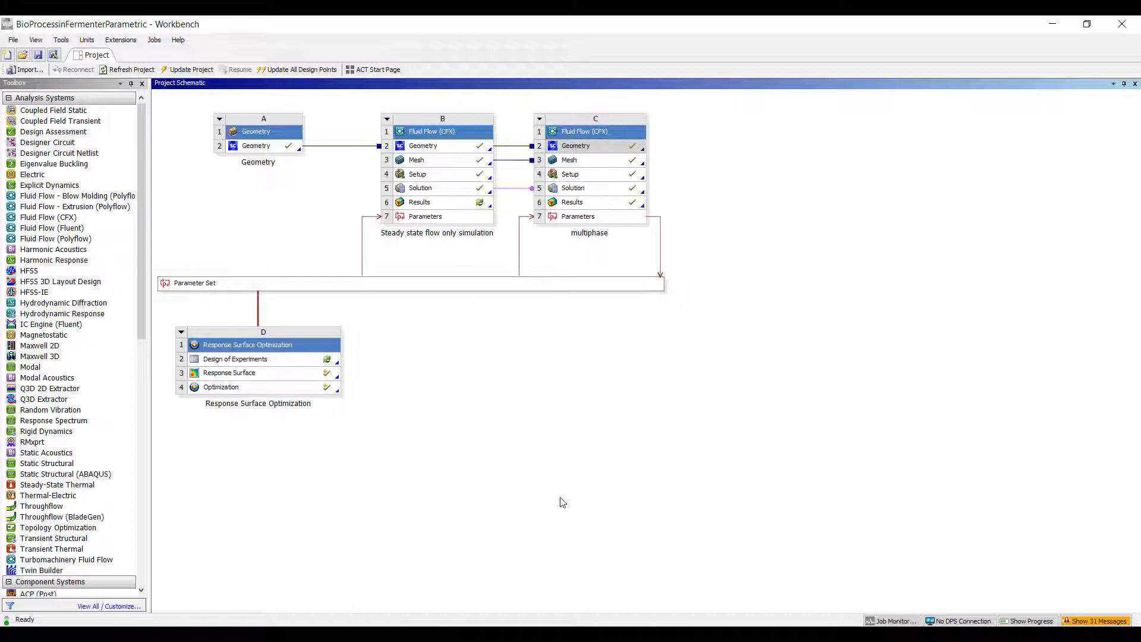
Open system C's setup and review BubbleDiameter 0.005 m, vvm 0.25 and the VelocityIn formula
double_click(570, 175)
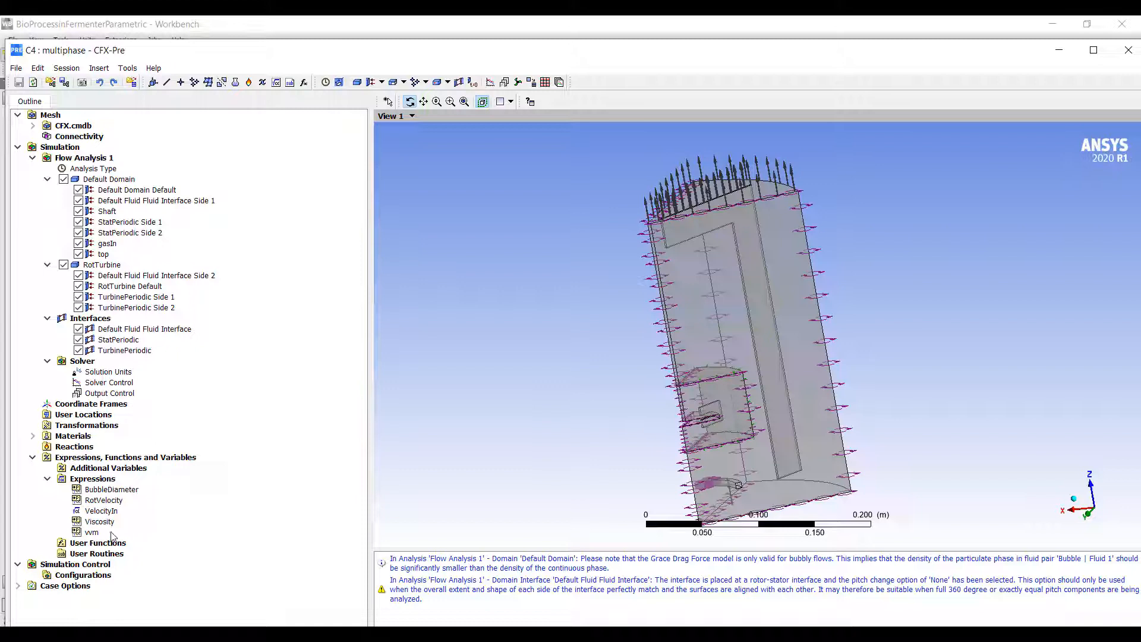
click(100, 521)
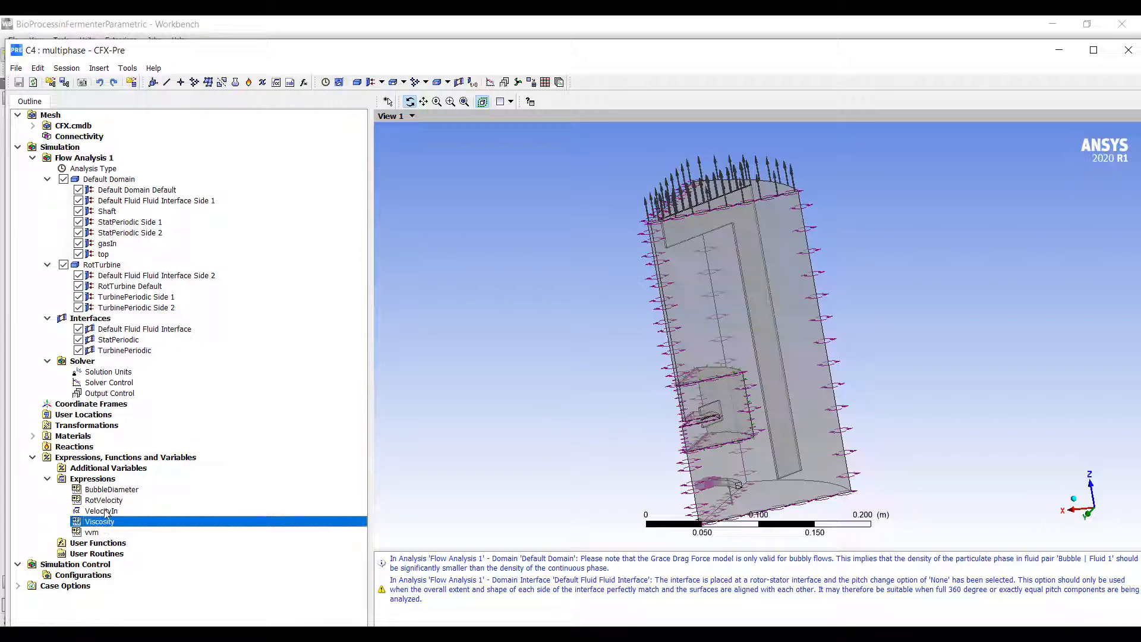
click(103, 499)
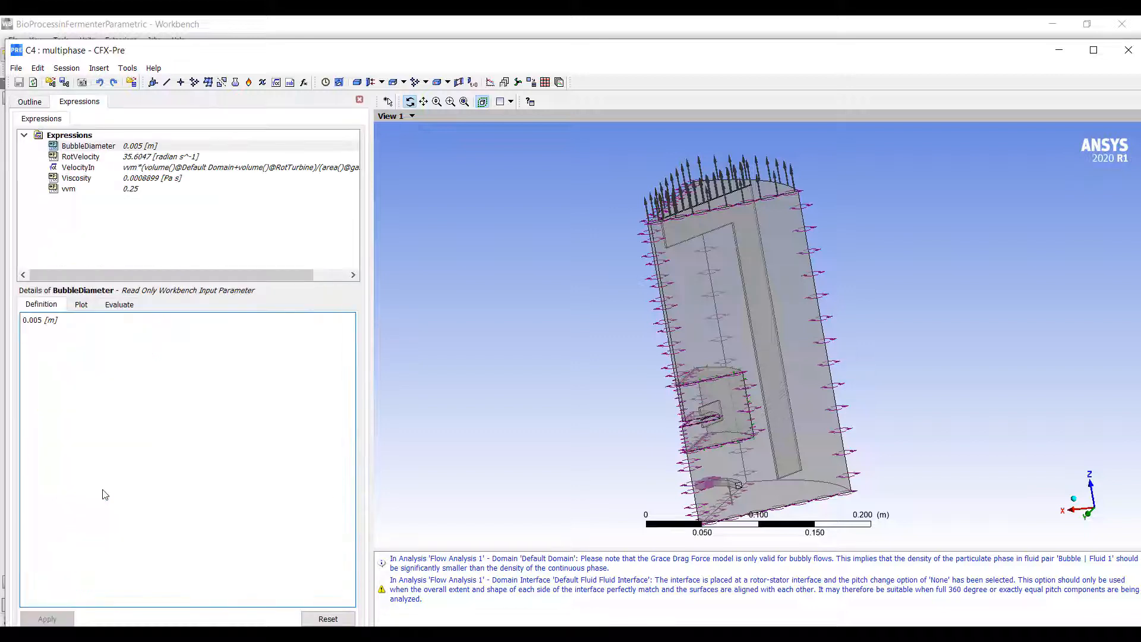
click(69, 188)
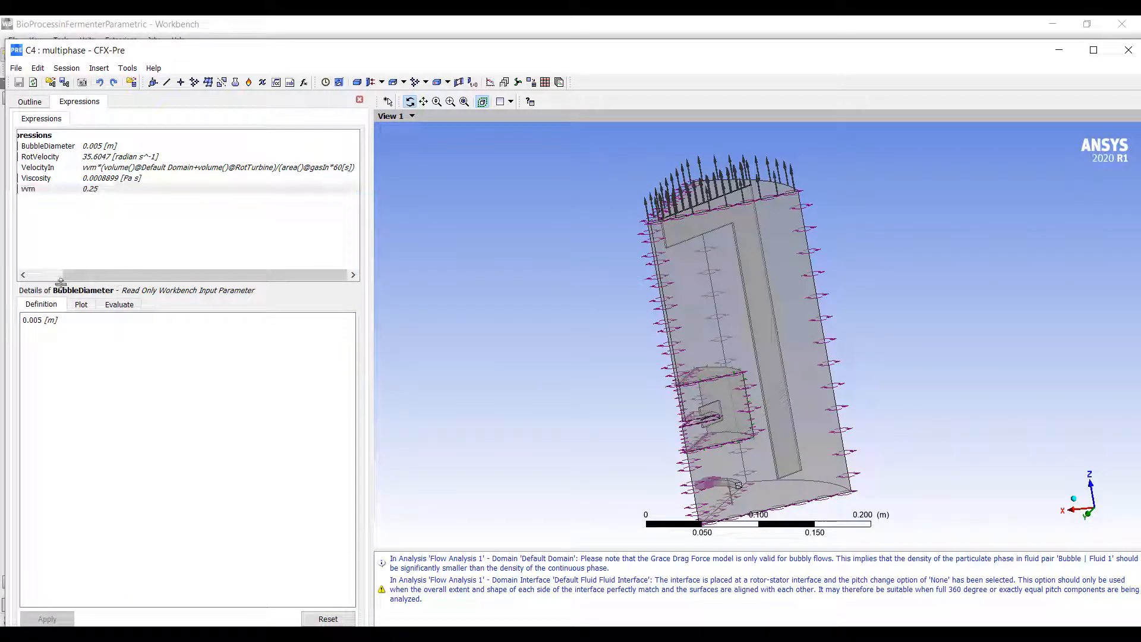
click(68, 189)
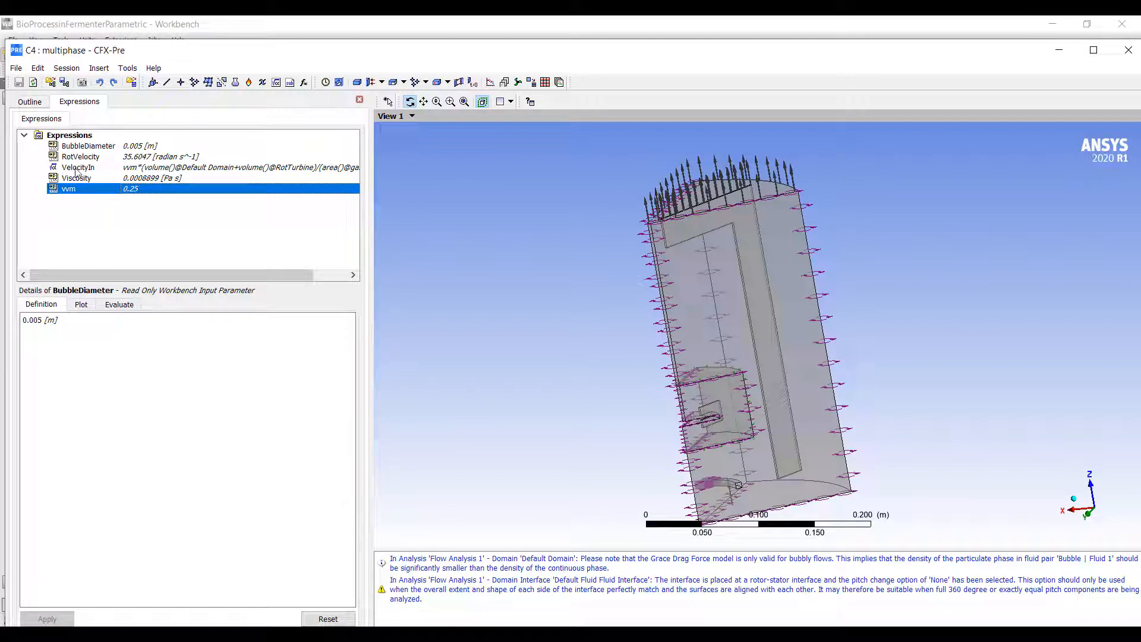
click(78, 166)
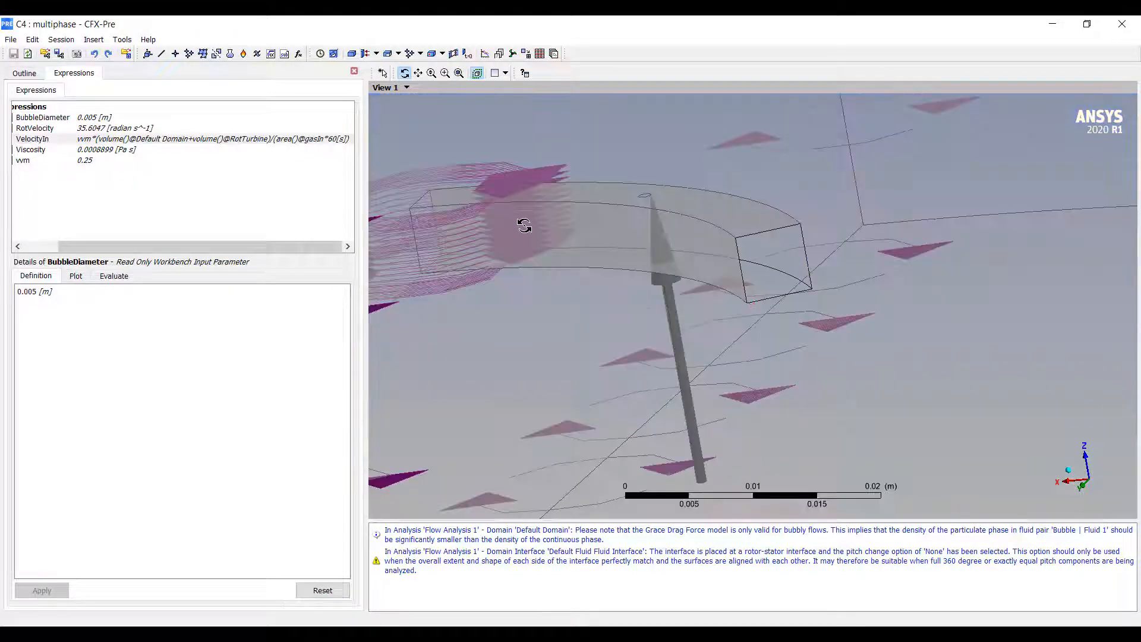
Verify the gasIn inlet's normal speed is the VelocityIn expression, then exit CFX-Pre
drag(524, 224, 753, 305)
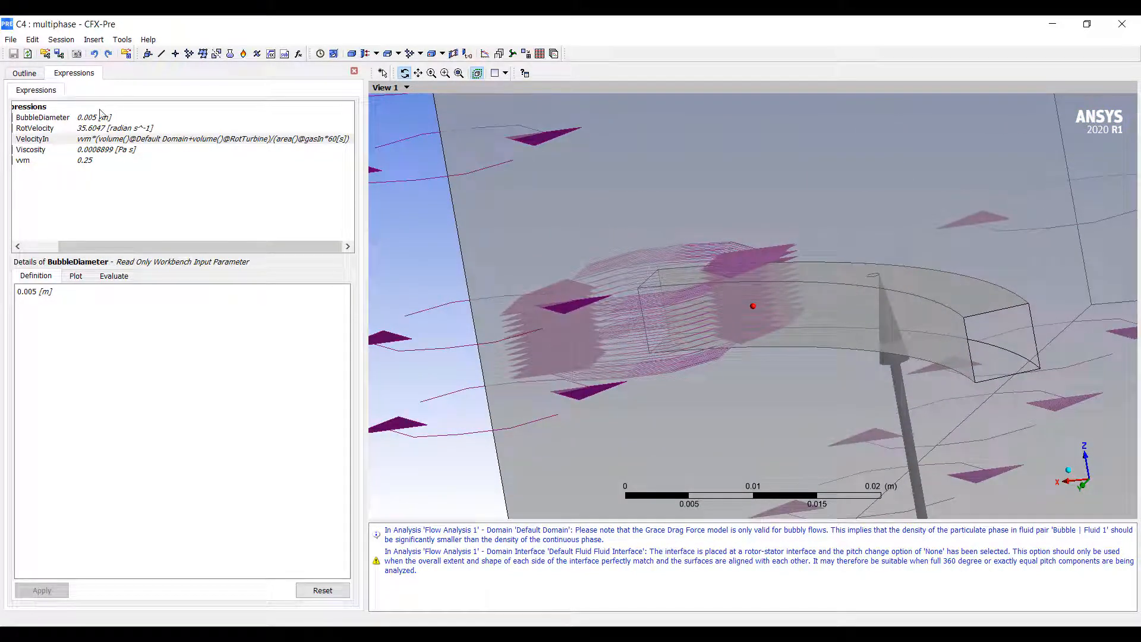
click(23, 72)
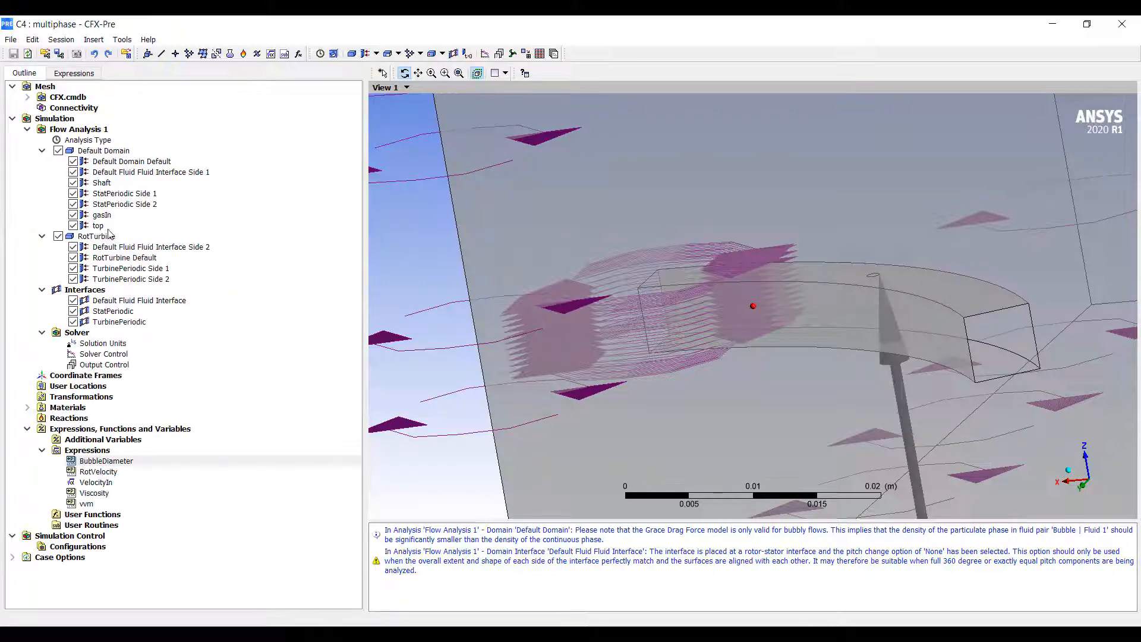
double_click(102, 214)
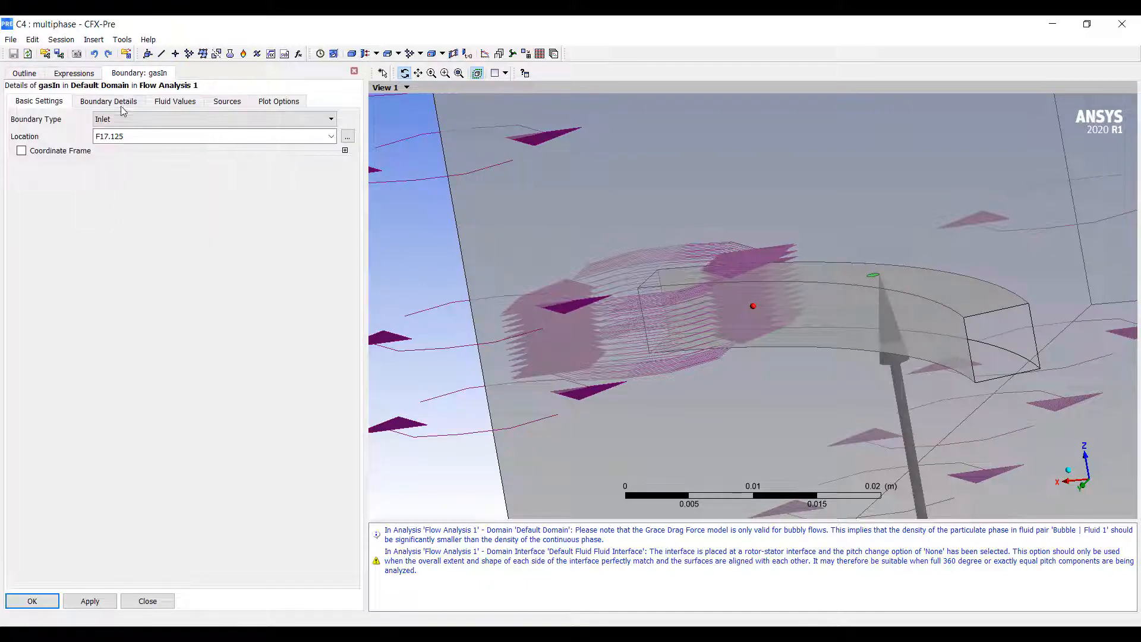
click(108, 101)
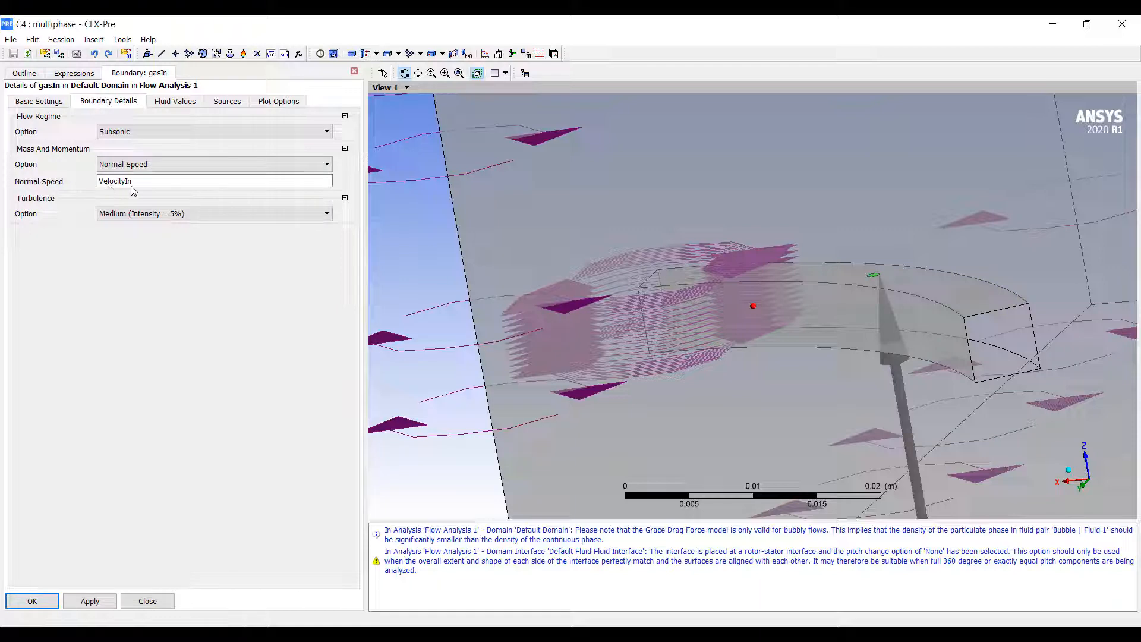
click(147, 600)
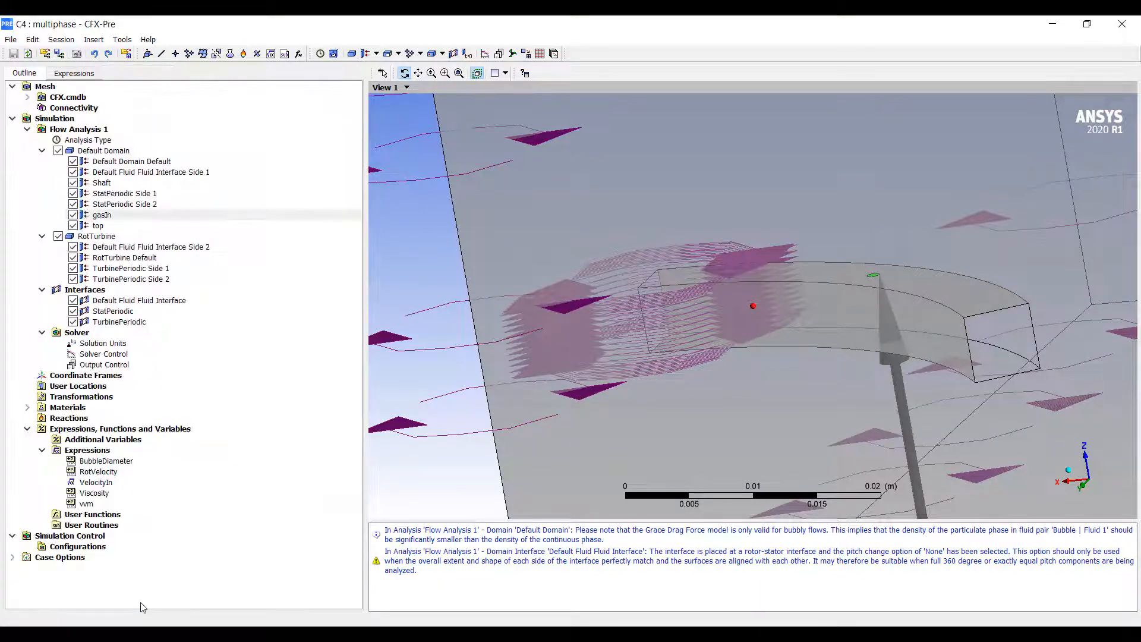
double_click(103, 150)
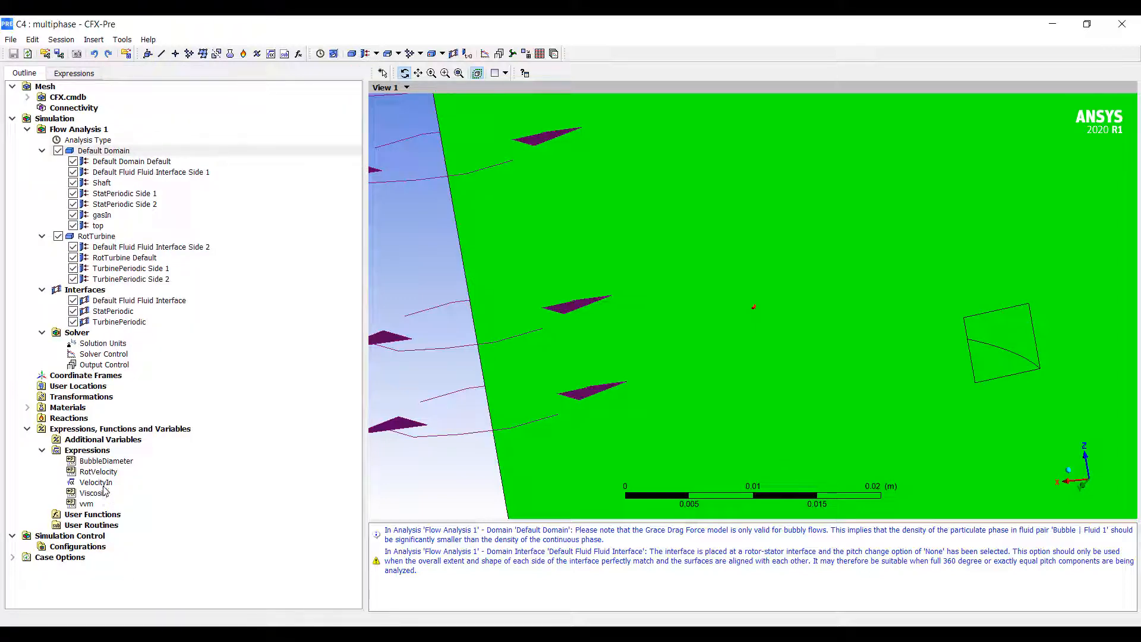
mouse_move(95, 482)
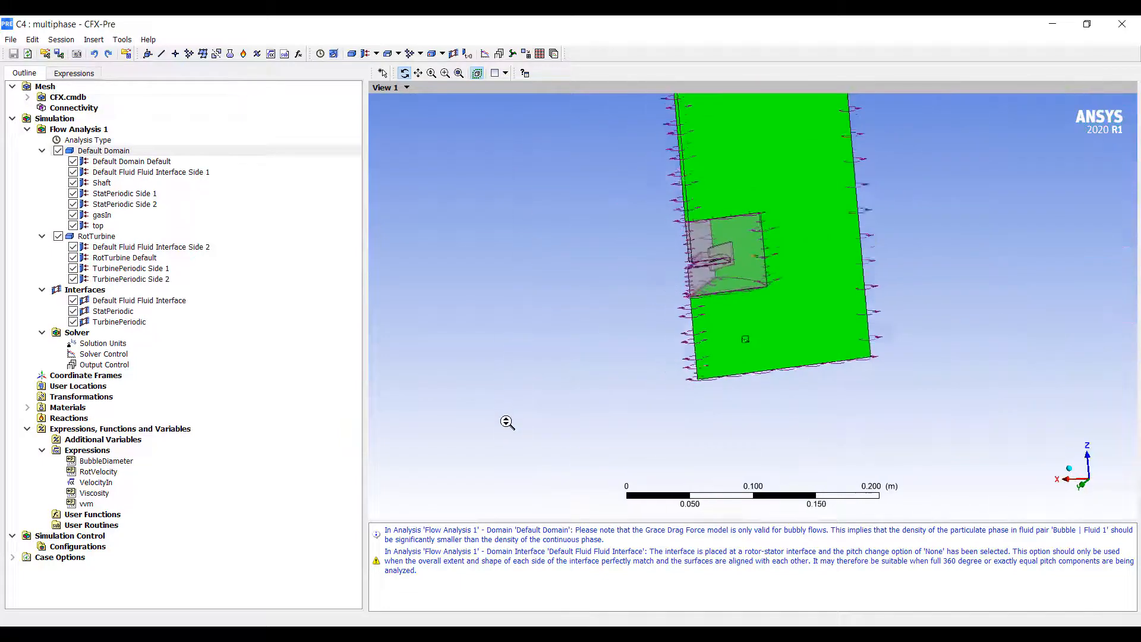
click(97, 235)
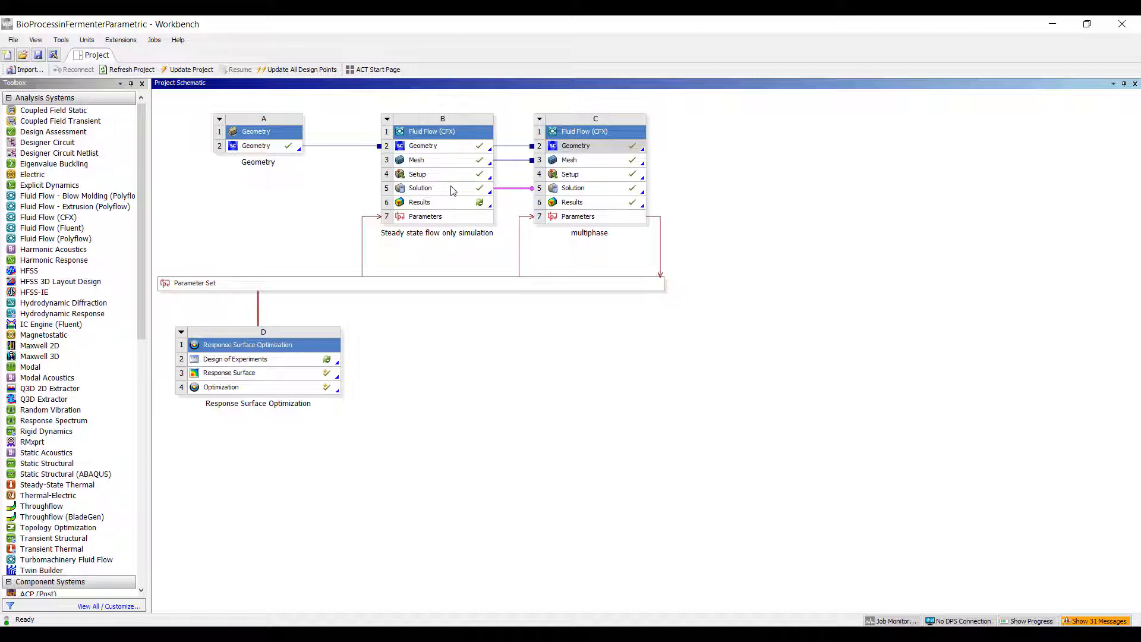
mouse_move(432, 221)
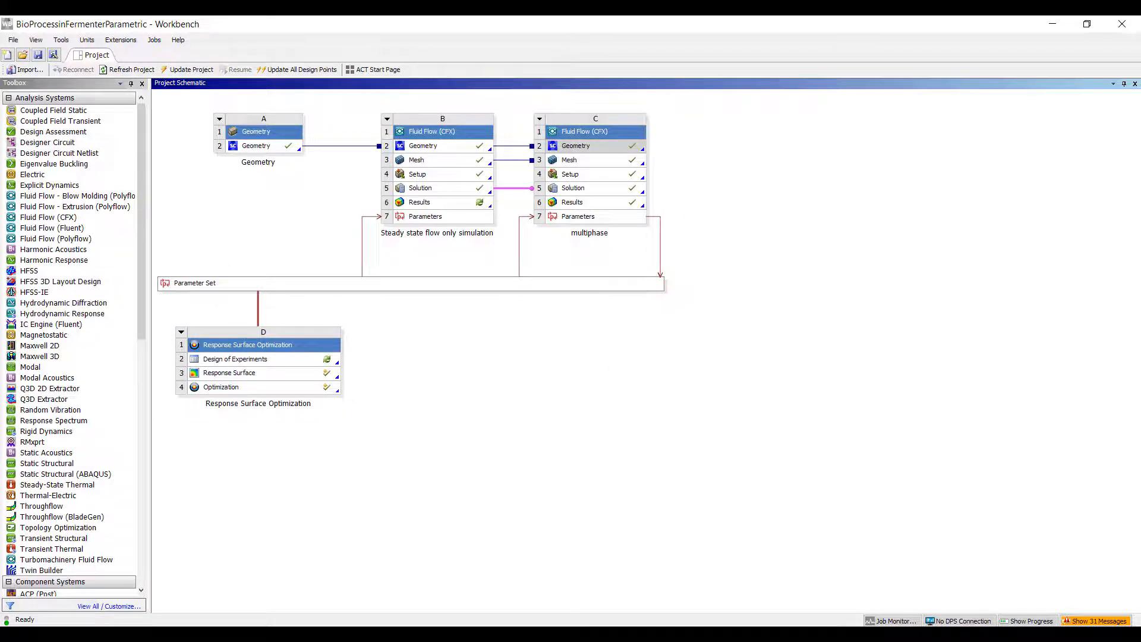
Launch CFD-Post from the multiphase system's Results (C6) cell
double_click(594, 201)
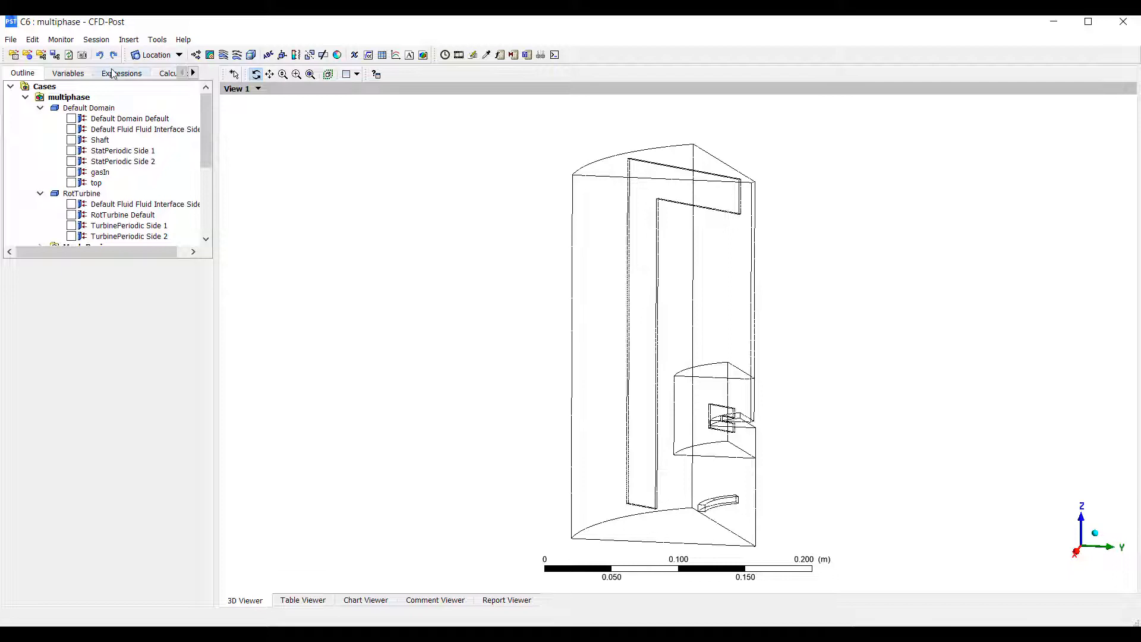
List the results expressions, view RotVelocity and vvm 0.25, and widen the list
click(120, 73)
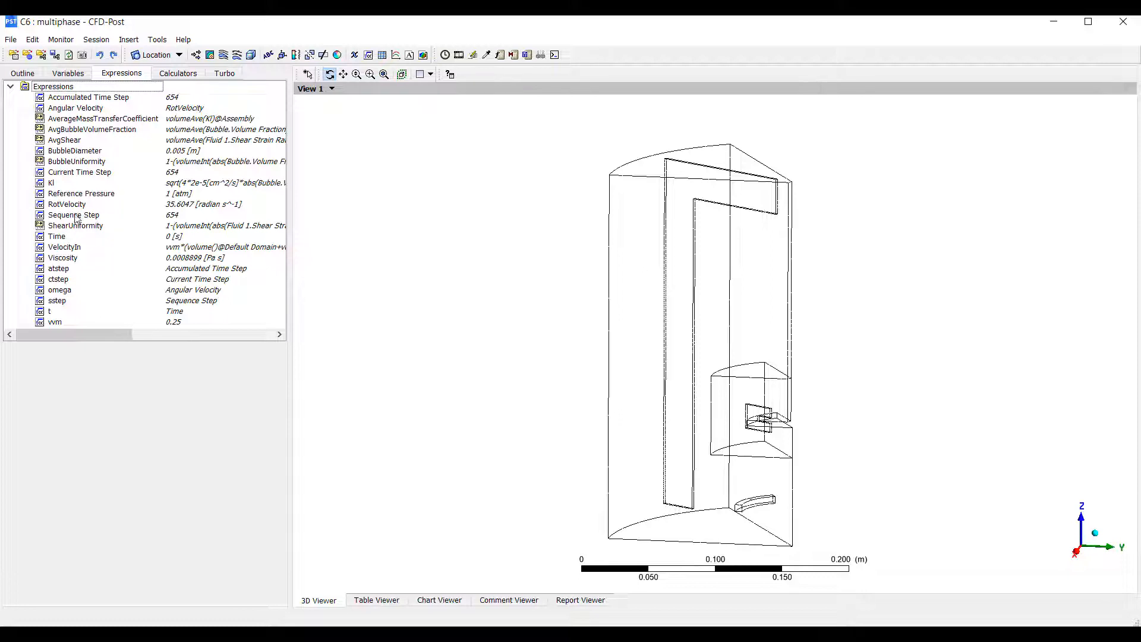
mouse_move(107, 250)
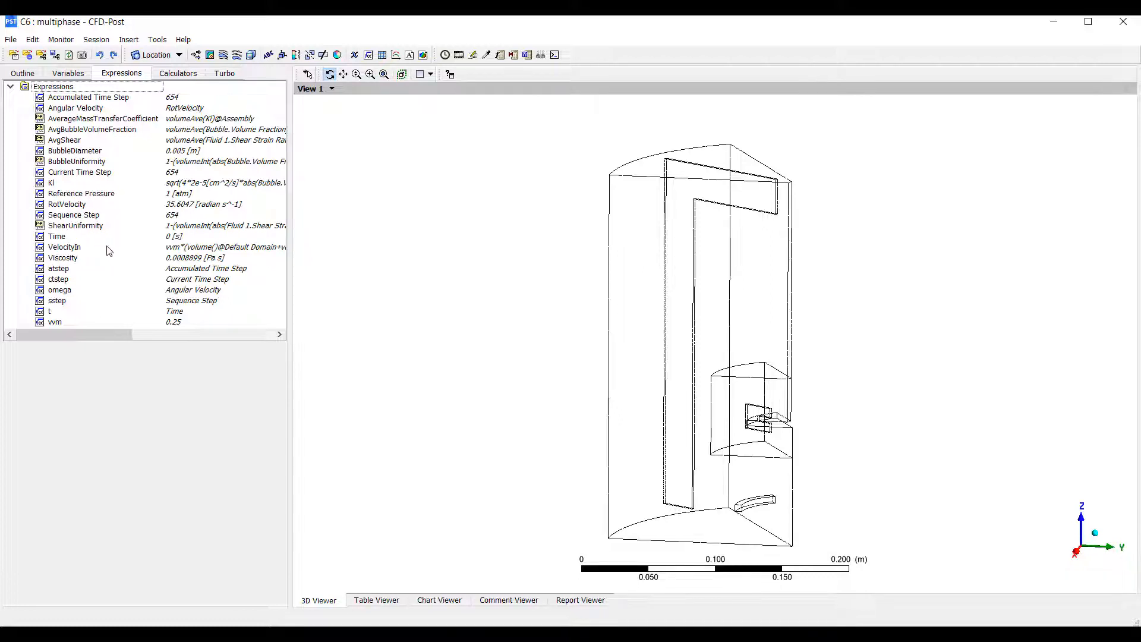
click(67, 204)
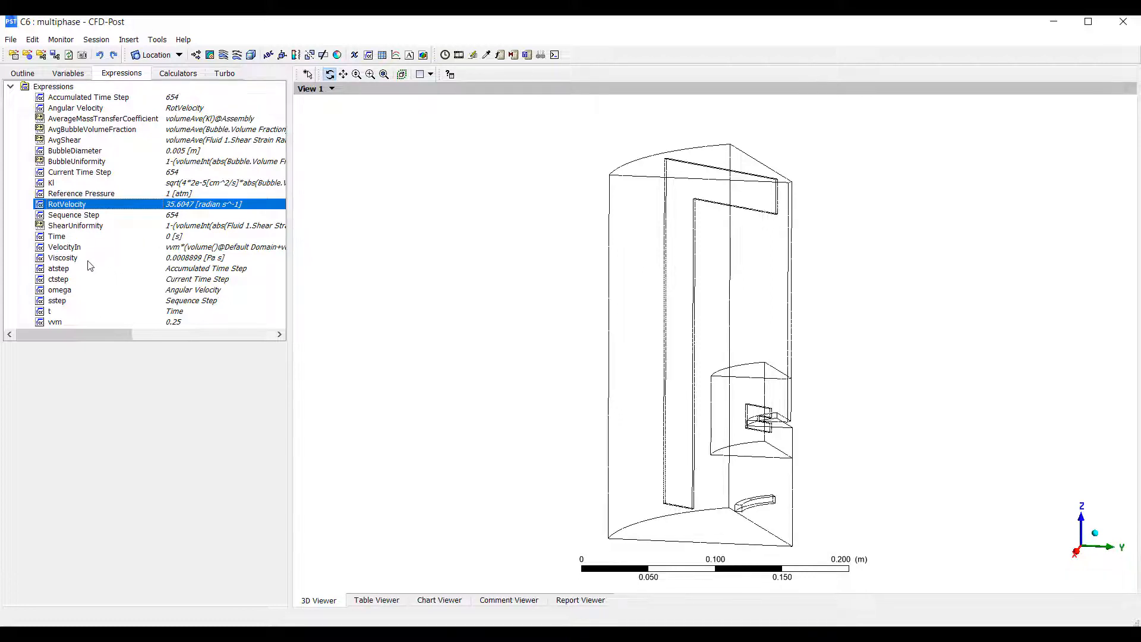
click(55, 322)
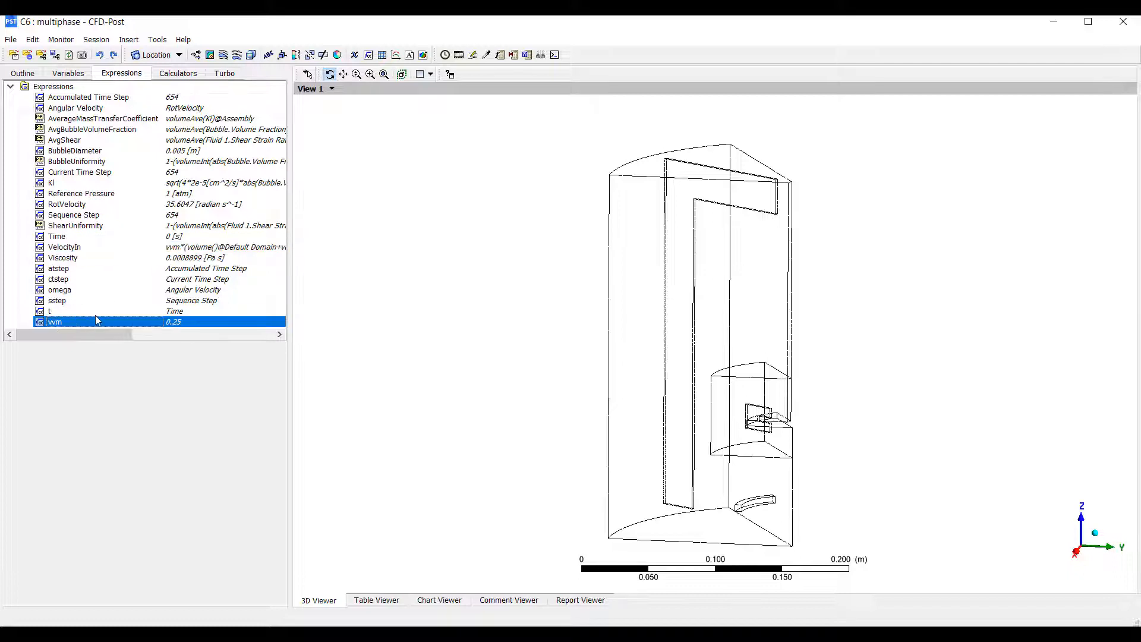
mouse_move(108, 233)
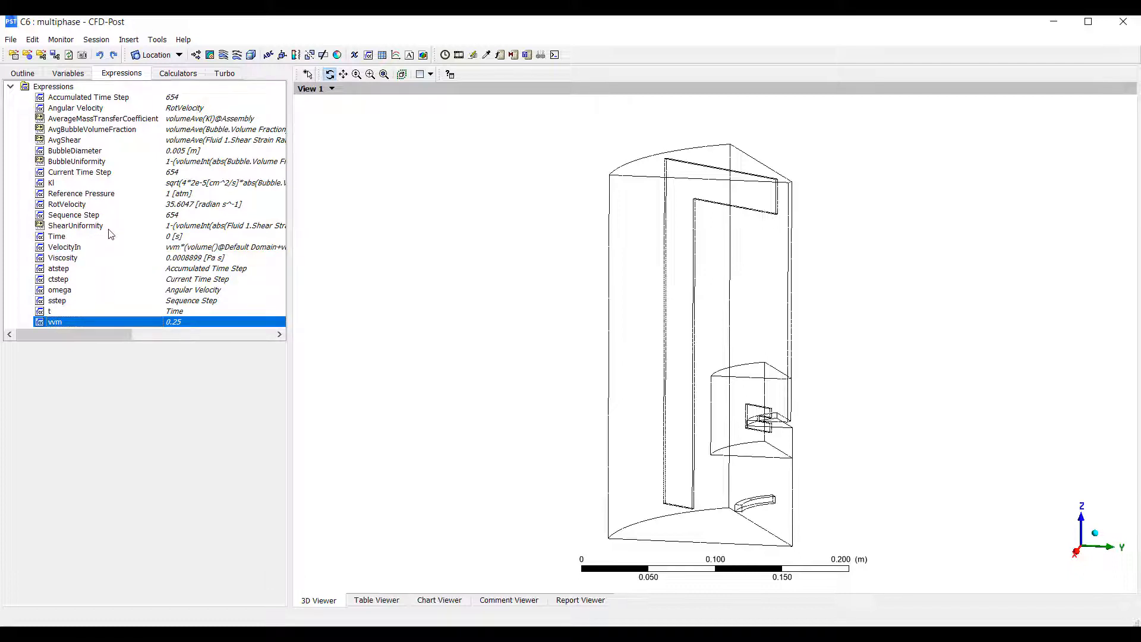
mouse_move(295, 212)
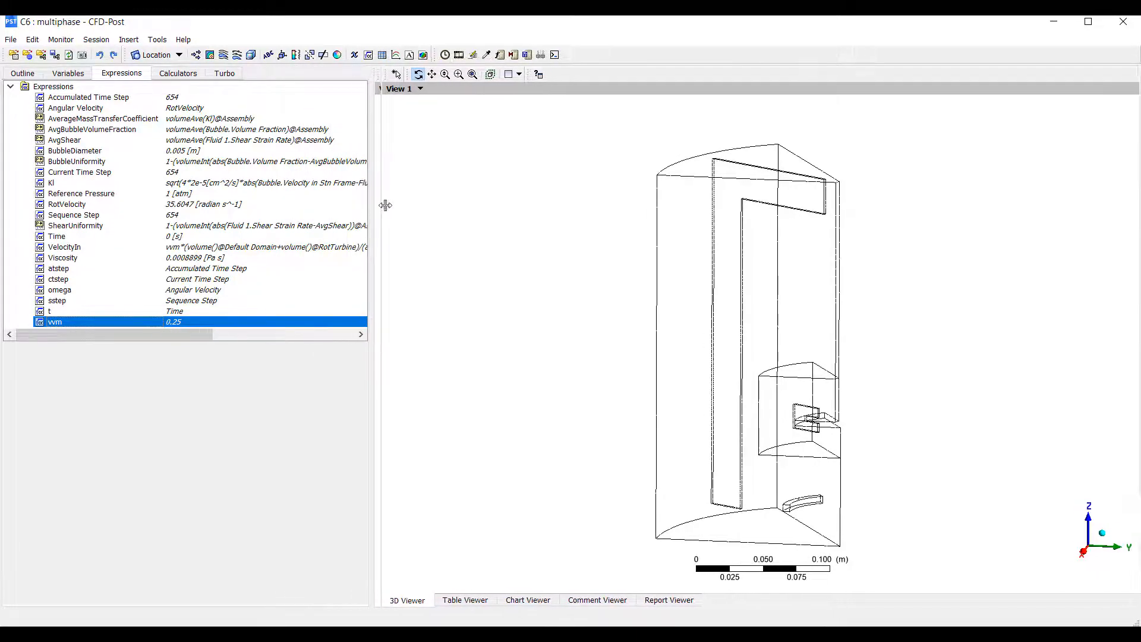
drag(386, 205, 586, 205)
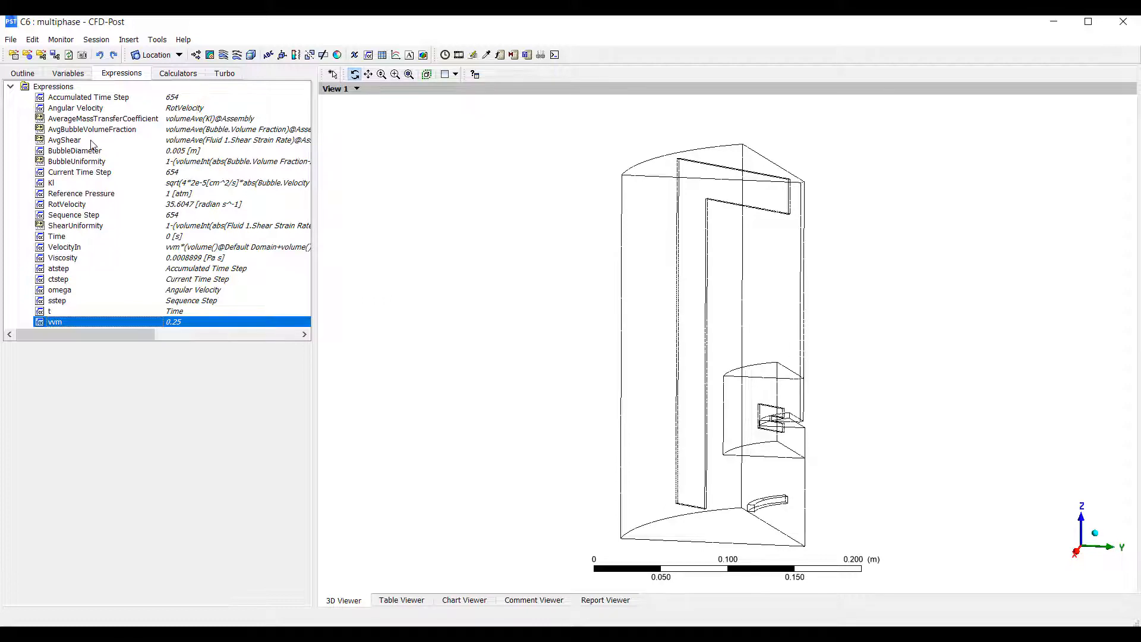
View AvgShear (17.6256 s^-1) and its parameter options, then ShearUniformity (0.662052)
click(64, 140)
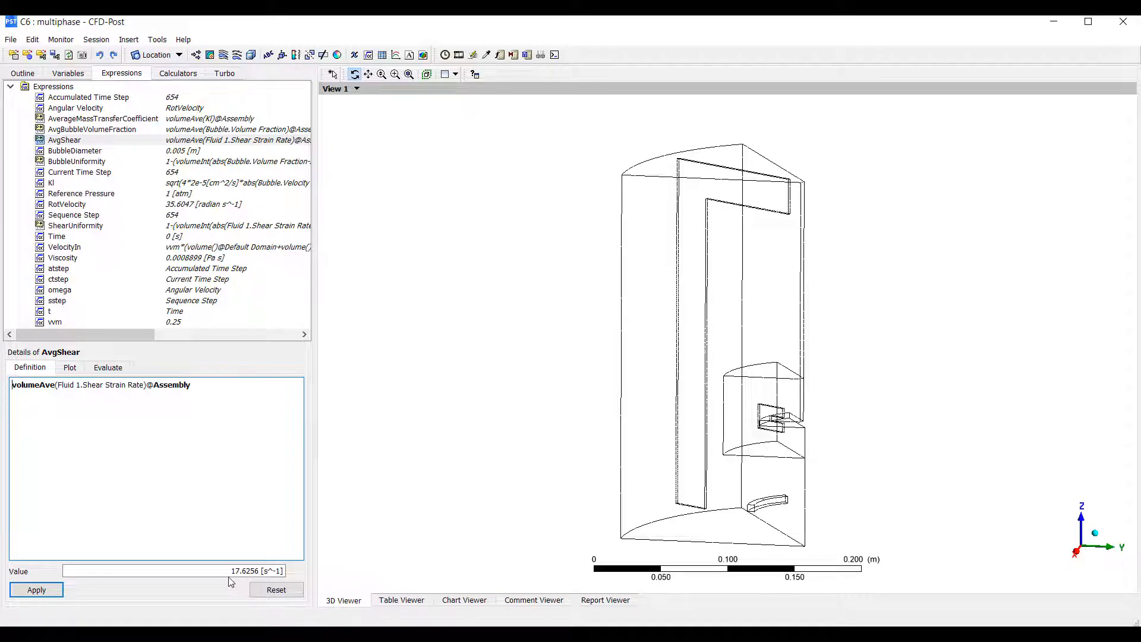
mouse_move(149, 134)
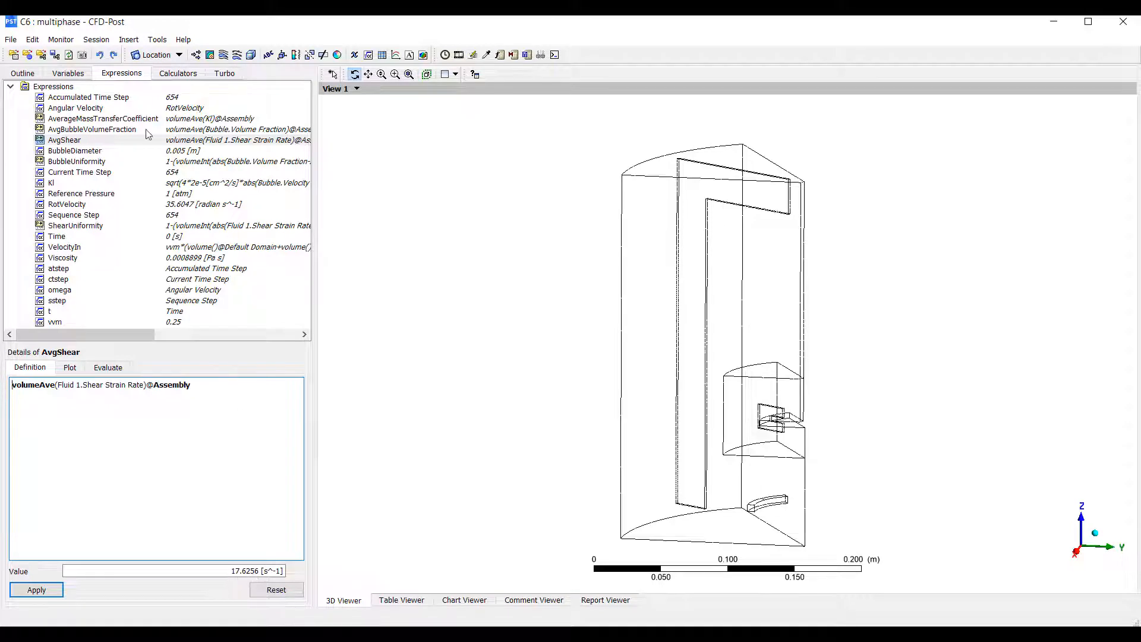
right_click(64, 139)
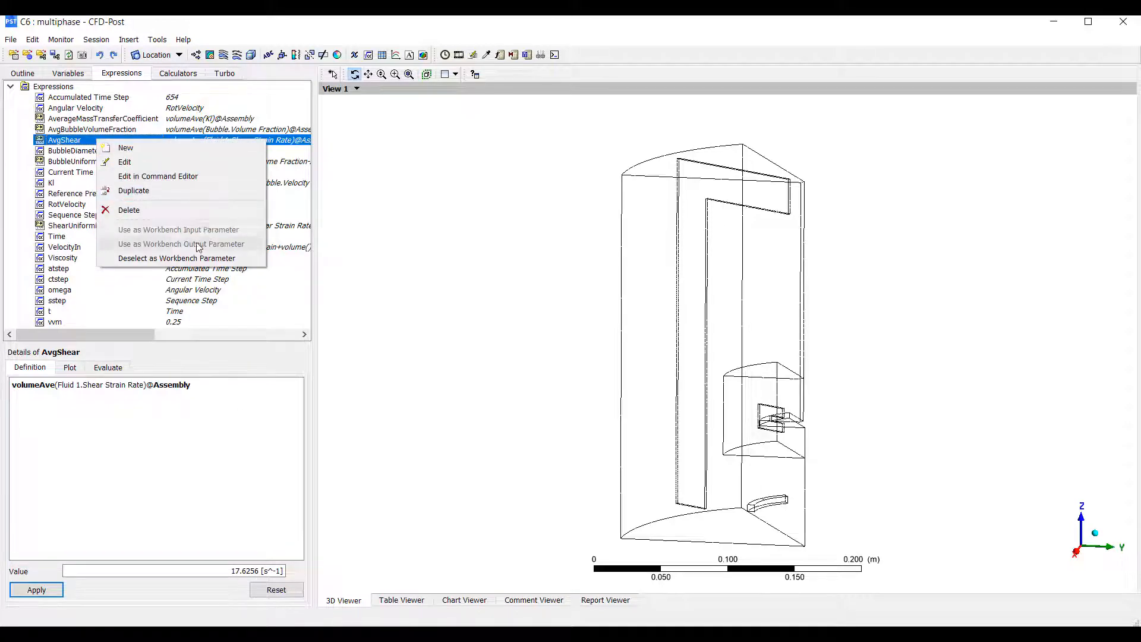
click(333, 263)
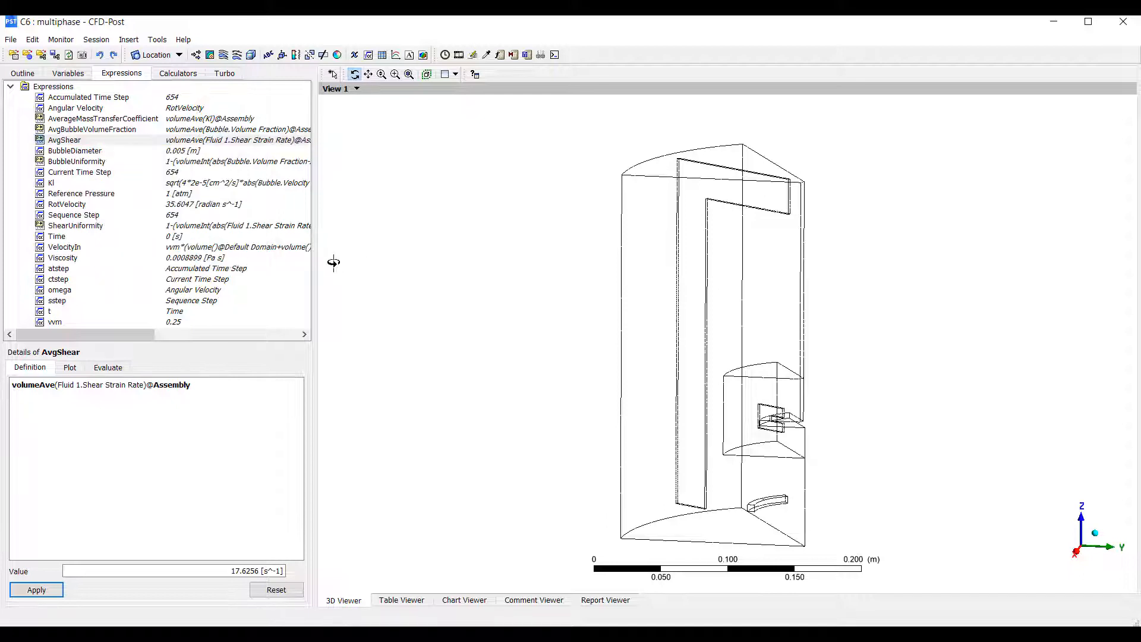
mouse_move(84, 153)
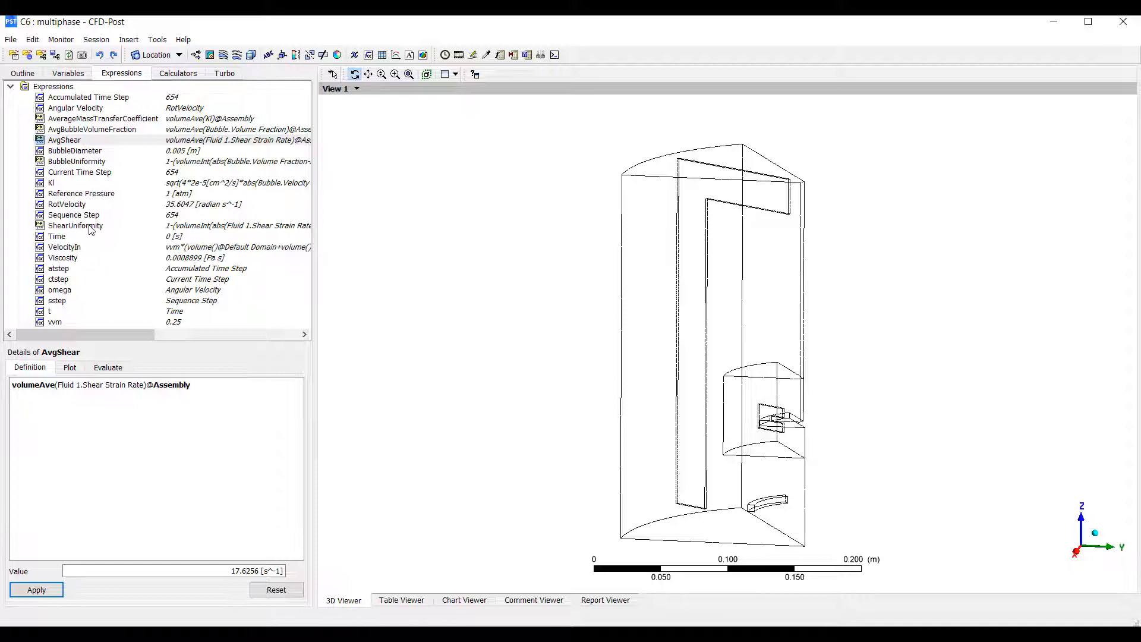
click(75, 226)
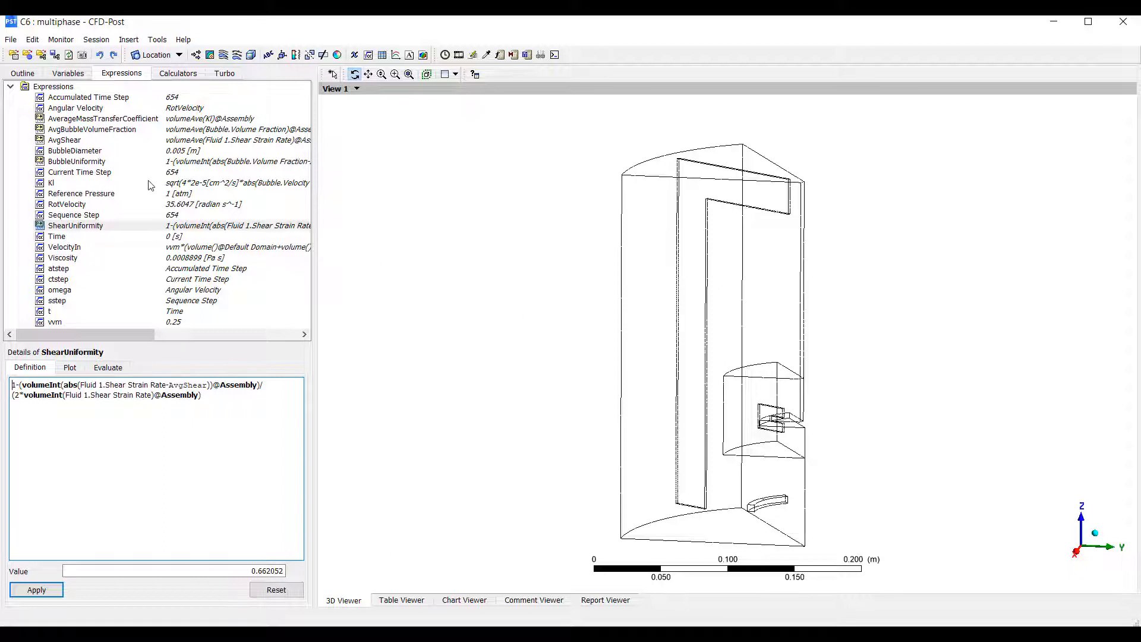
mouse_move(123, 129)
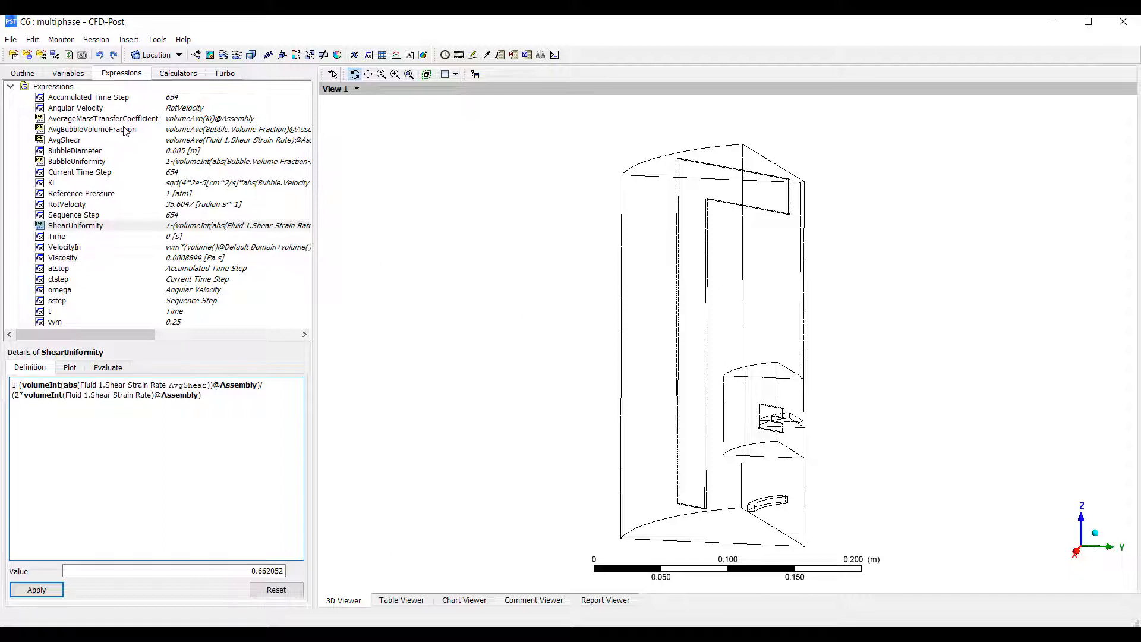
mouse_move(171, 414)
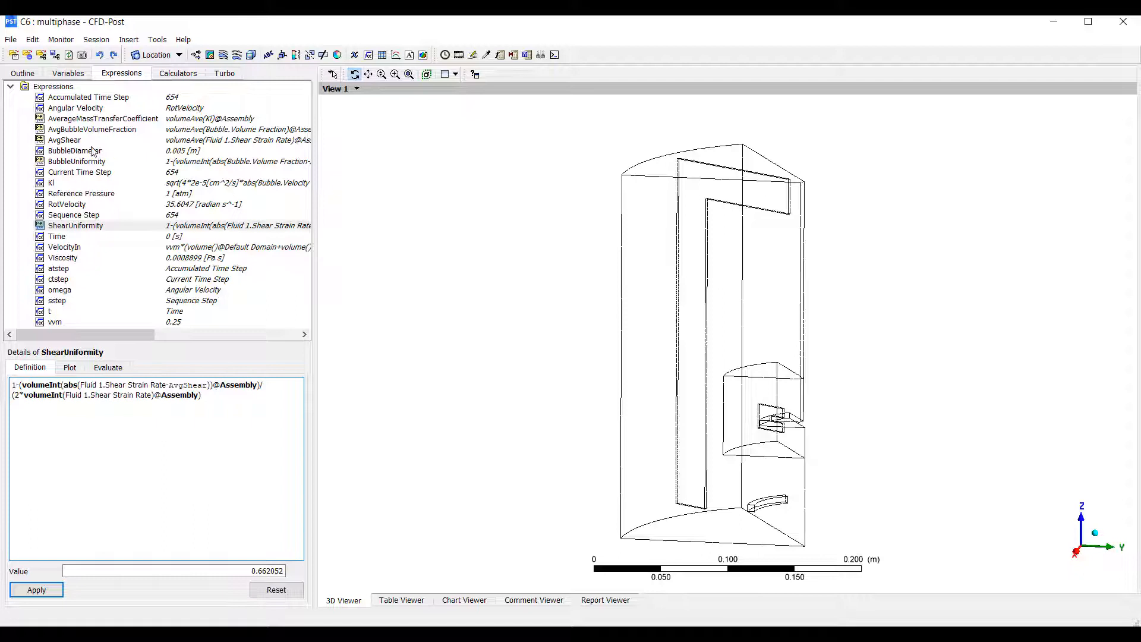
Review AvgBubbleVolumeFraction 0.00328203, BubbleUniformity 0.409133 and the Kl definition in m s^-1
click(91, 129)
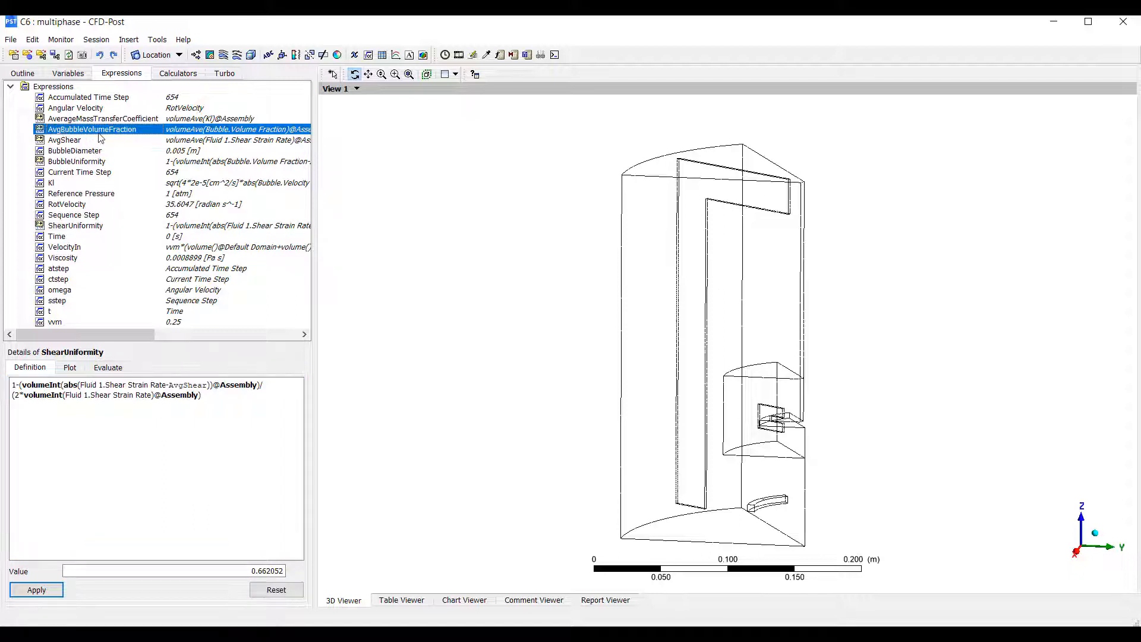
mouse_move(108, 164)
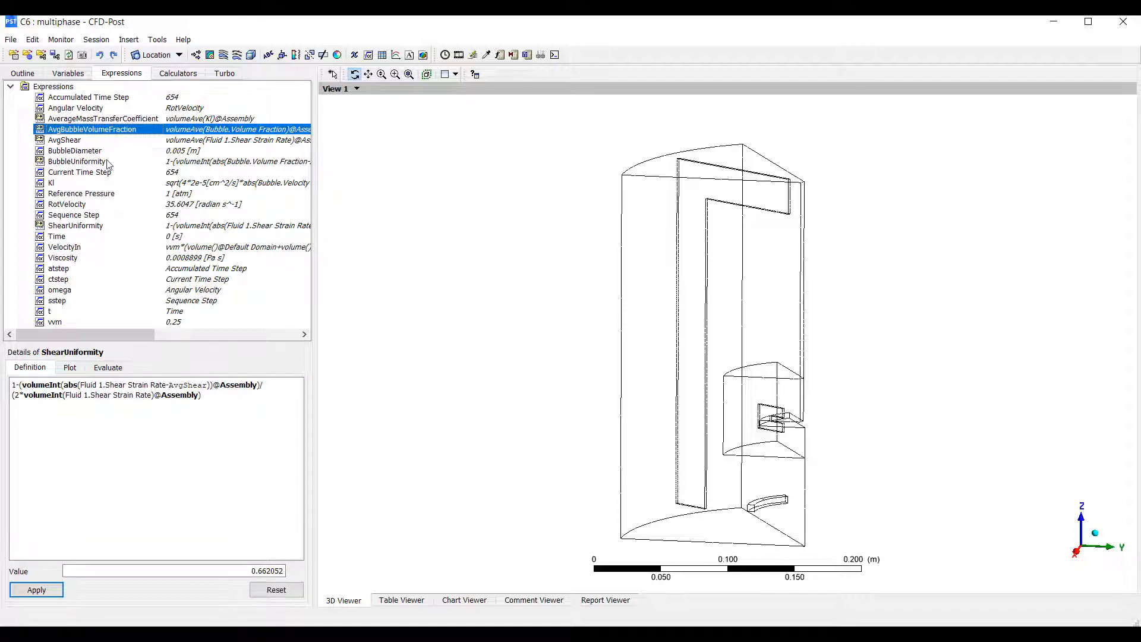
click(91, 129)
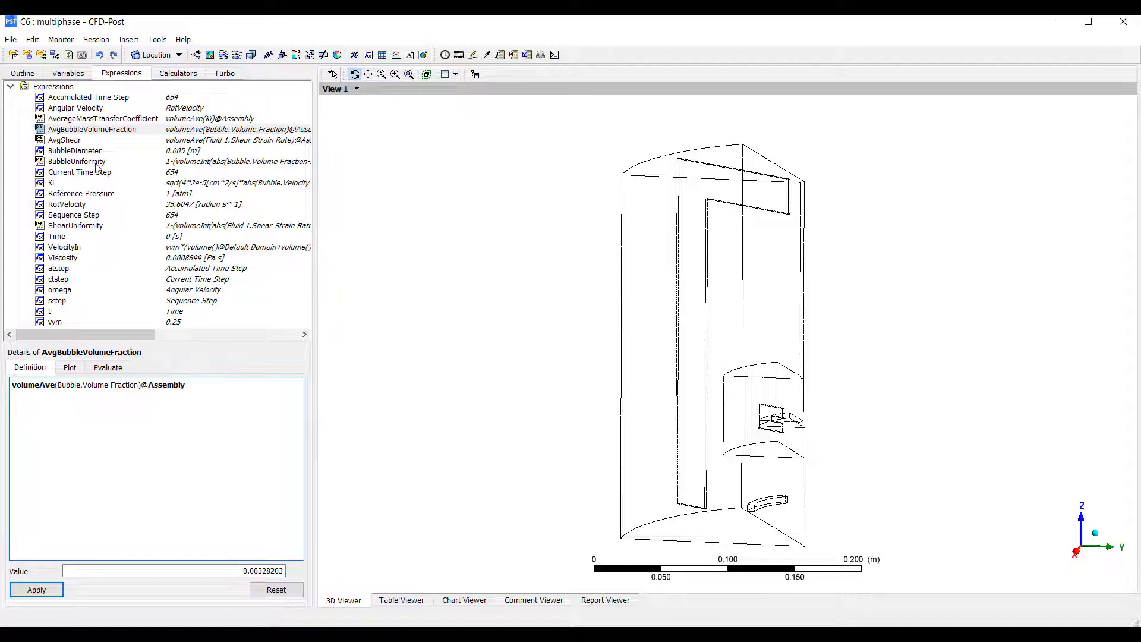
click(77, 161)
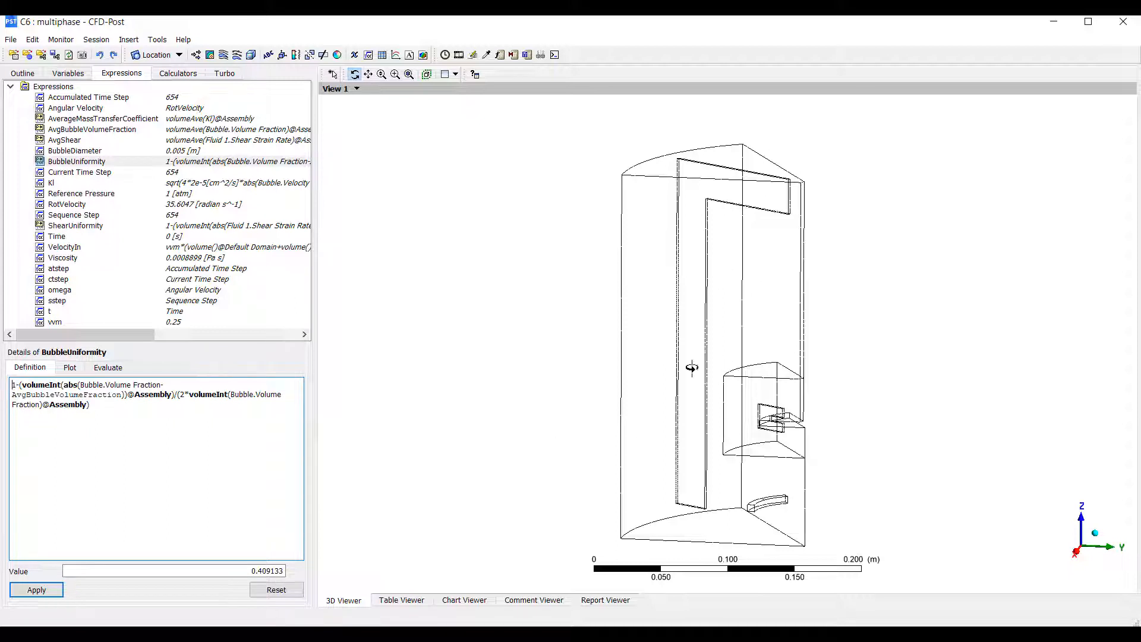
mouse_move(431, 194)
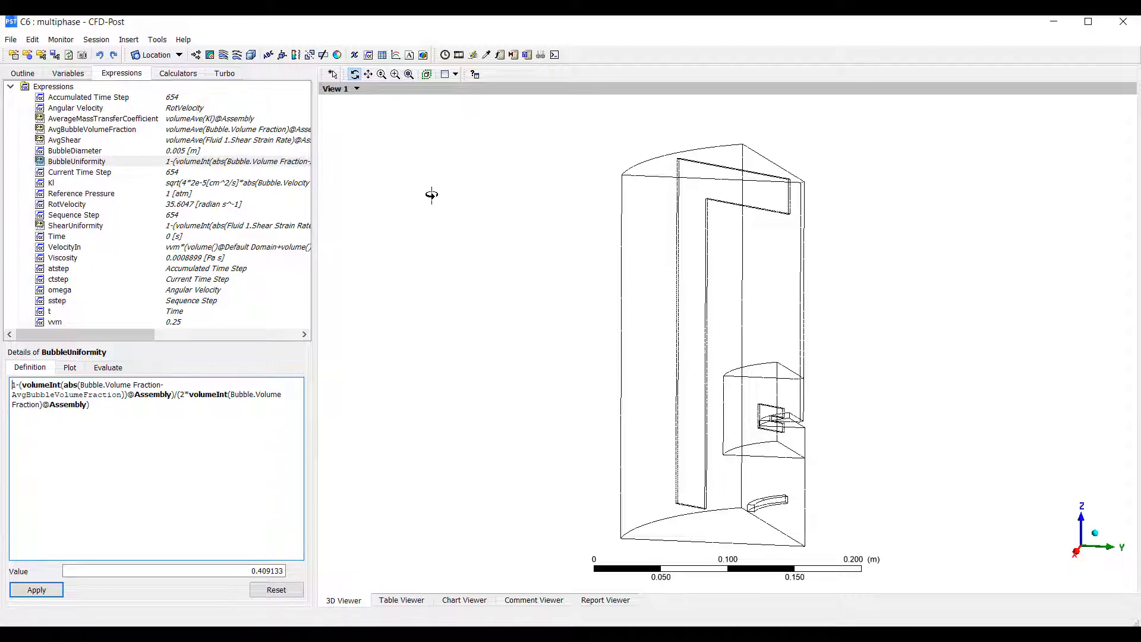
click(50, 182)
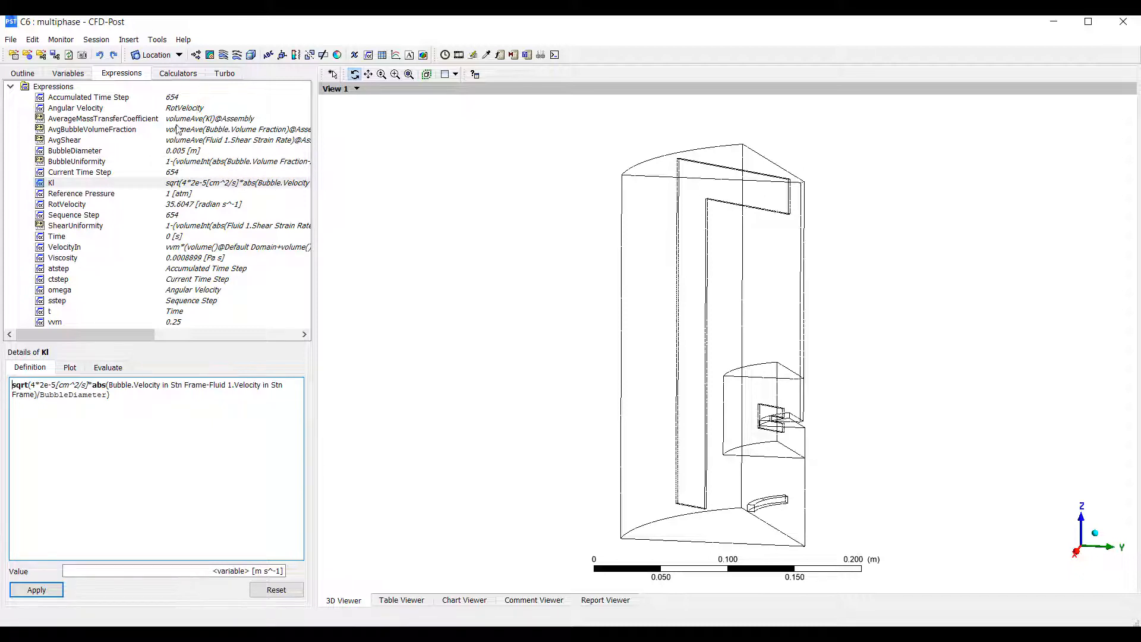
View AverageMassTransferCoefficient (0.000431845 m s^-1) and check its Workbench parameter status
click(102, 118)
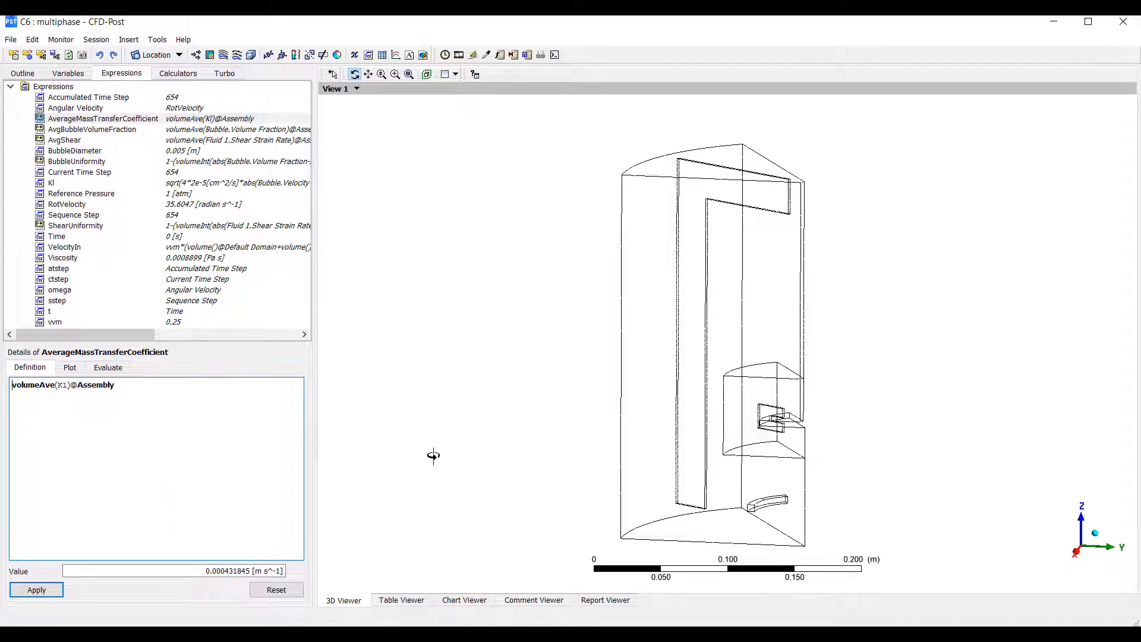
mouse_move(510, 406)
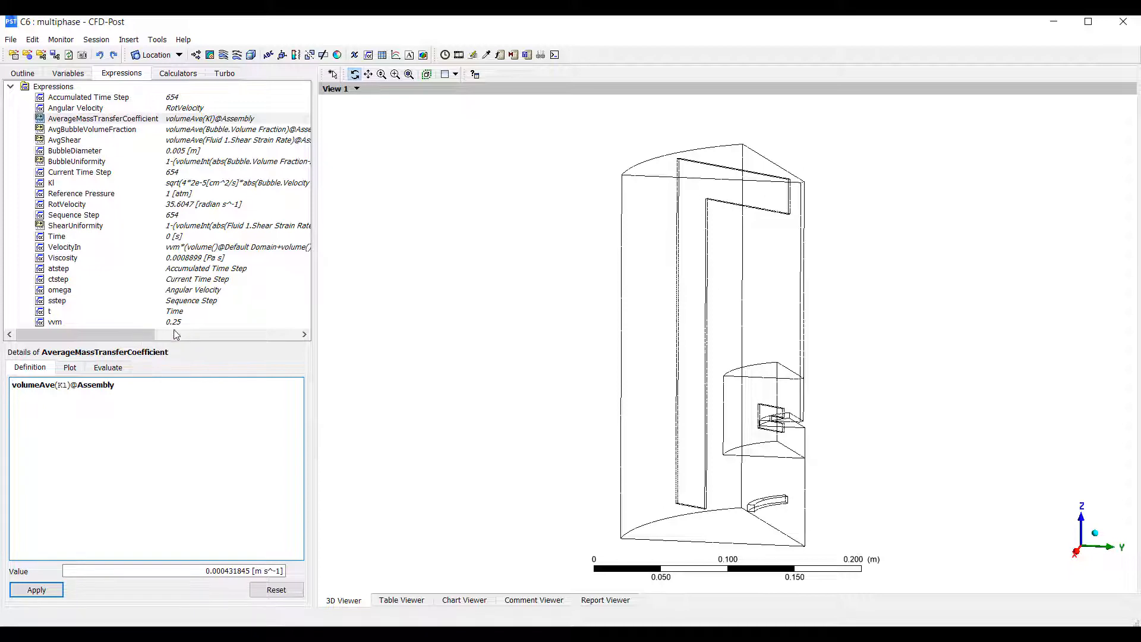
mouse_move(147, 126)
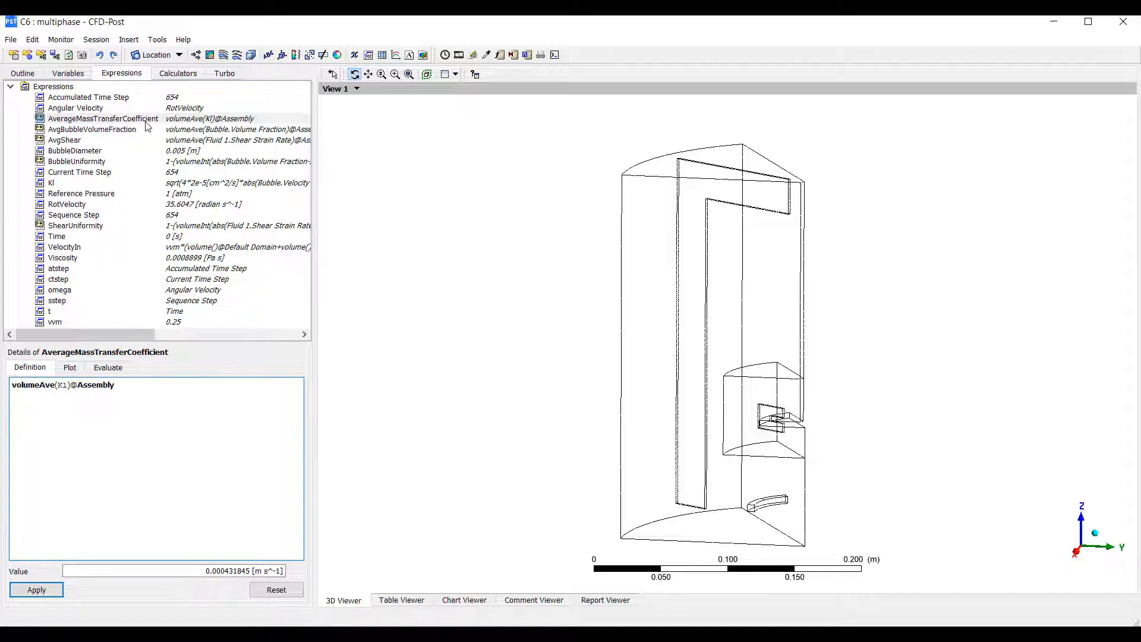
right_click(102, 118)
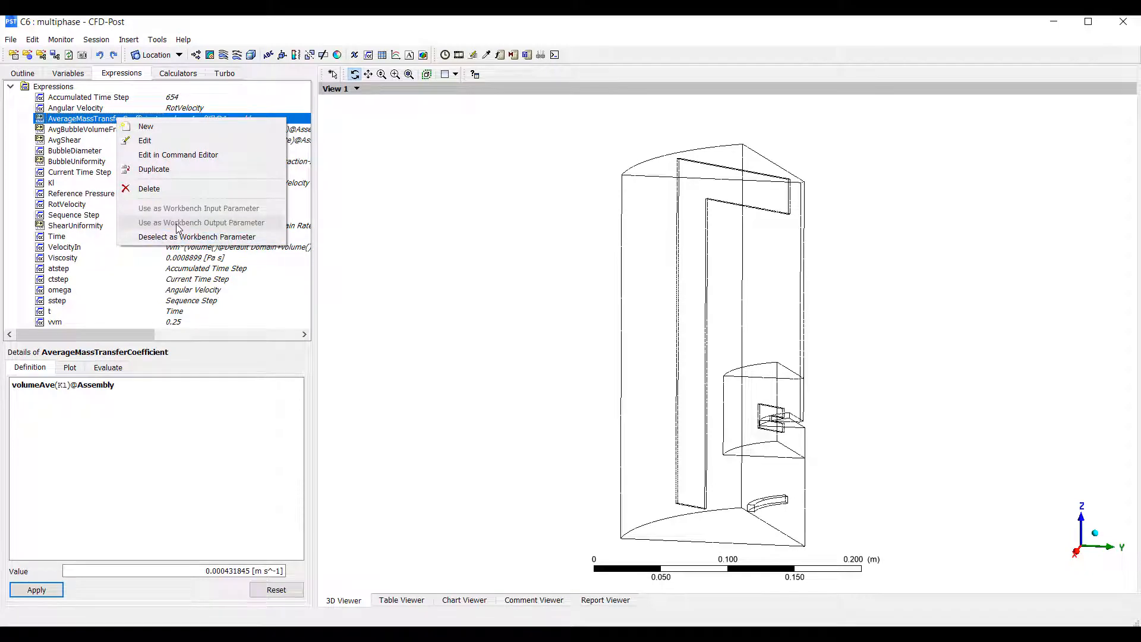
mouse_move(739, 528)
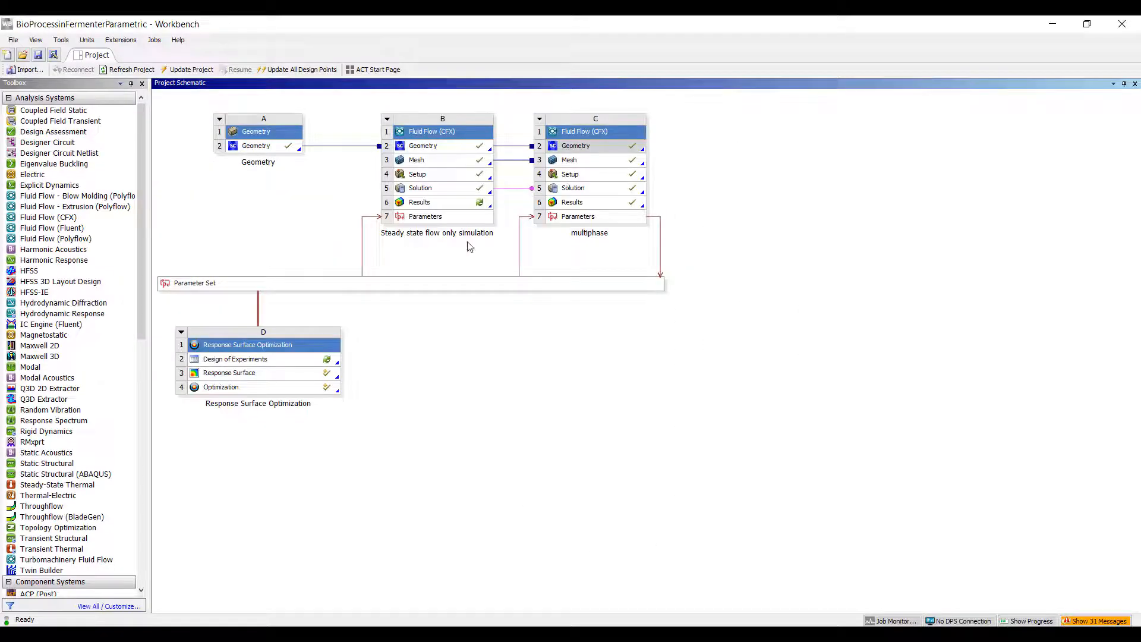
Inspect parameters P11, P10 and P8, confirming multiphase RotVelocity and Viscosity derive from P7 and P8
double_click(194, 282)
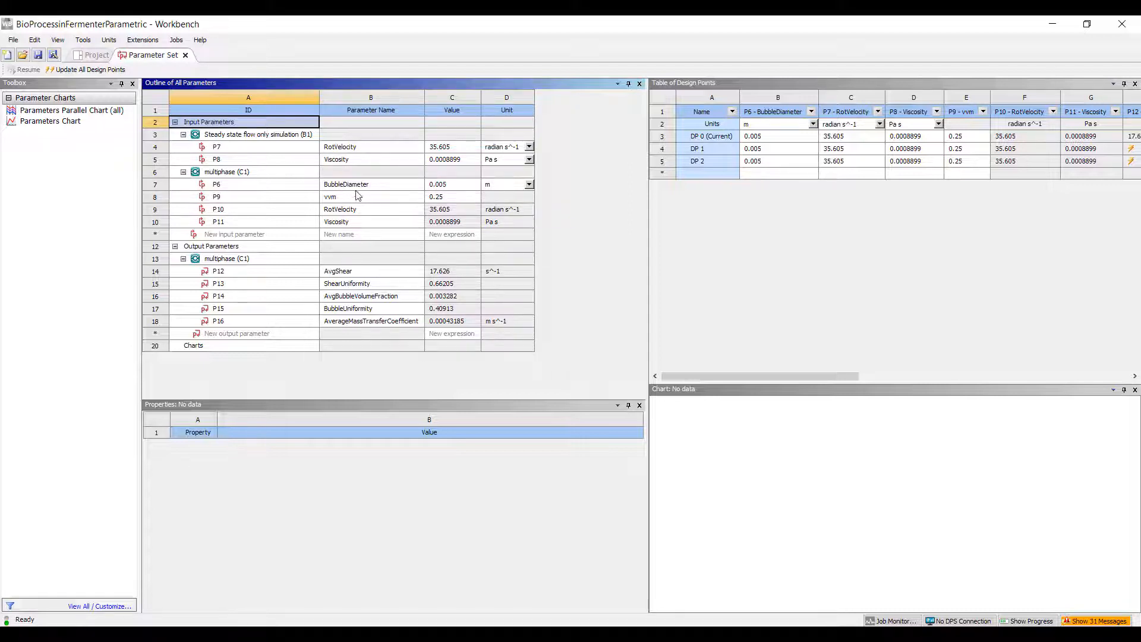
mouse_move(335, 222)
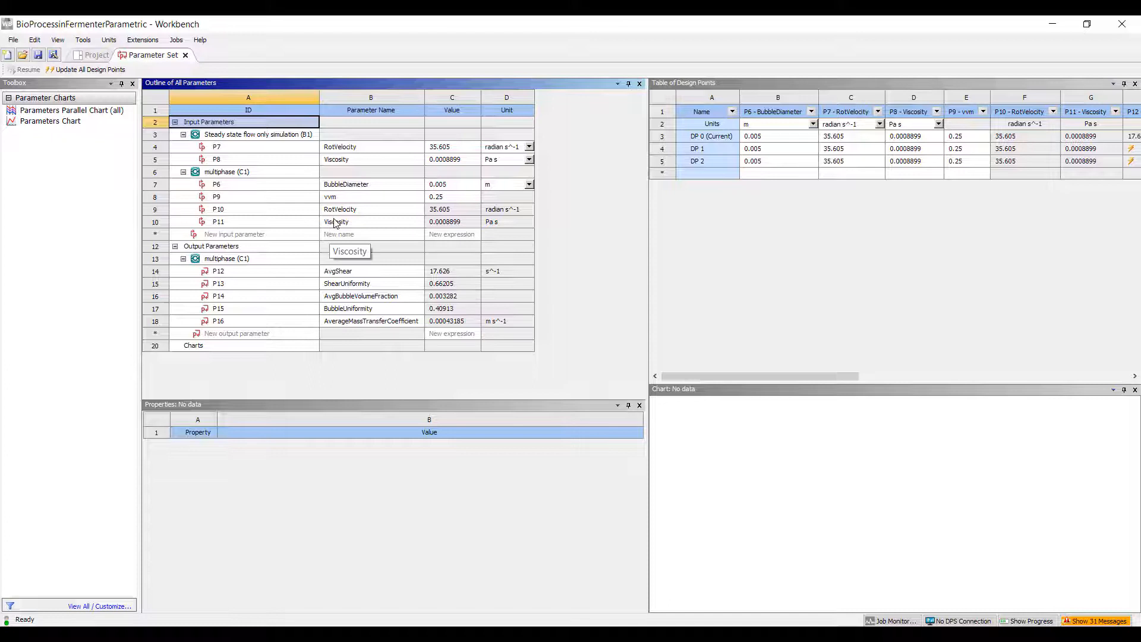
mouse_move(229, 292)
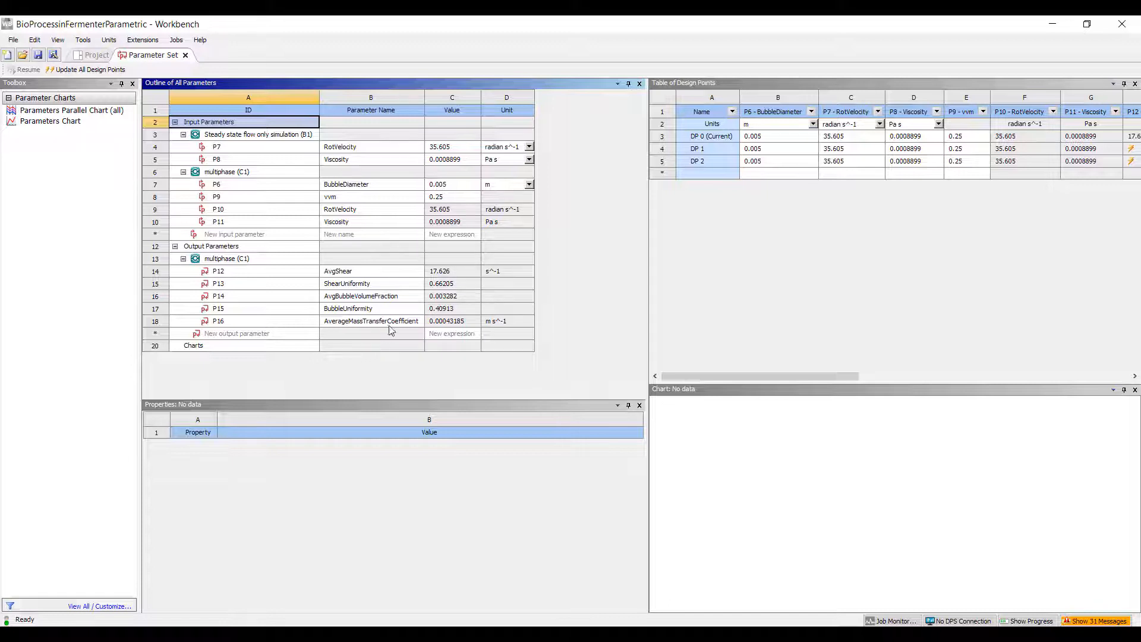
click(444, 221)
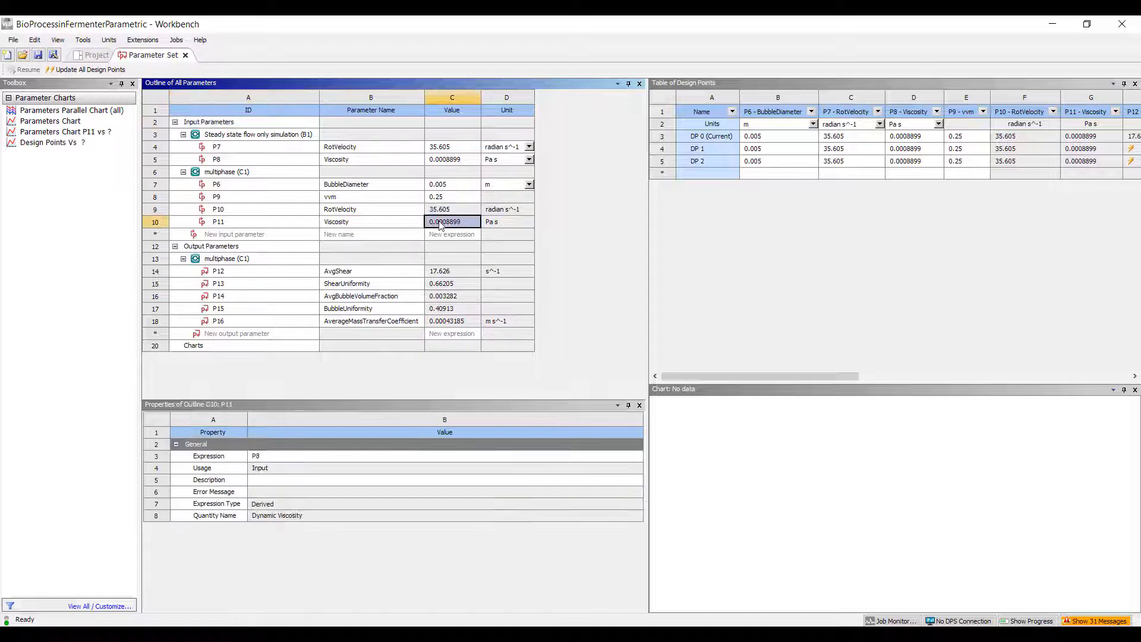
click(339, 208)
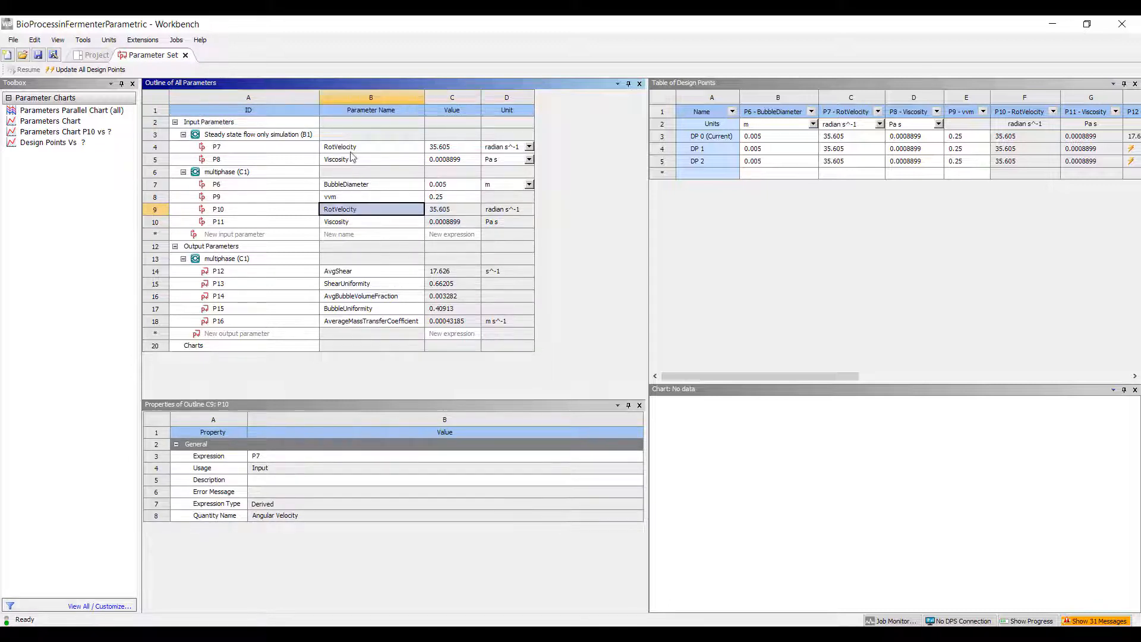
click(339, 146)
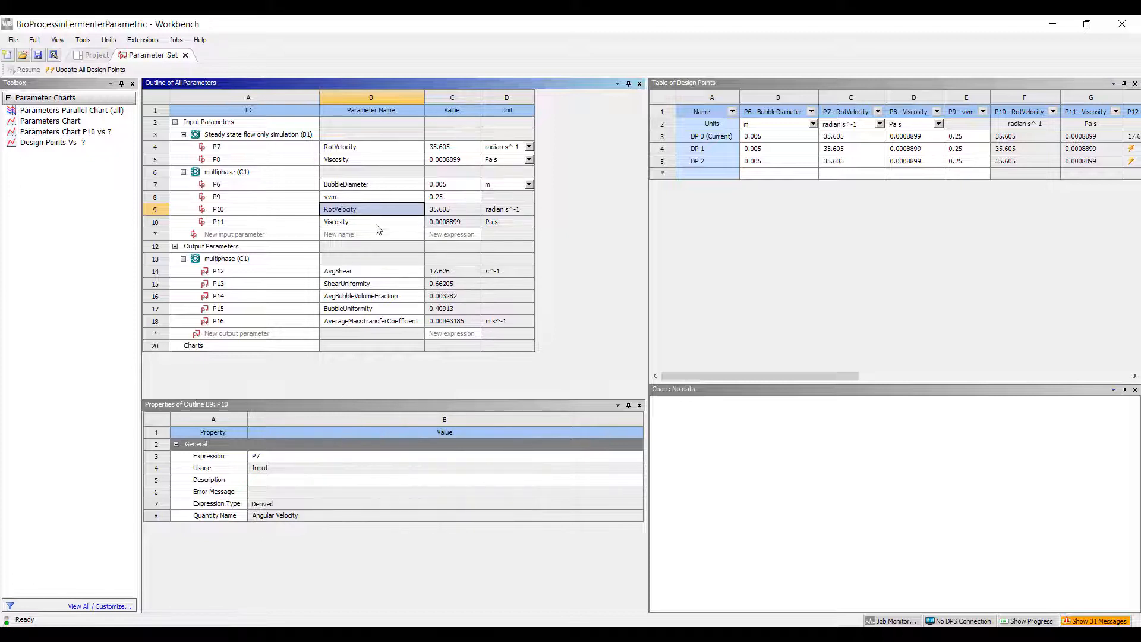
click(451, 159)
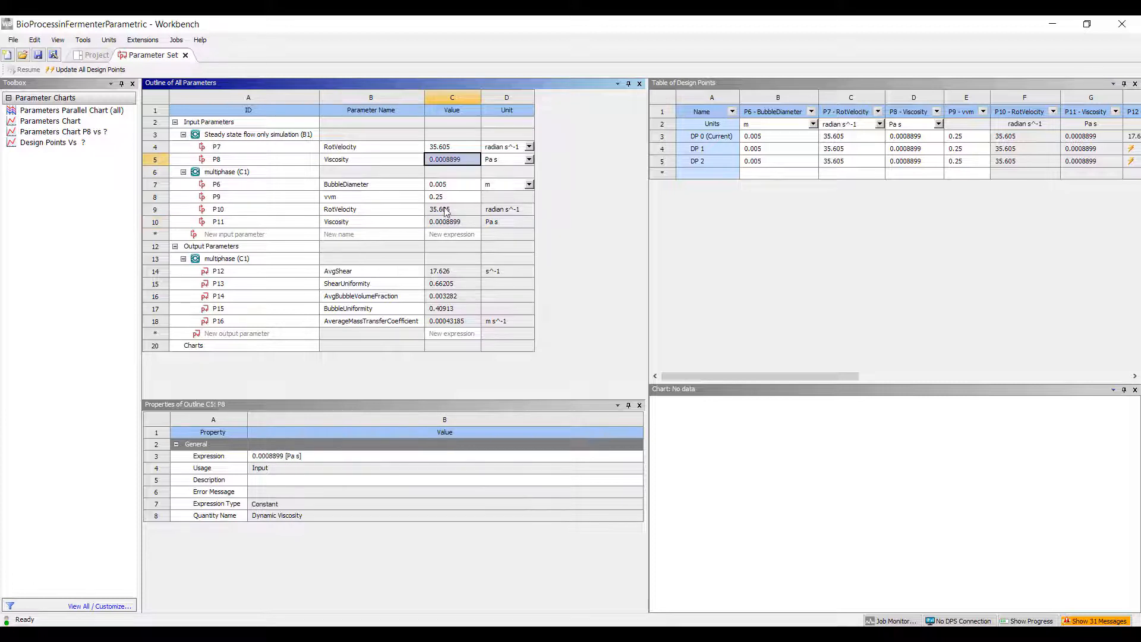
click(445, 221)
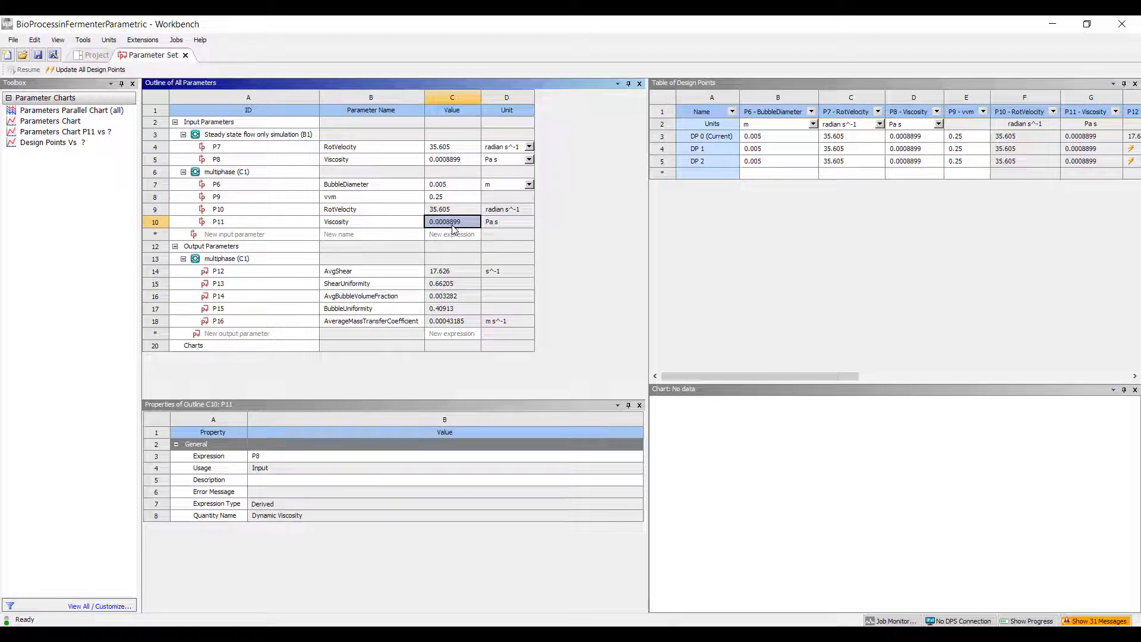
mouse_move(406, 298)
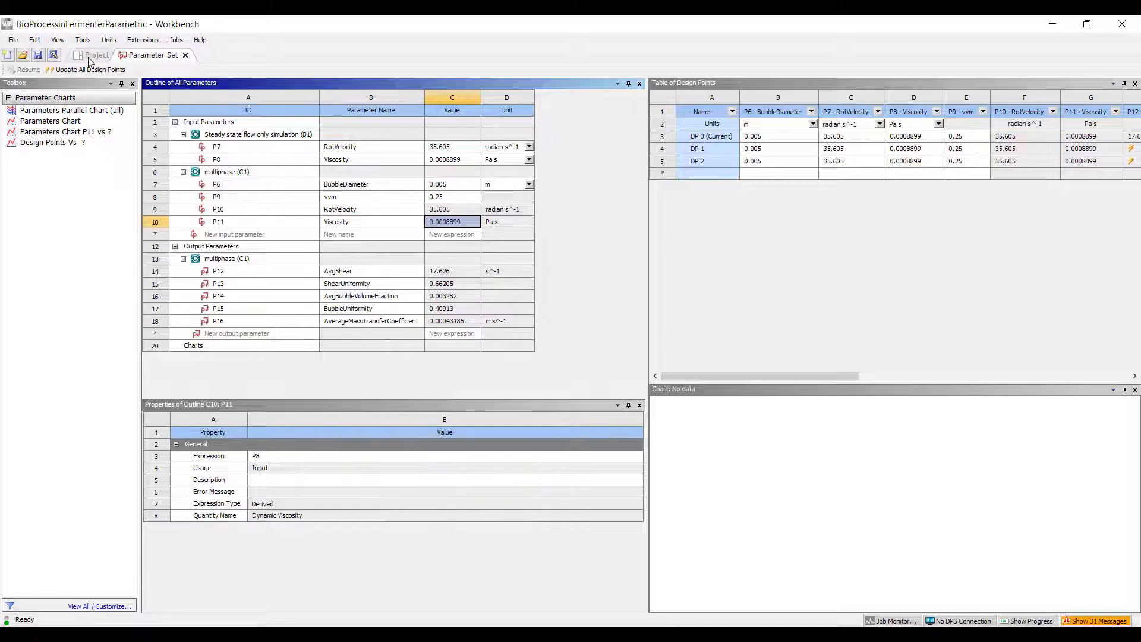
click(95, 55)
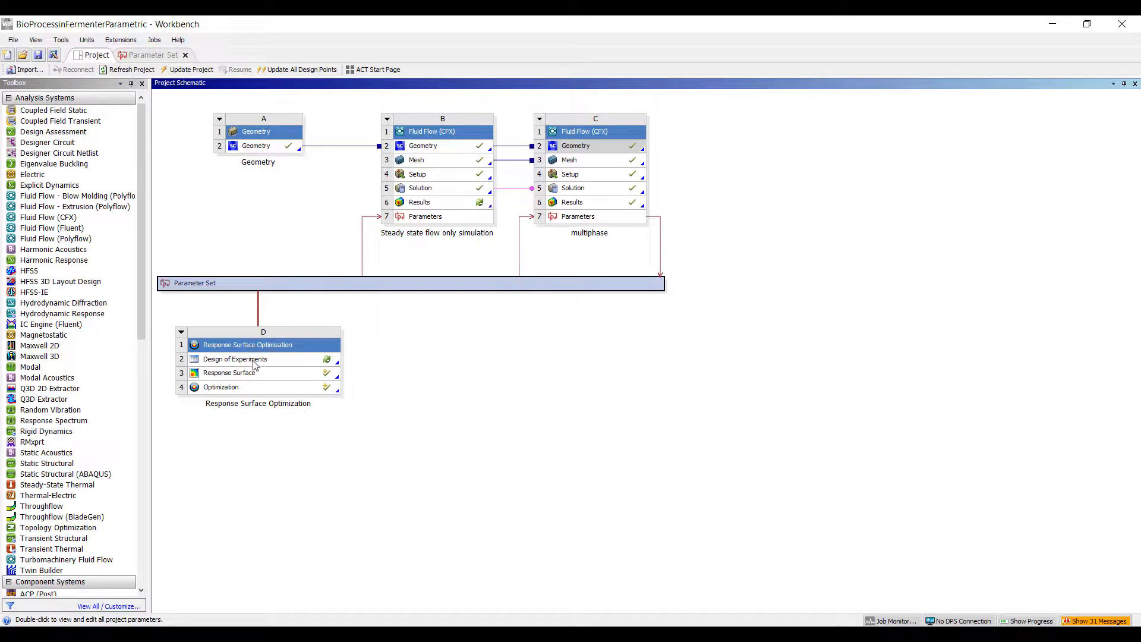
Open the Design of Experiments and check vvm (0.2–0.6) and Viscosity (0.00080091–0.01) bounds
double_click(234, 359)
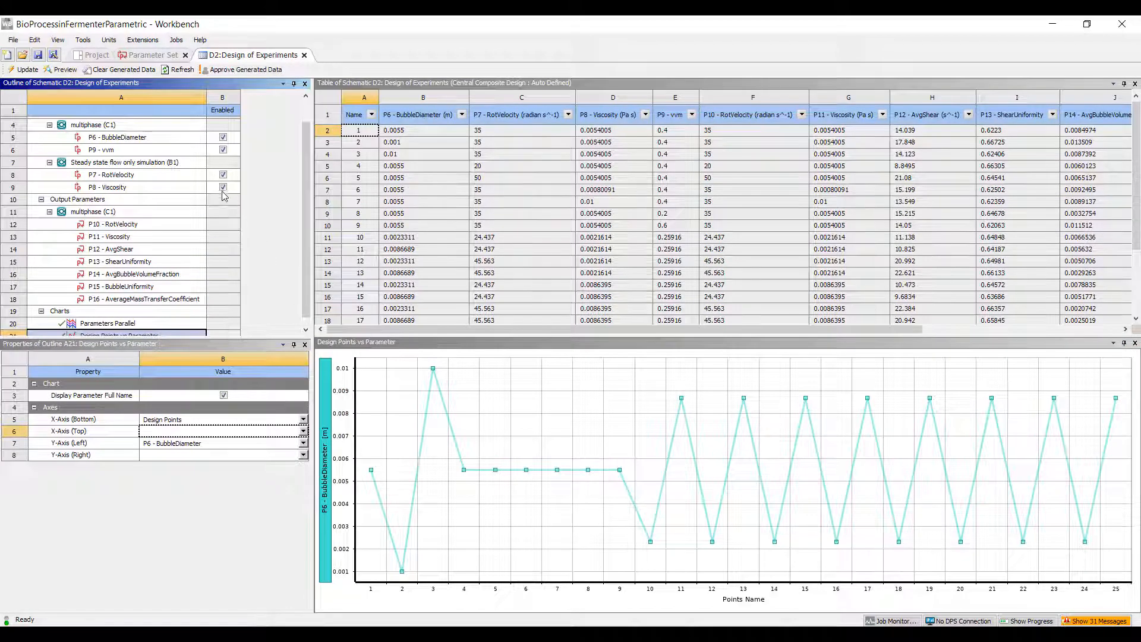
click(88, 124)
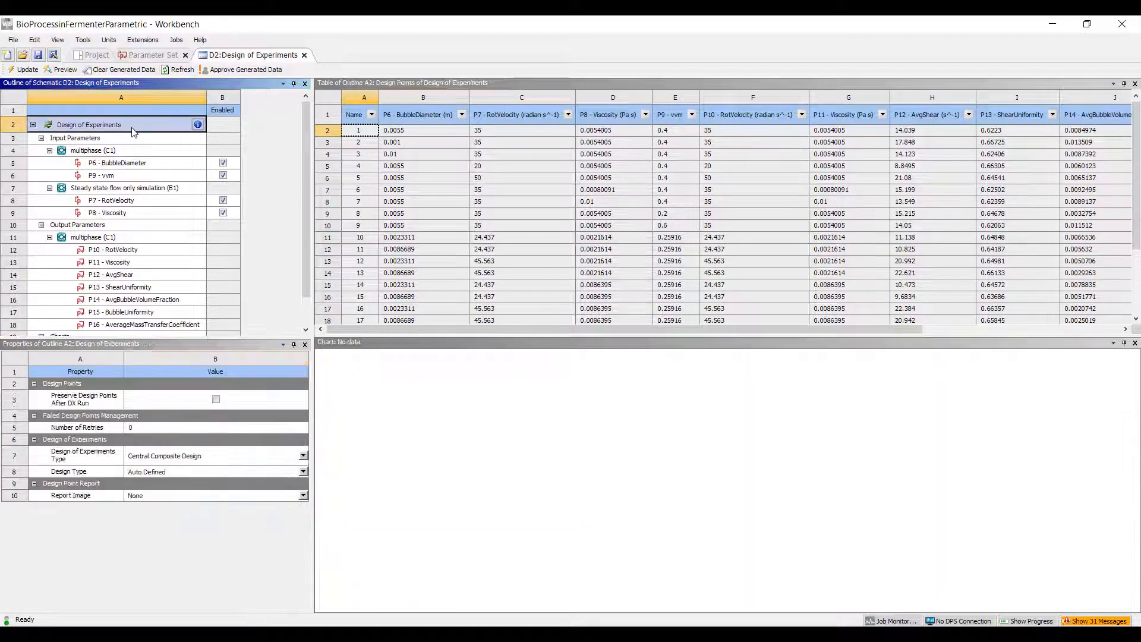
mouse_move(231, 464)
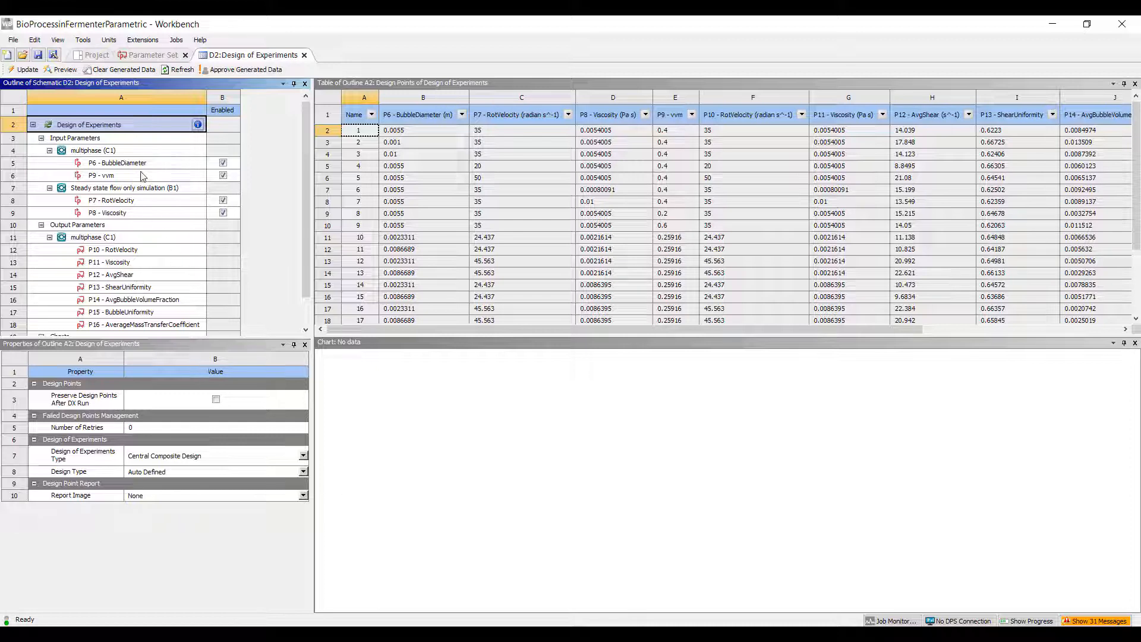
click(102, 176)
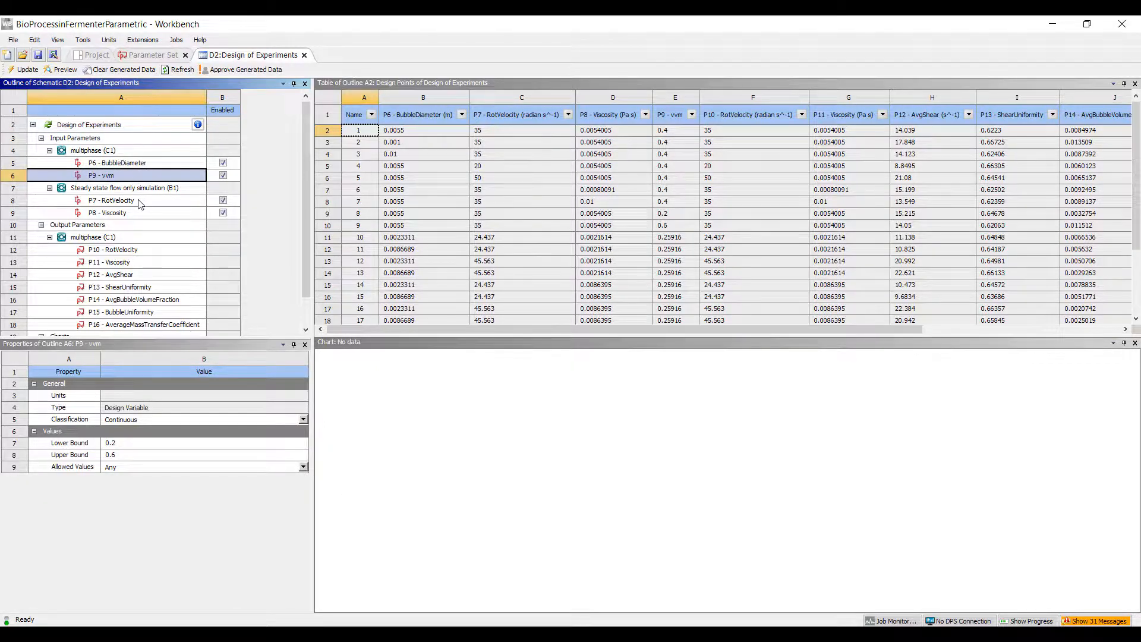
click(107, 213)
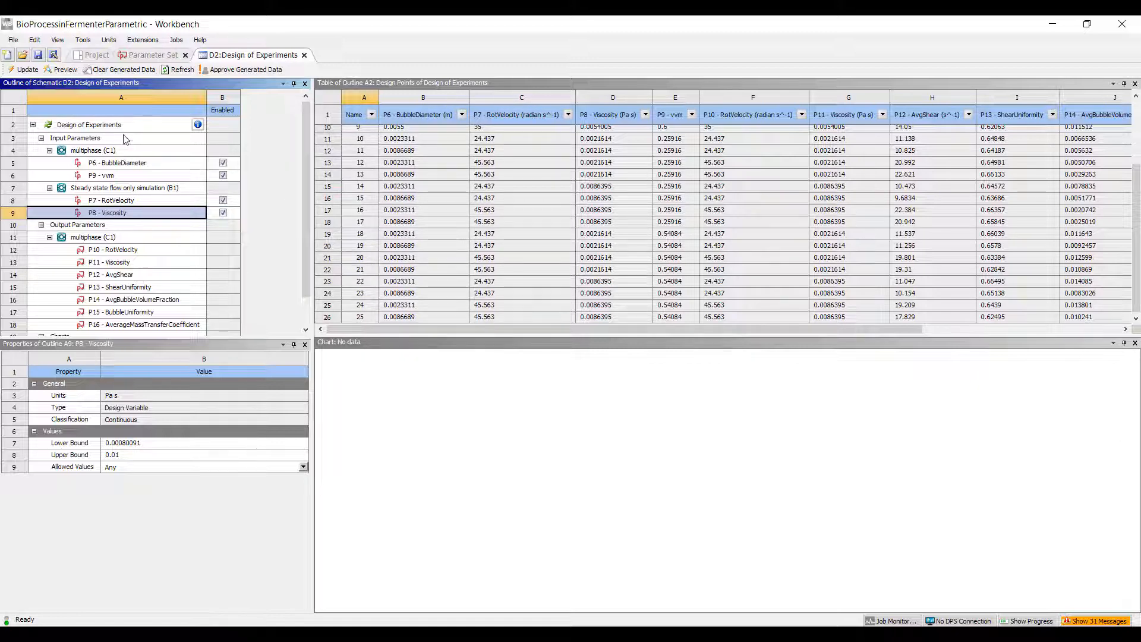
Review the Central Composite Design type options and design points table, then return to the schematic
click(88, 124)
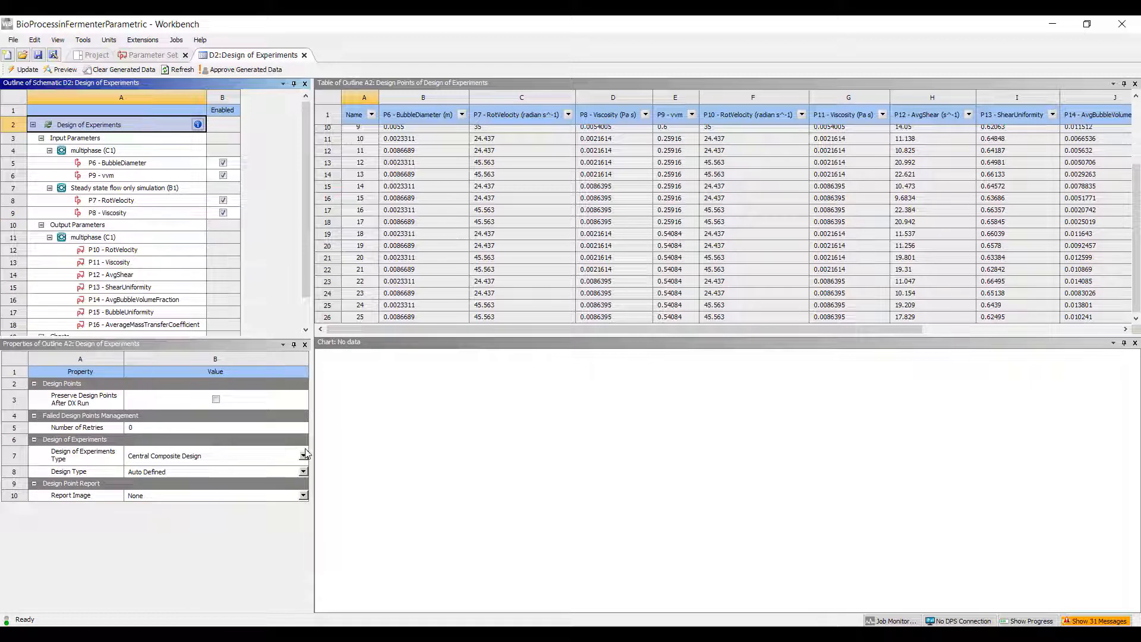
click(303, 456)
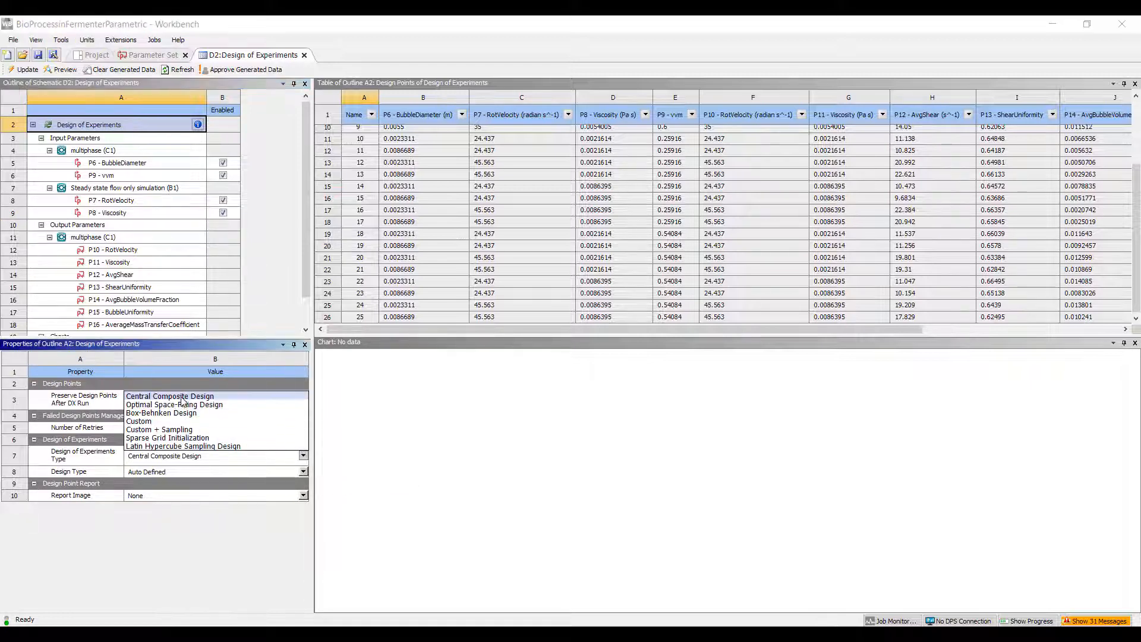
mouse_move(182, 422)
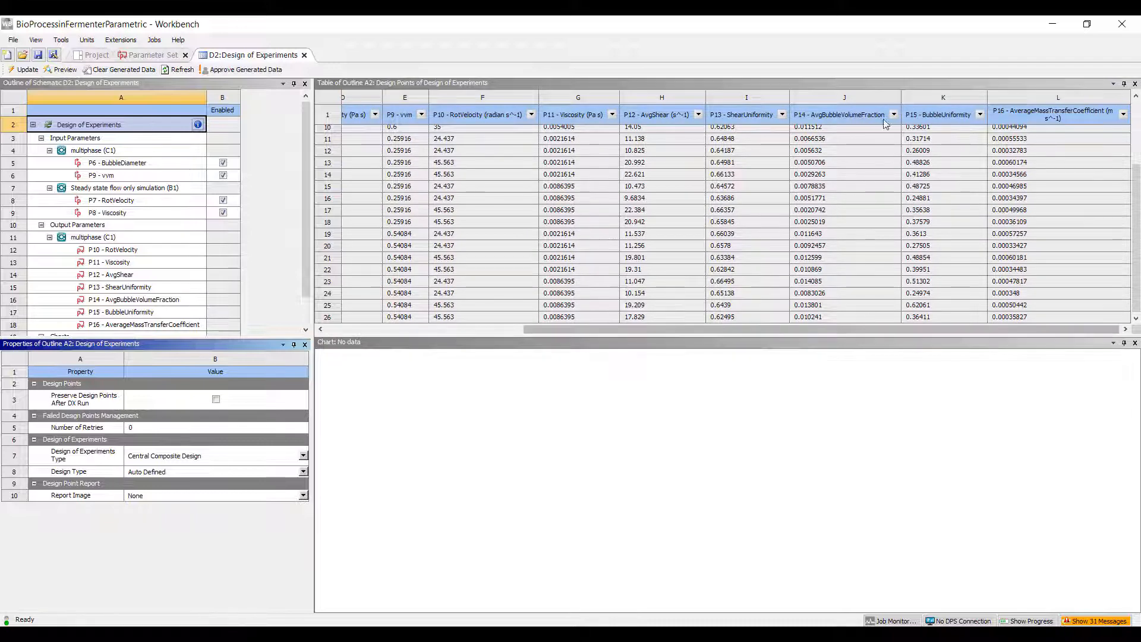
scroll(left, 3)
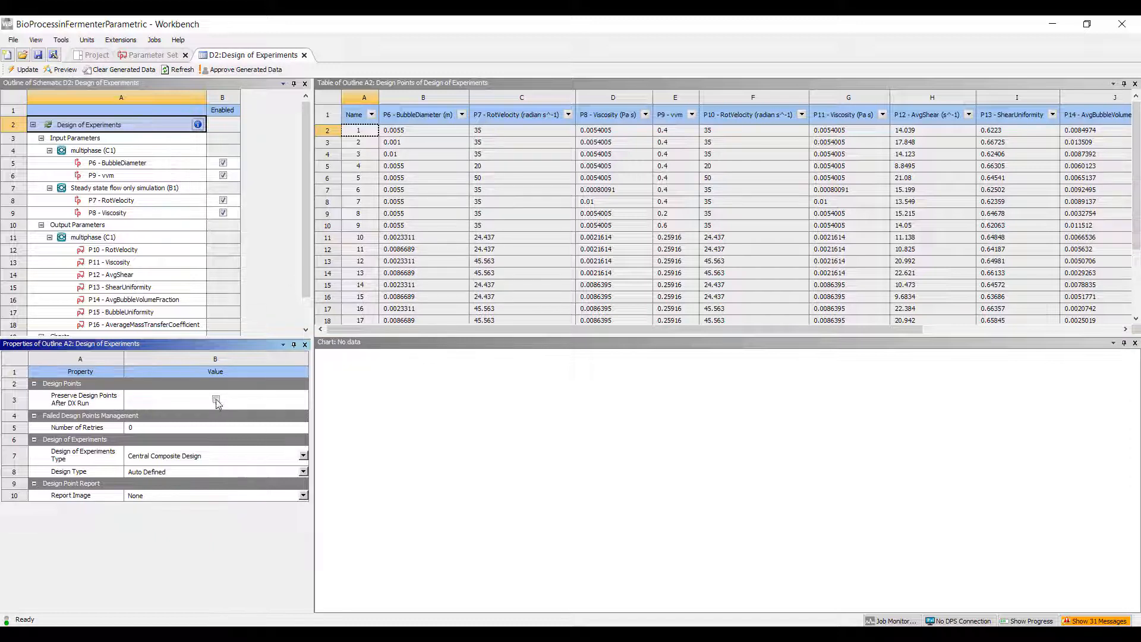
mouse_move(215, 417)
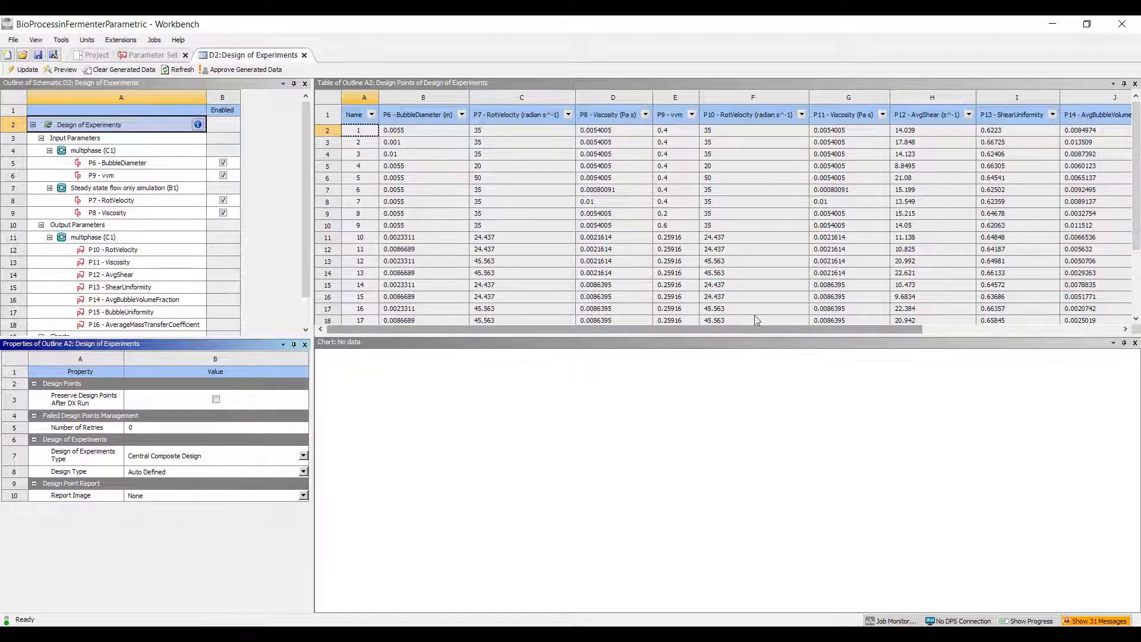
scroll(down, 3)
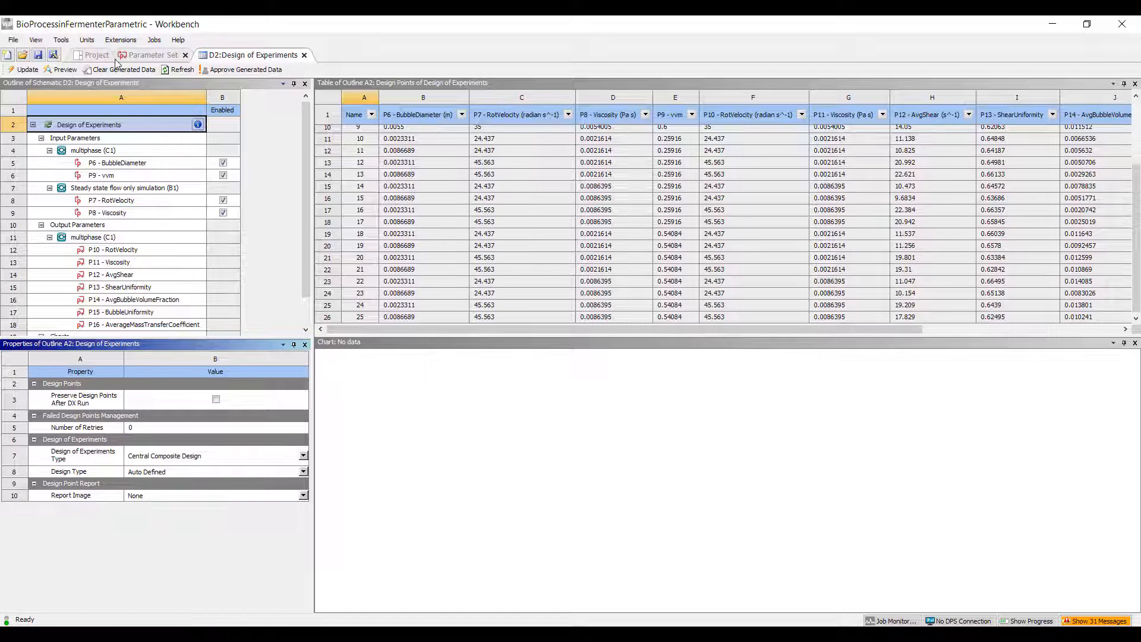
click(95, 54)
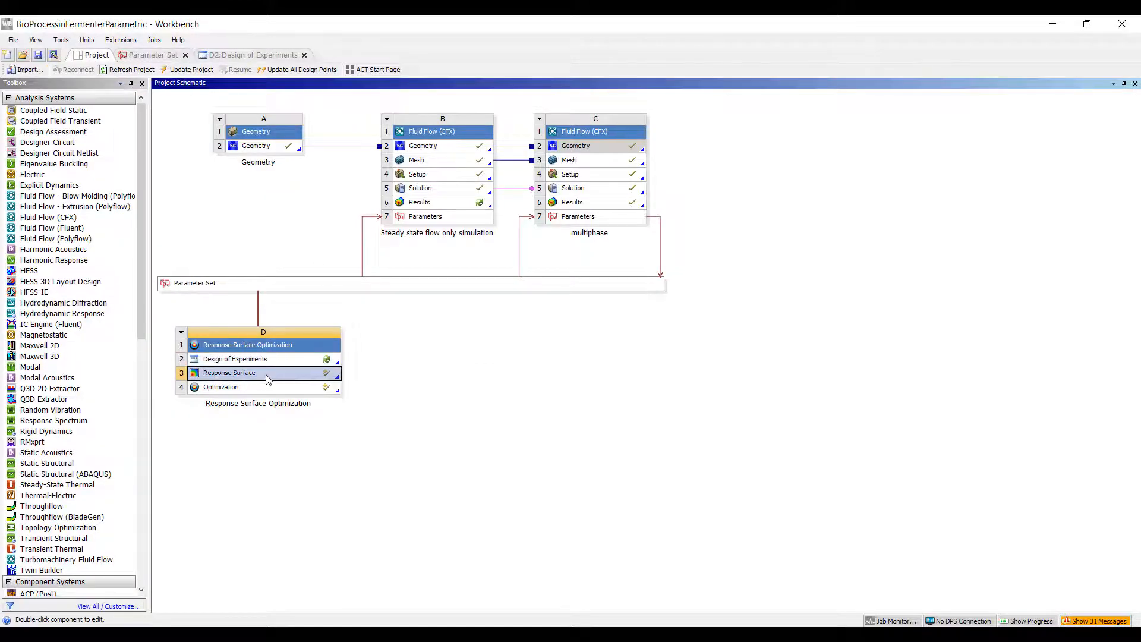
Open the Response Surface and view the bubble fraction chart and overall settings
double_click(228, 373)
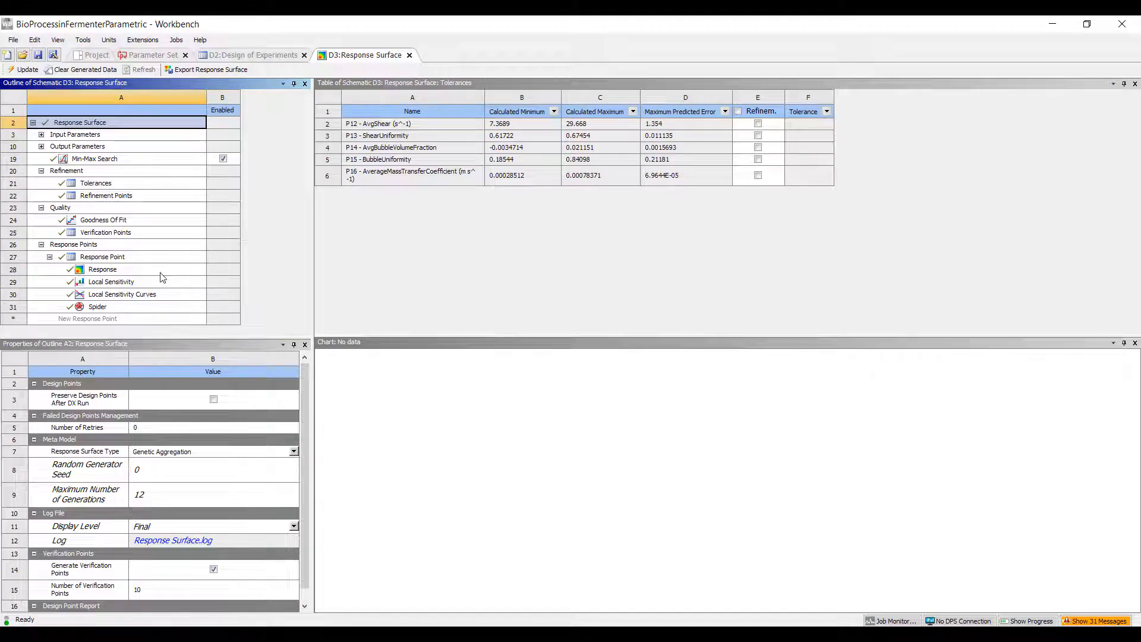
click(102, 269)
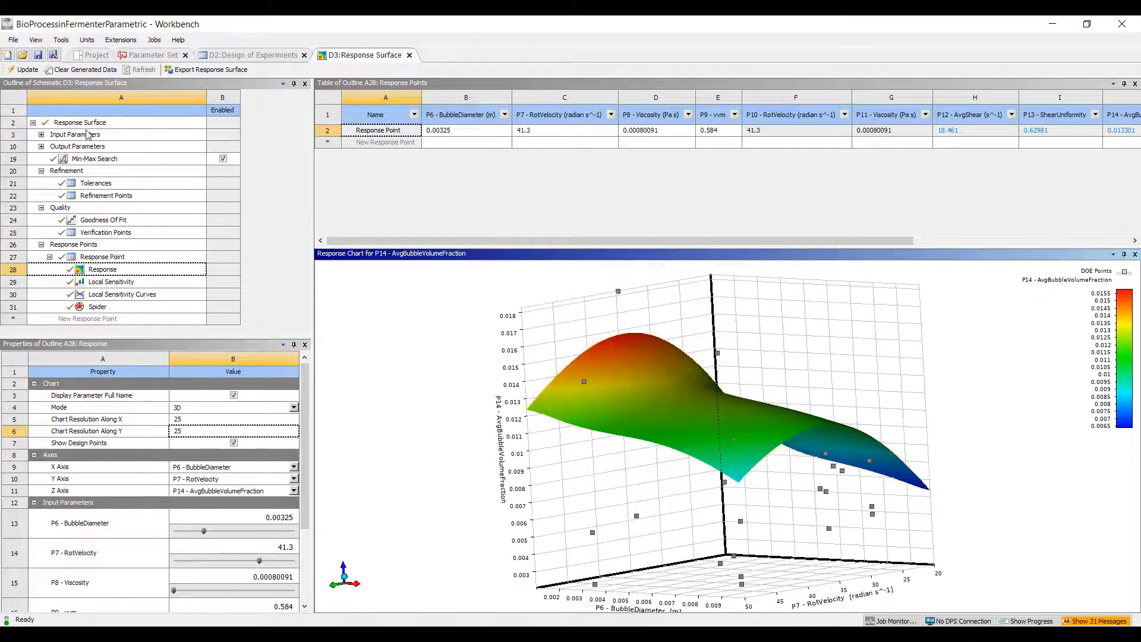
click(80, 121)
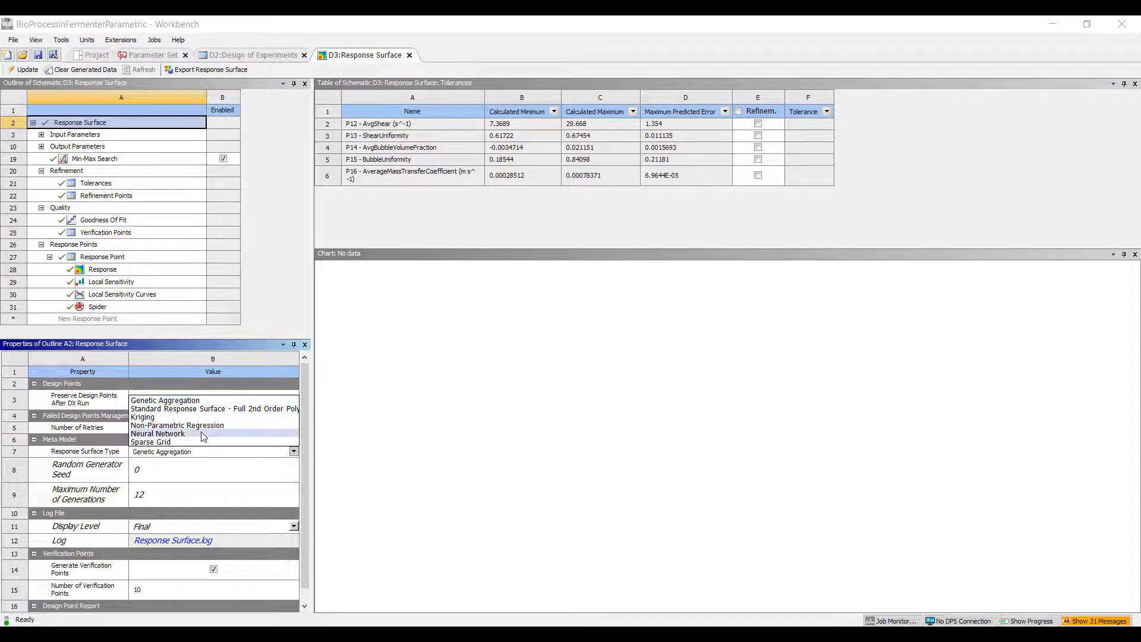
mouse_move(178, 425)
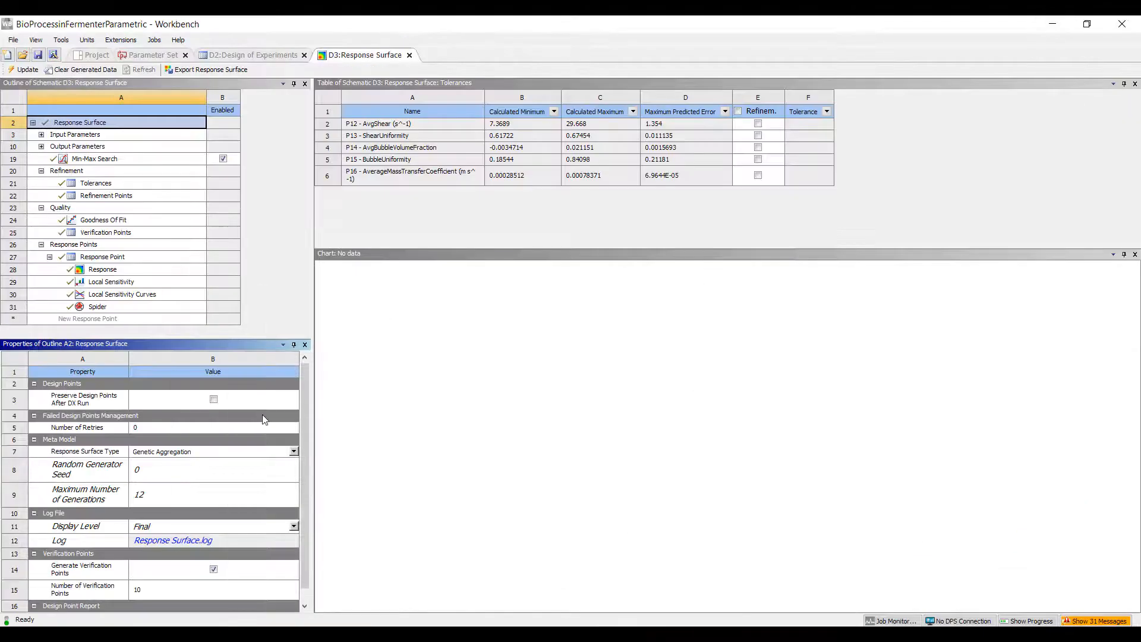
scroll(down, 3)
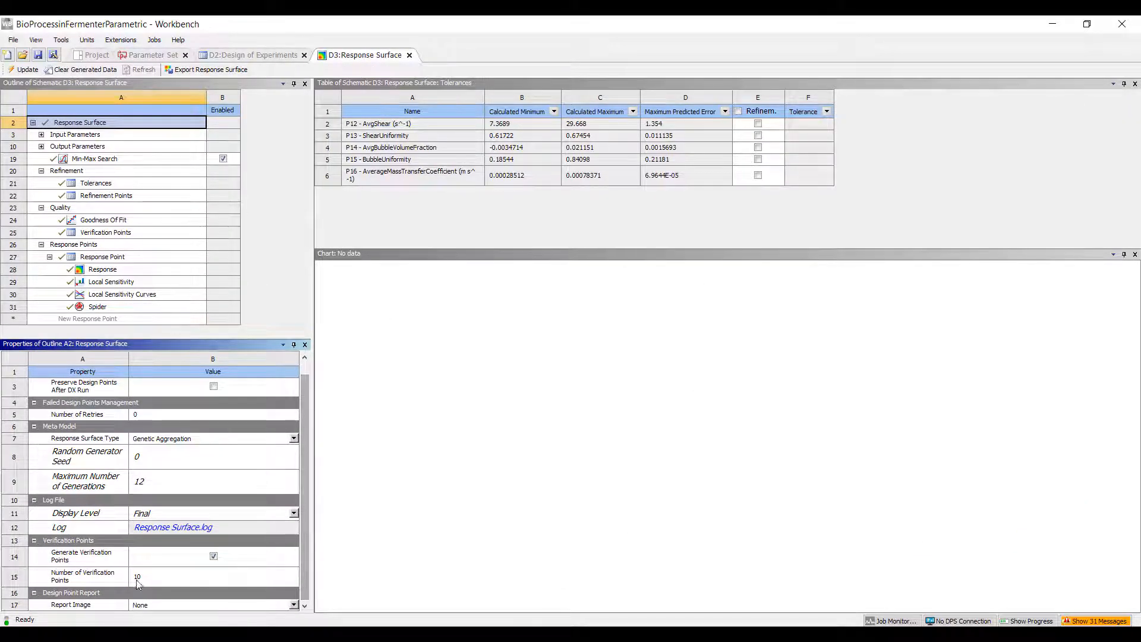
Review the refinement points, Goodness of Fit and verification points results
click(214, 576)
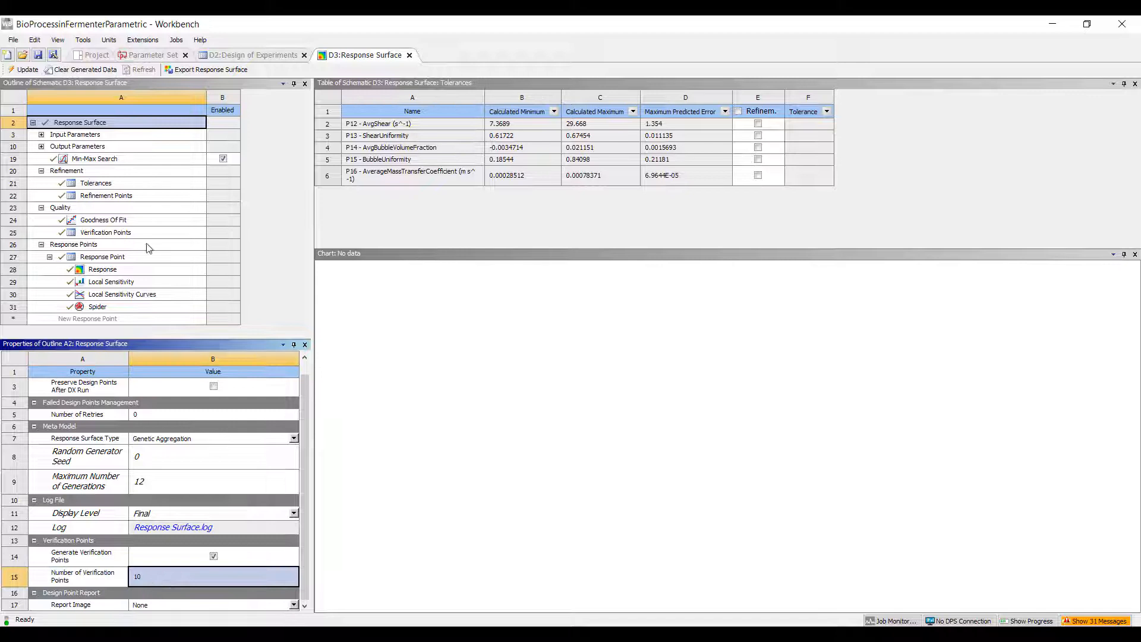
click(106, 195)
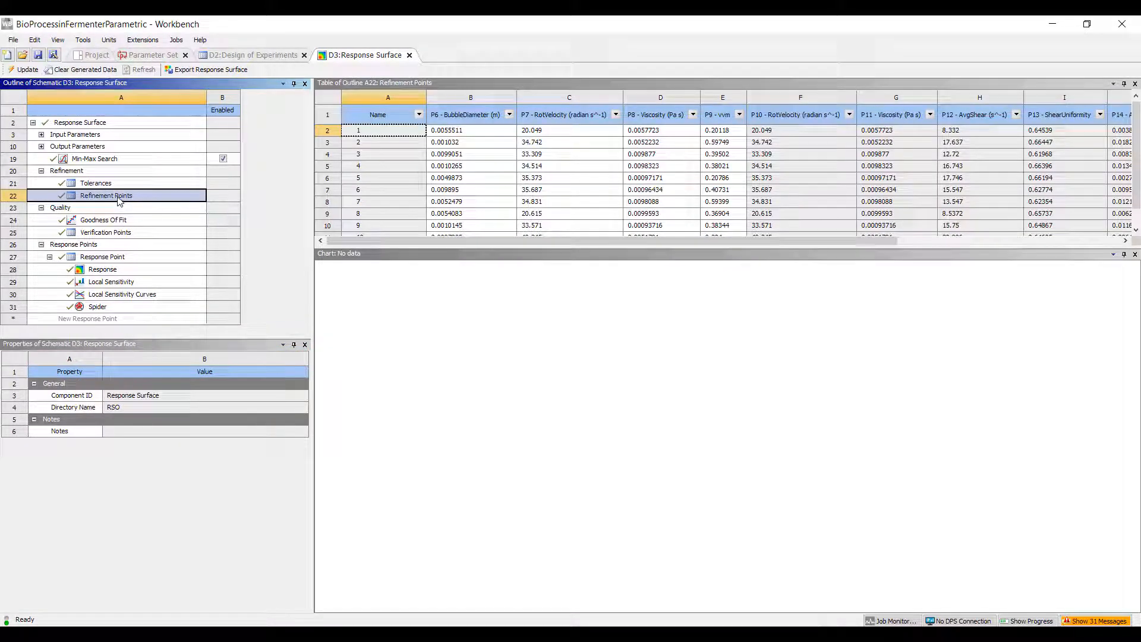
click(106, 195)
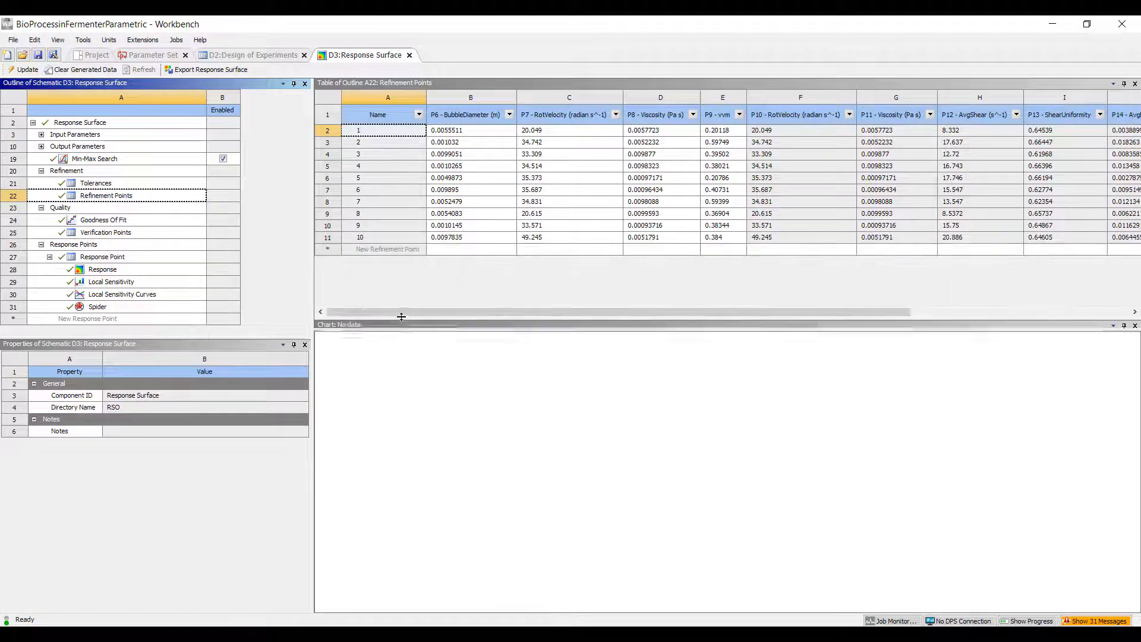
click(103, 220)
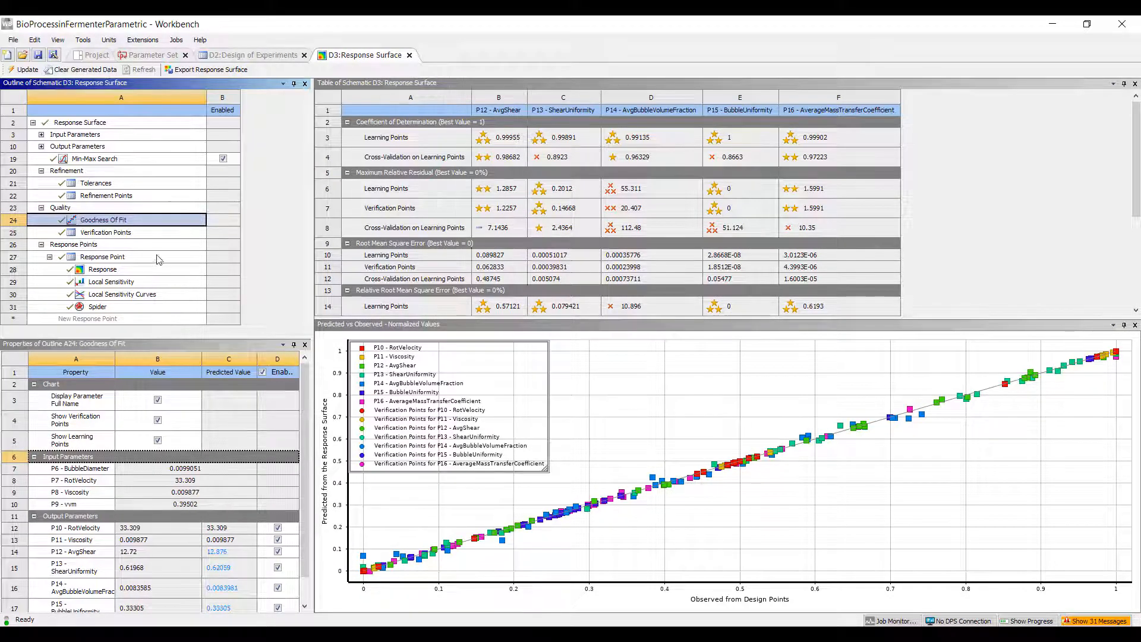
click(106, 232)
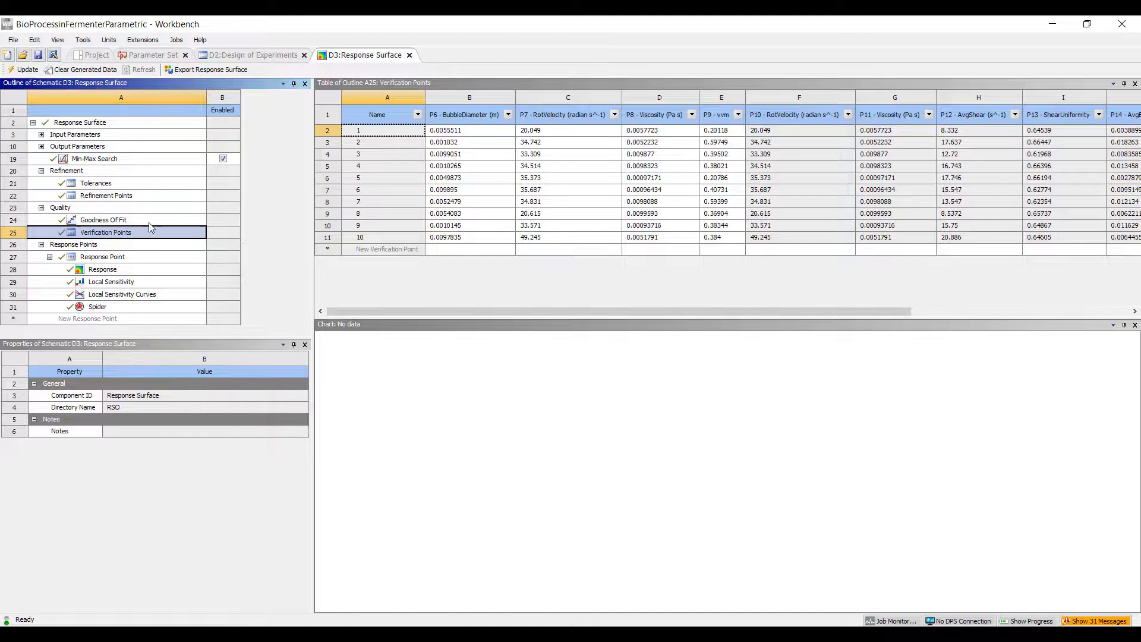
click(103, 219)
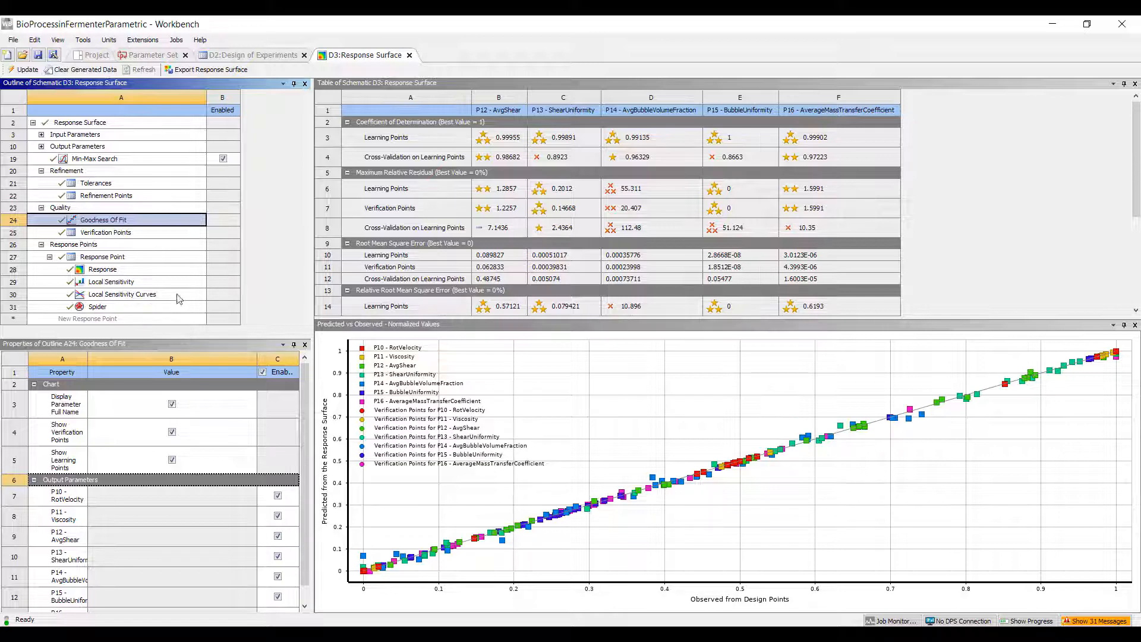
mouse_move(783, 396)
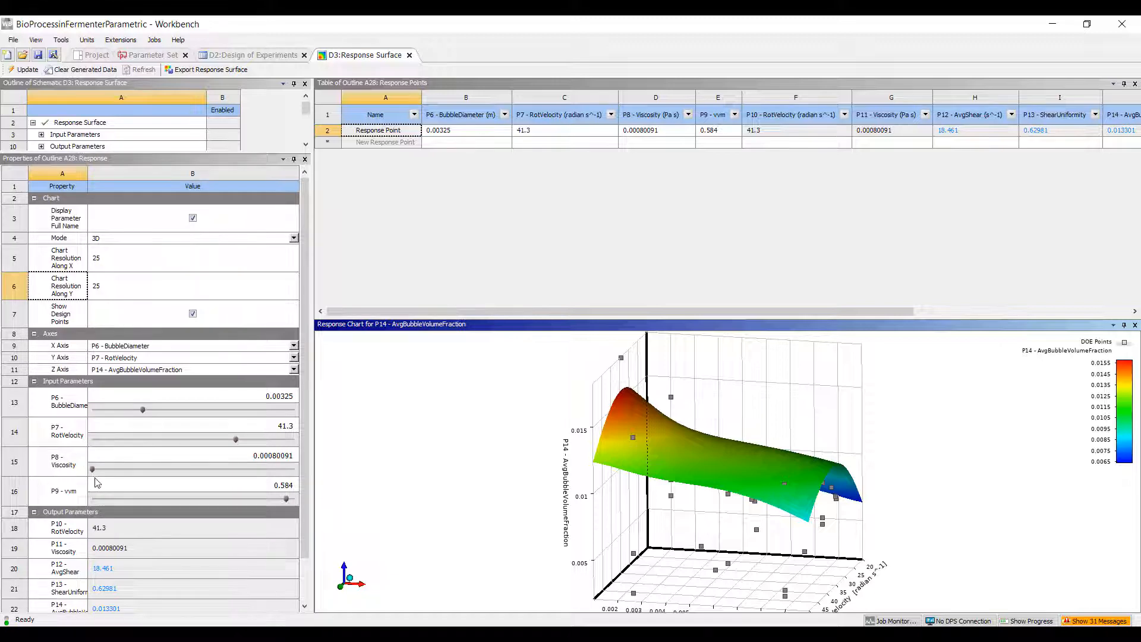
Set the response point to viscosity 0.01, vvm 0.4 and bubble diameter 0.00685
drag(91, 469, 284, 470)
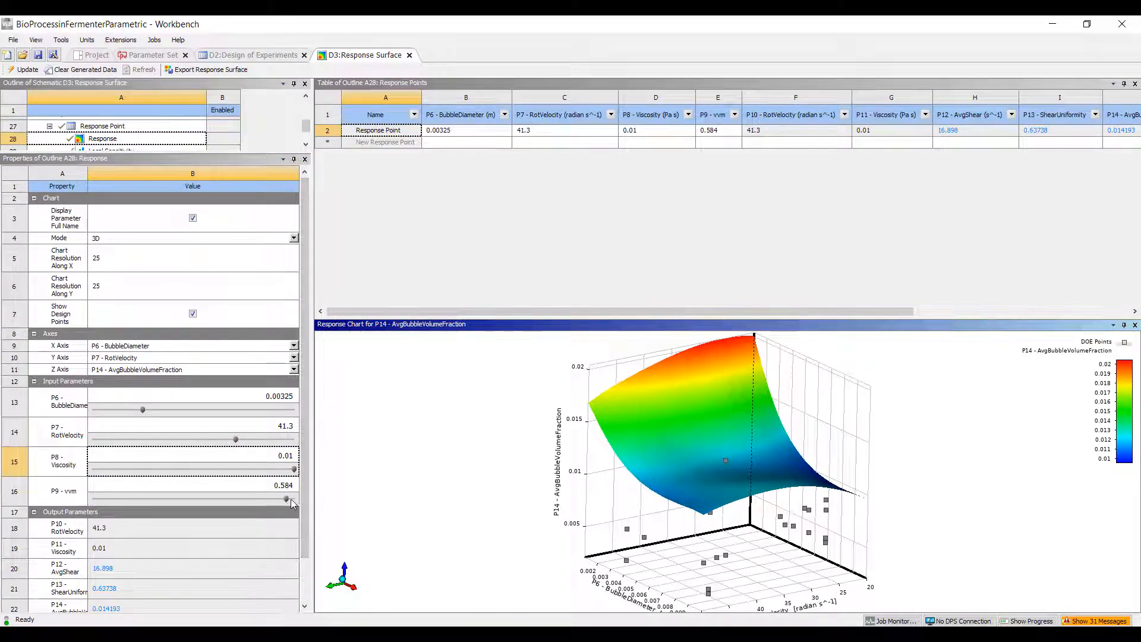
drag(286, 500, 202, 500)
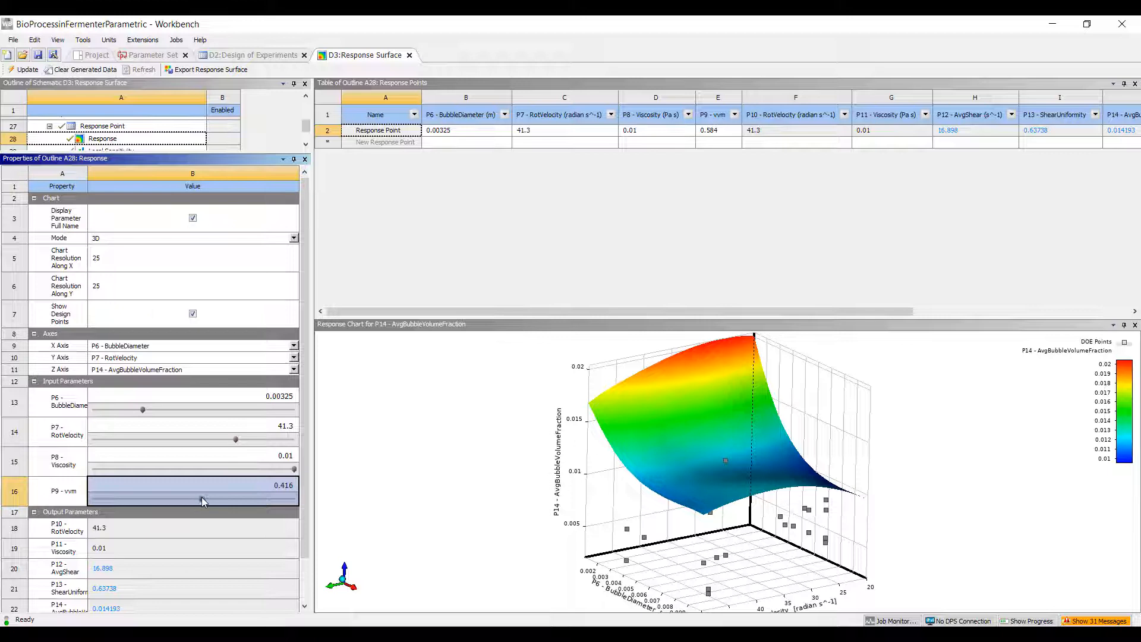
drag(201, 499, 192, 500)
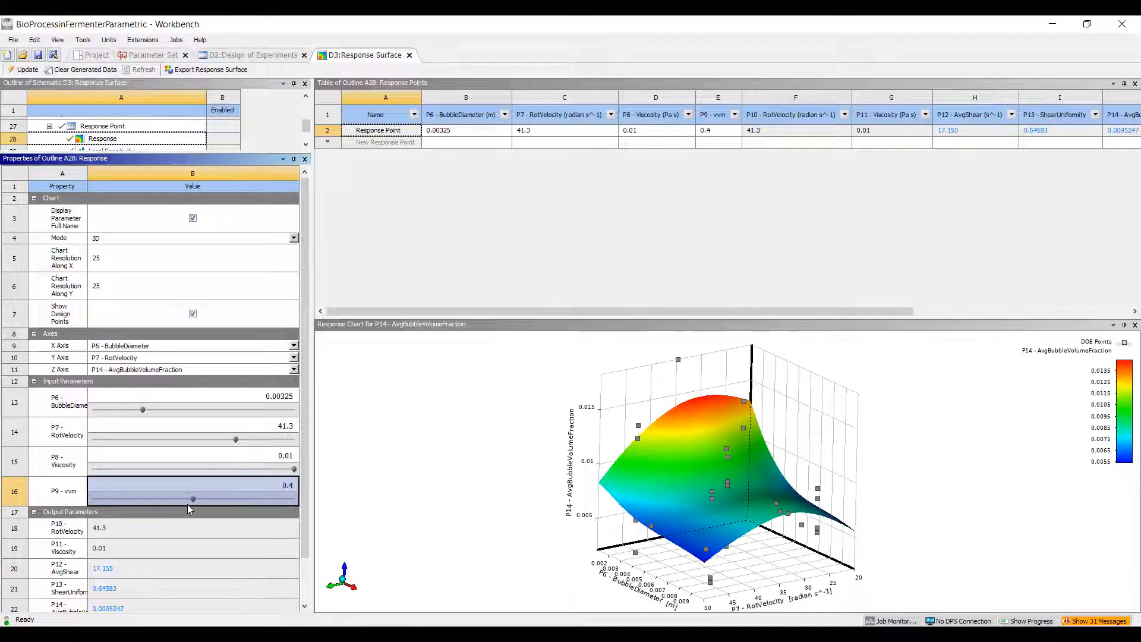
mouse_move(683, 483)
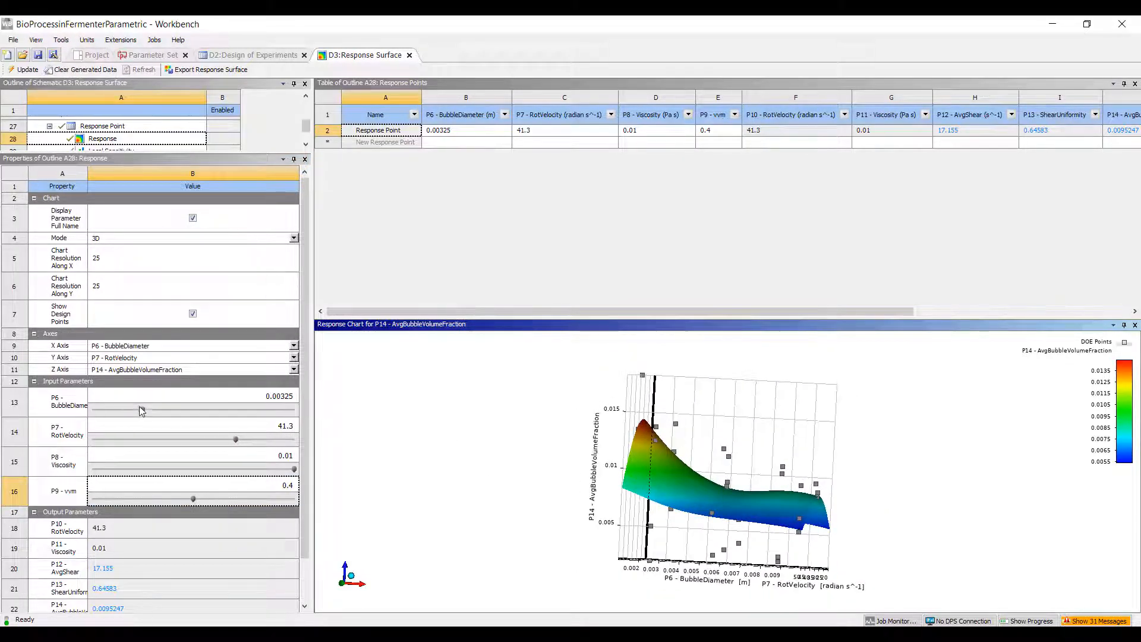
drag(141, 410, 224, 409)
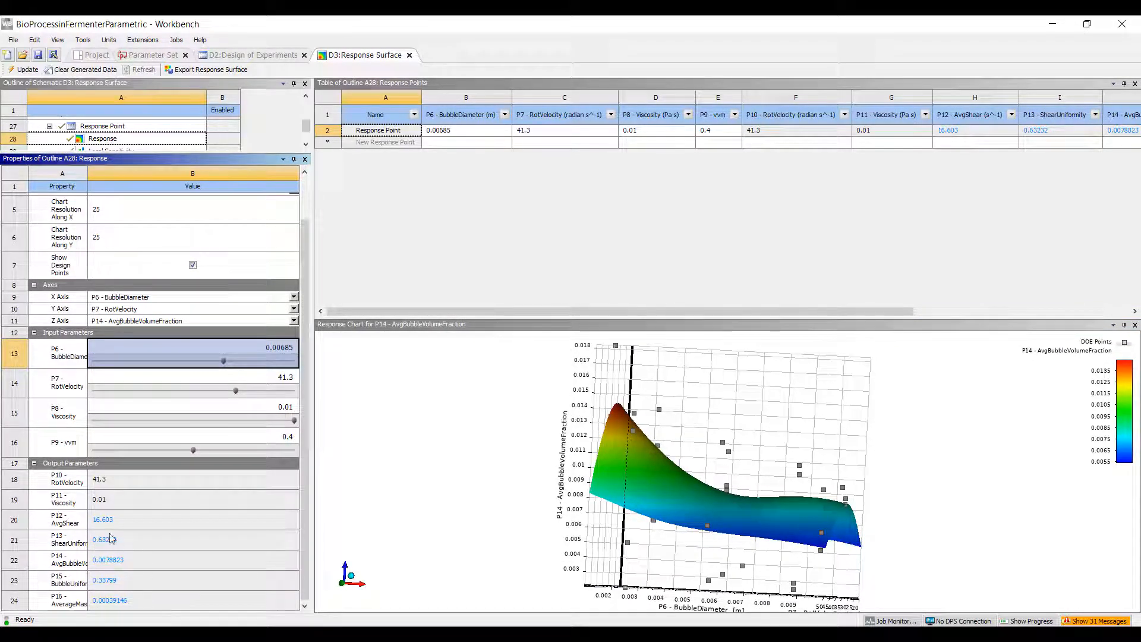
mouse_move(72, 522)
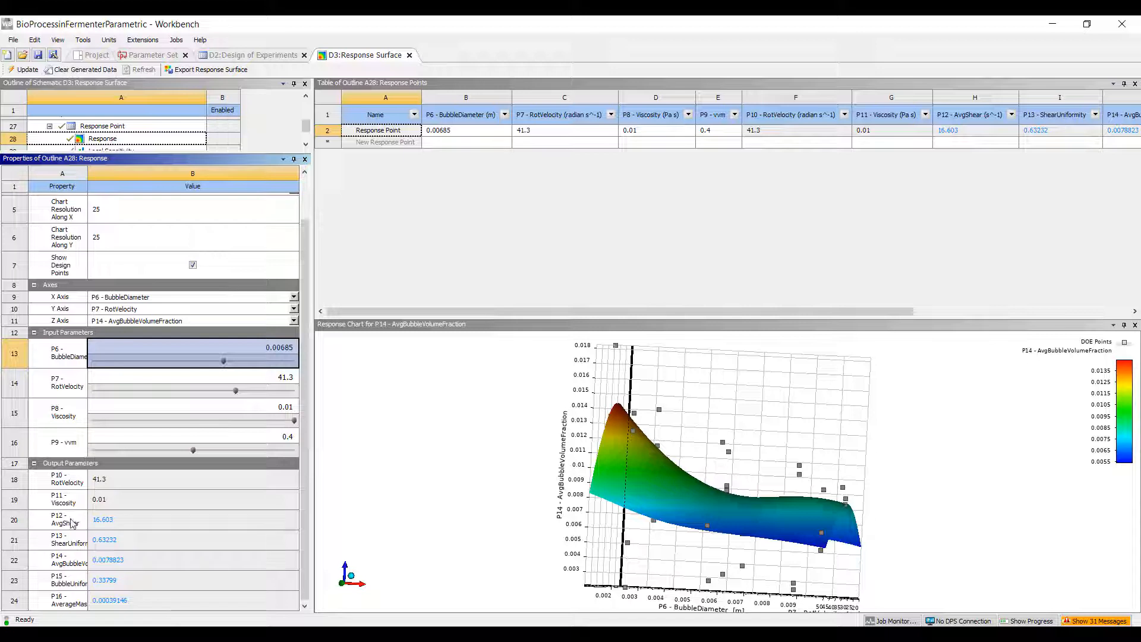
mouse_move(77, 542)
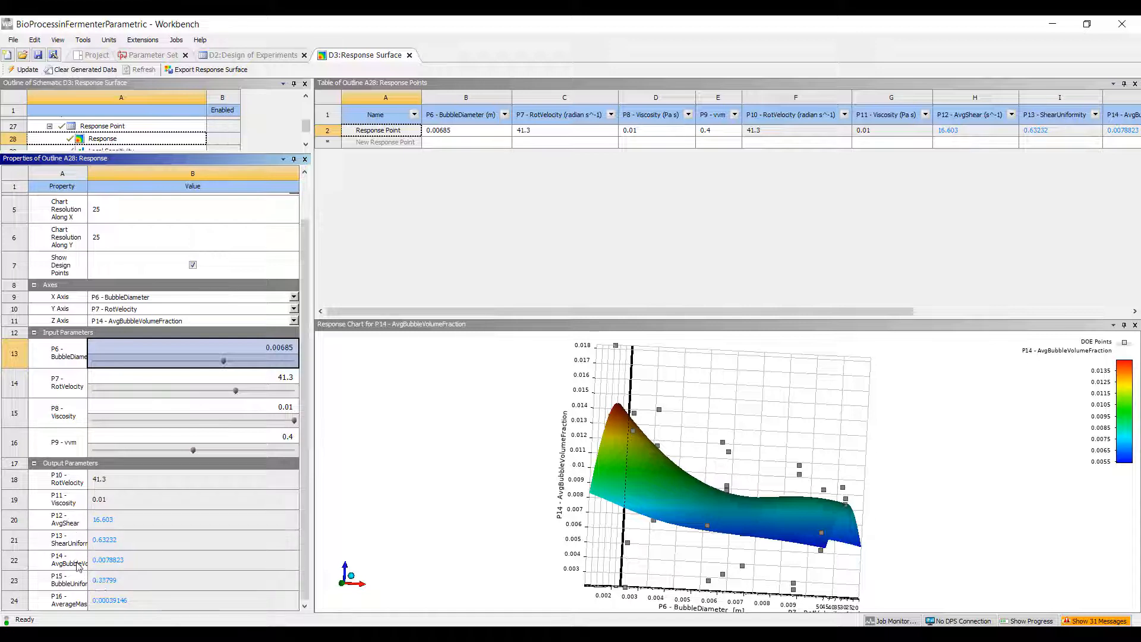
mouse_move(77, 583)
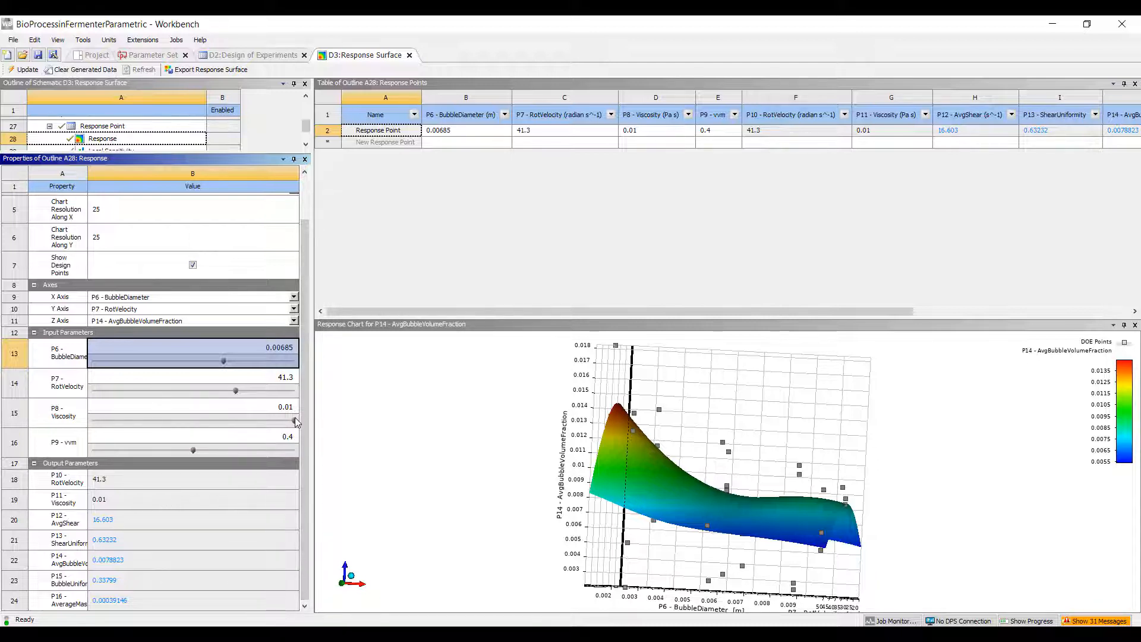
Set bubble diameter to 0.00658 and start lowering rotational velocity
drag(237, 360, 188, 360)
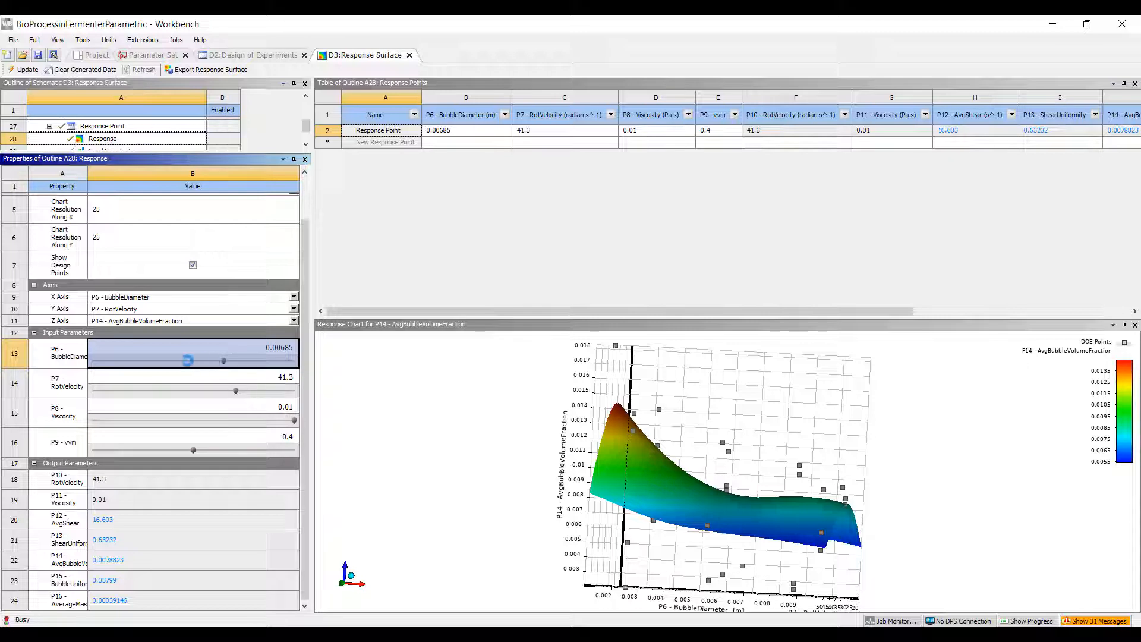
drag(188, 361, 215, 360)
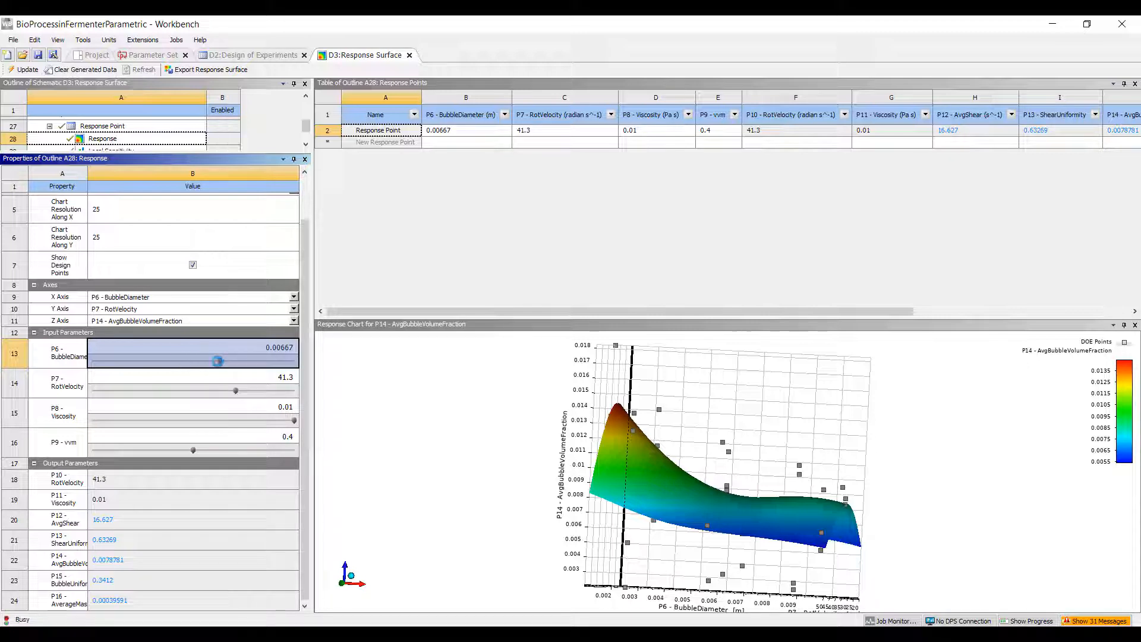
drag(217, 362, 197, 362)
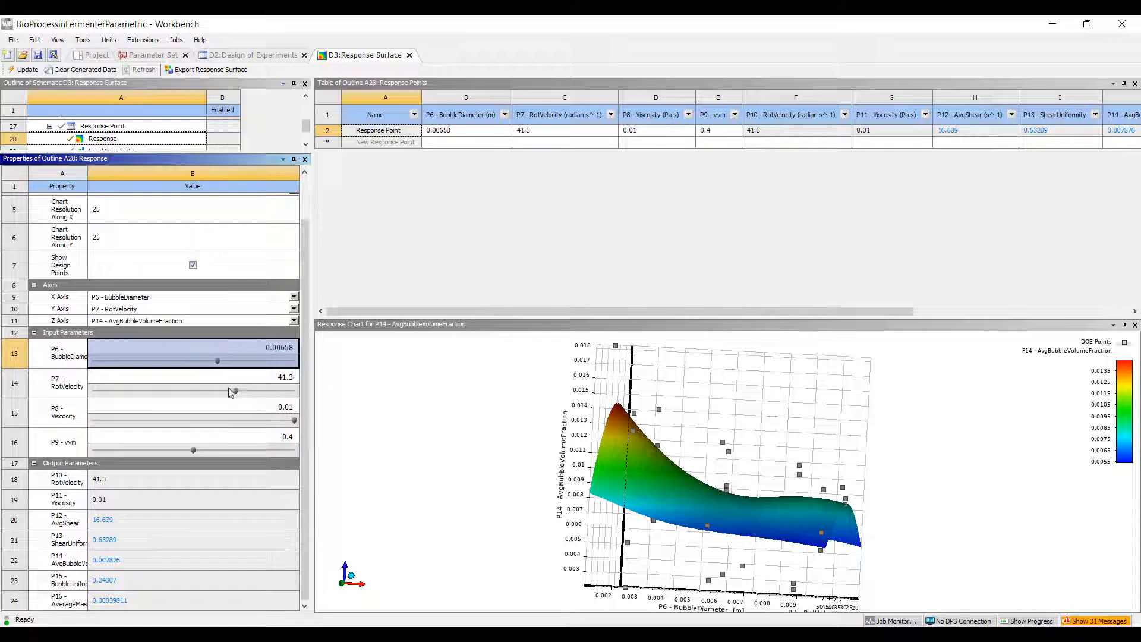
Sweep rotational velocity down to 21.8, back up and down, finishing at 48.2
drag(251, 392, 184, 392)
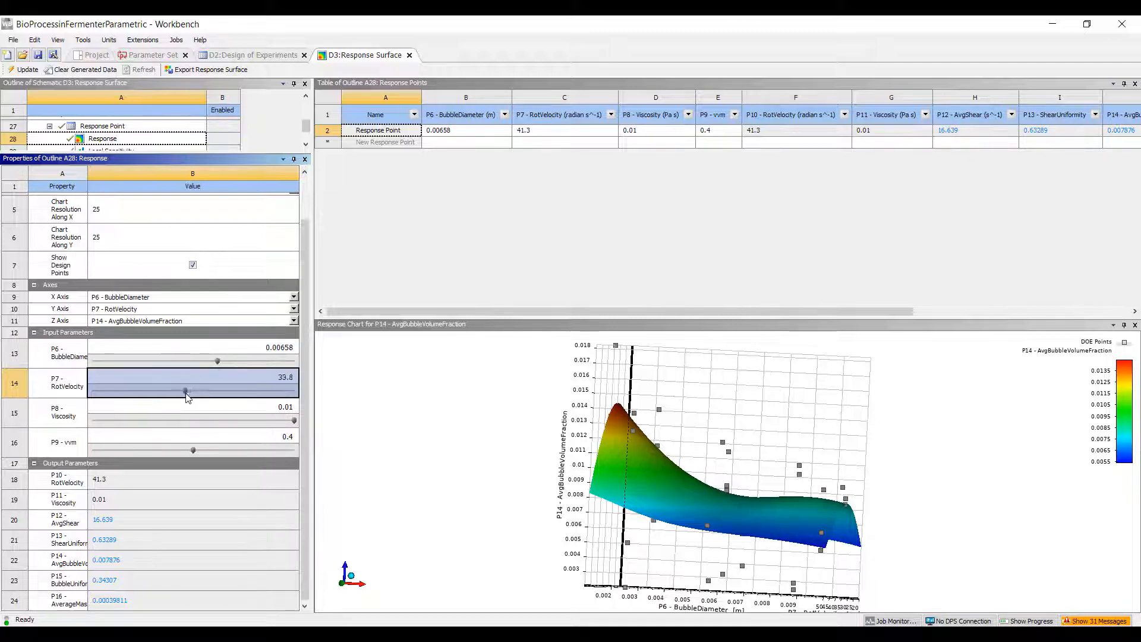
drag(184, 391, 145, 391)
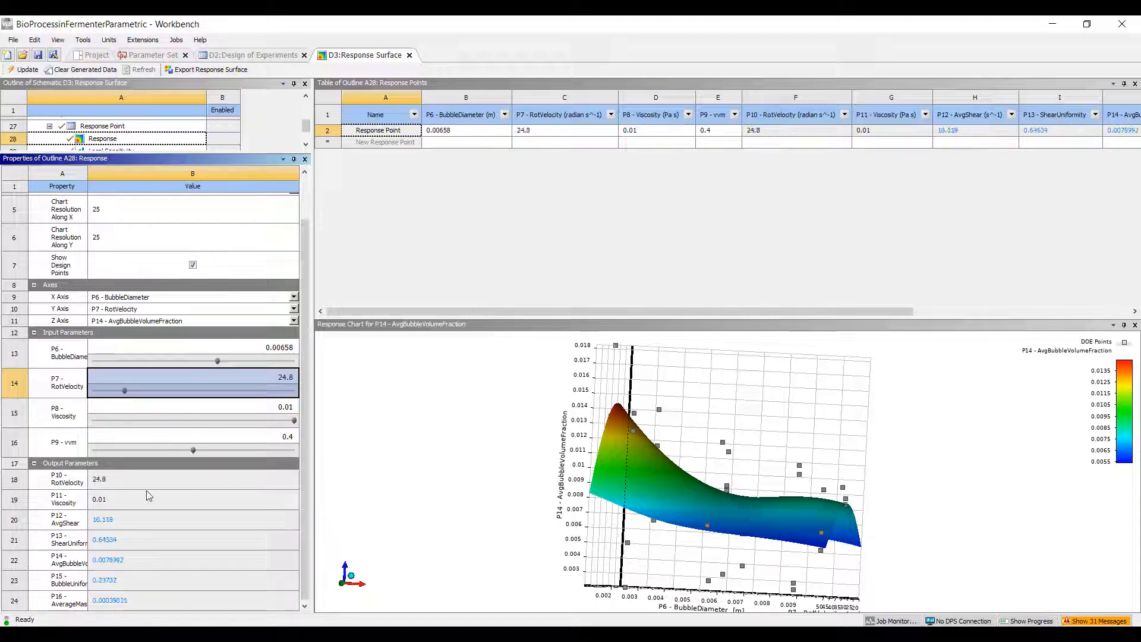
drag(124, 390, 109, 390)
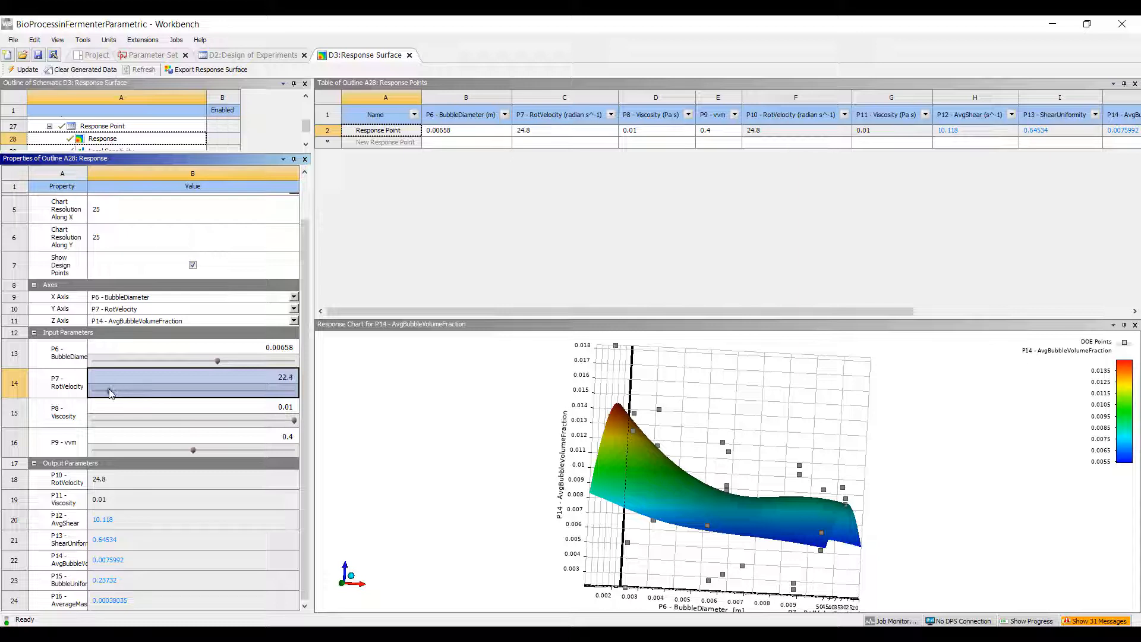
drag(109, 390, 104, 389)
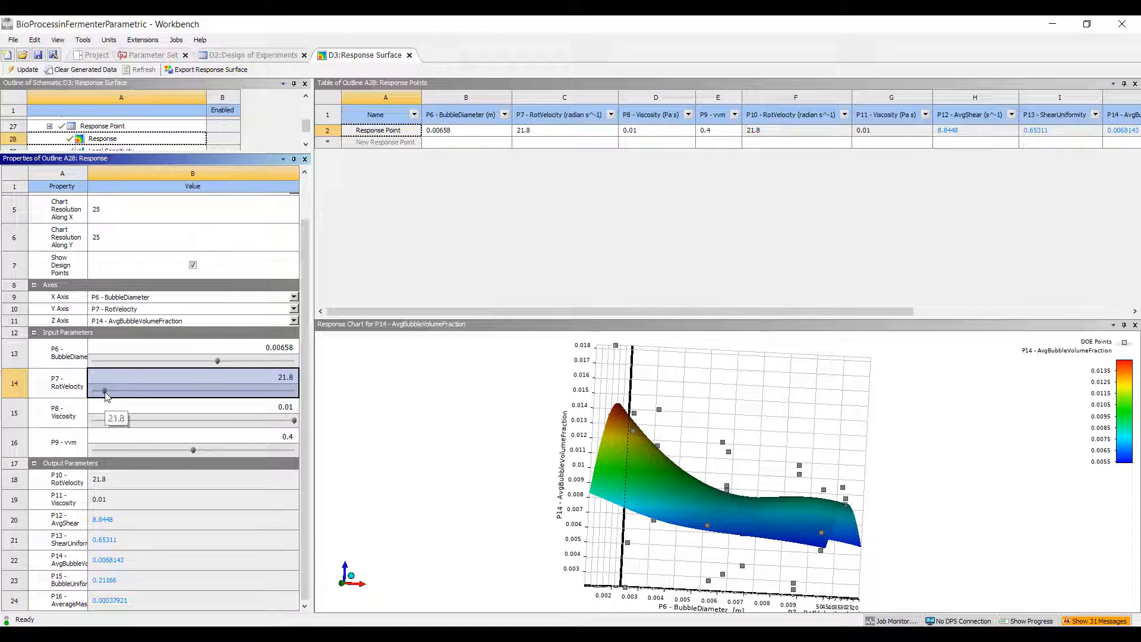
drag(104, 391, 195, 391)
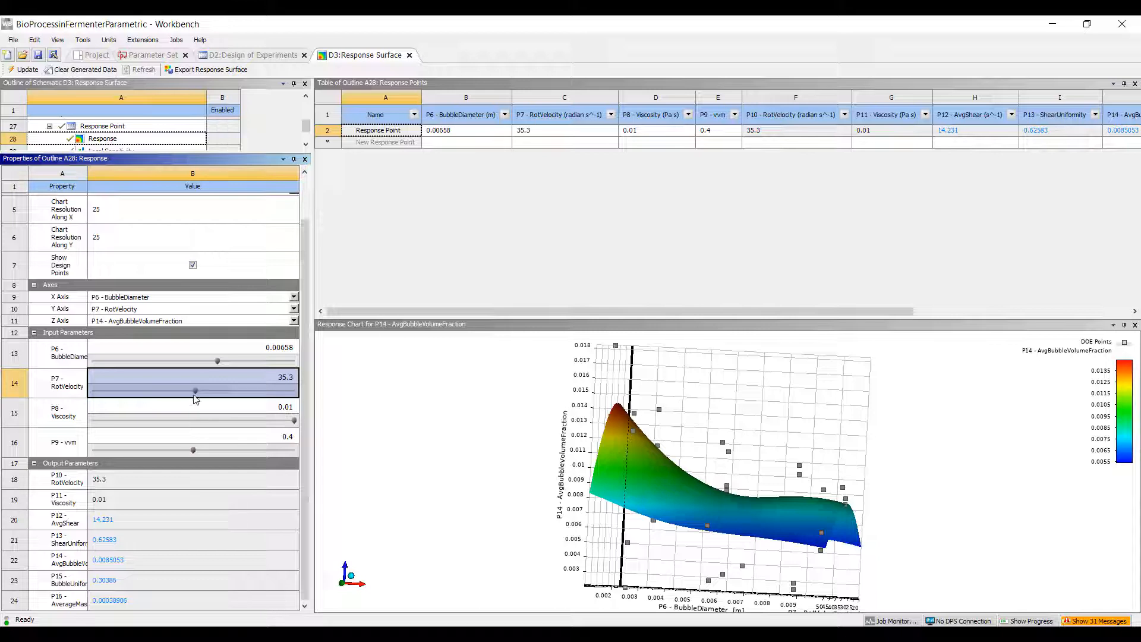
drag(193, 391, 233, 391)
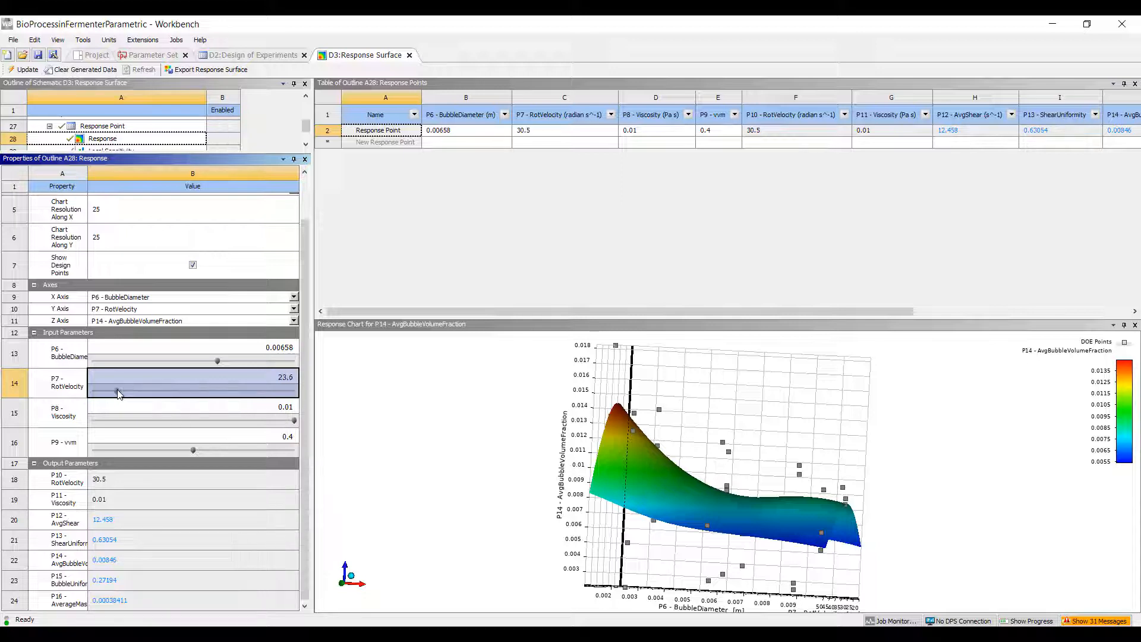
drag(217, 393, 116, 392)
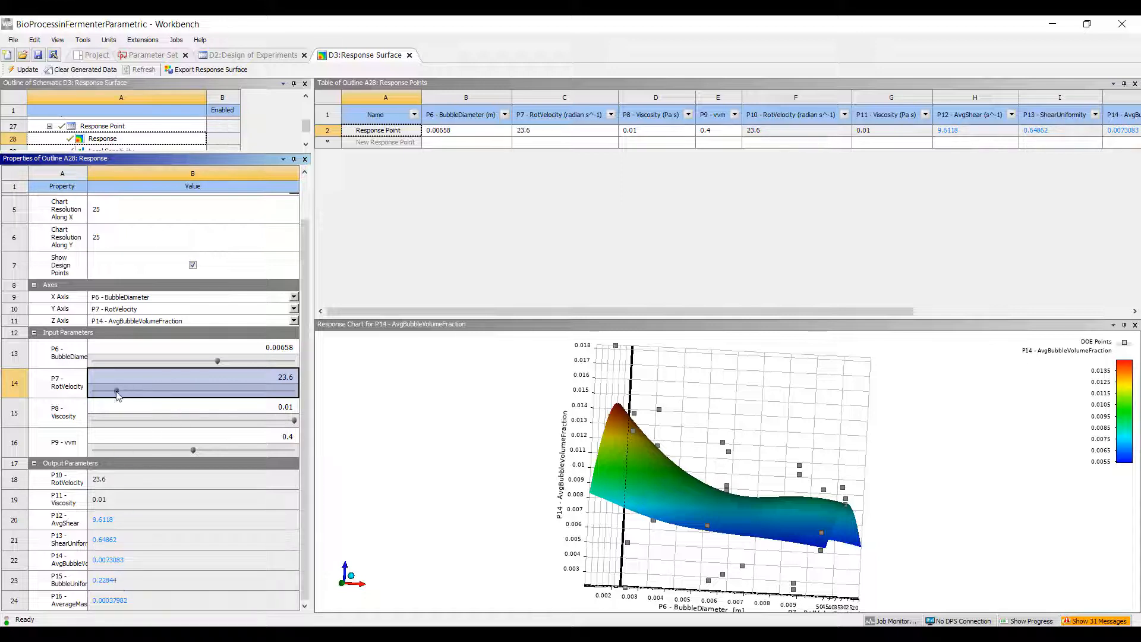
drag(117, 391, 184, 391)
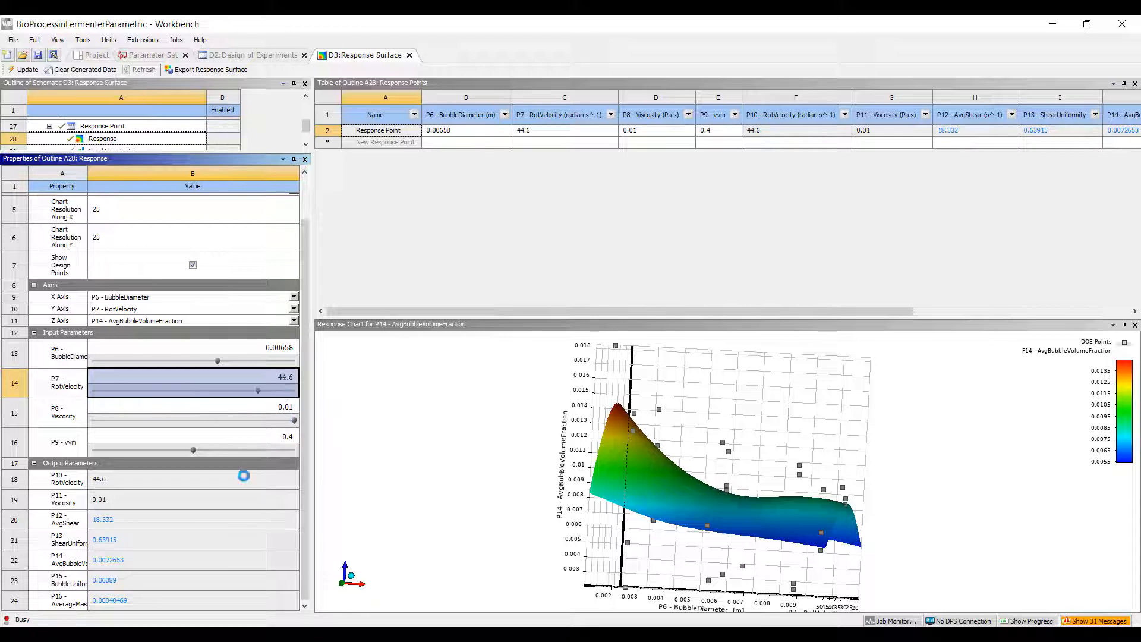
drag(259, 391, 261, 391)
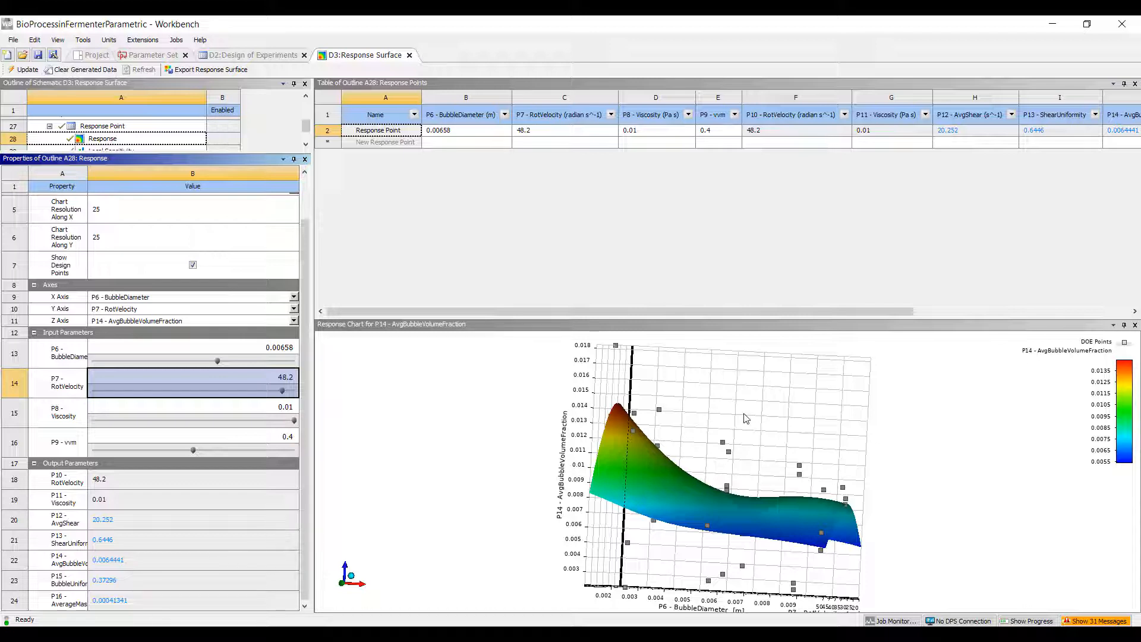
mouse_move(101, 518)
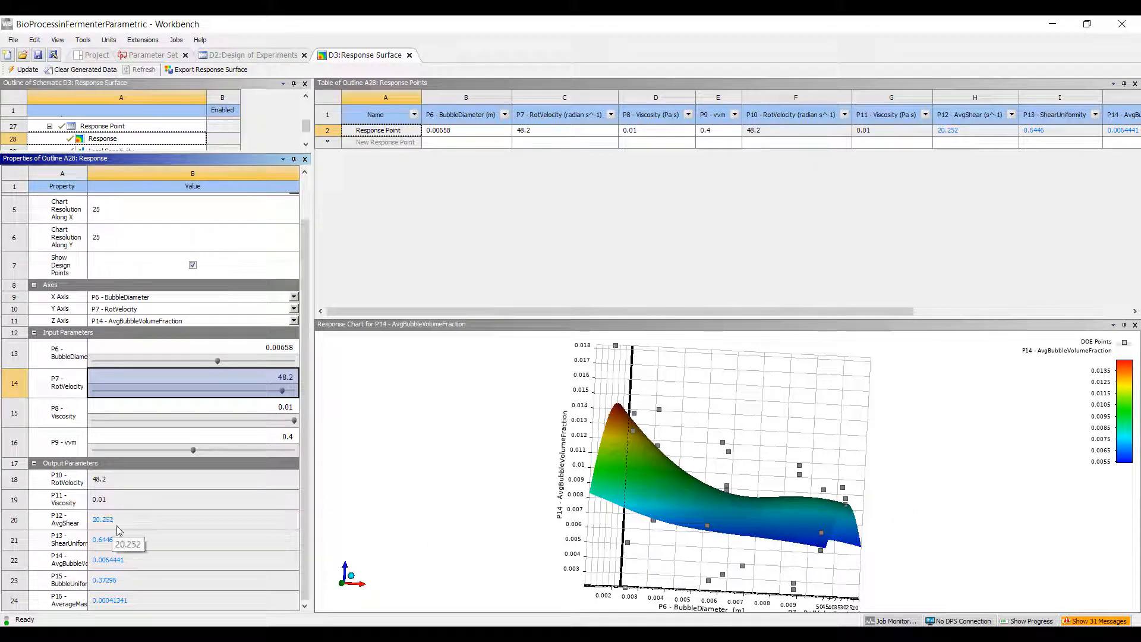
mouse_move(153, 507)
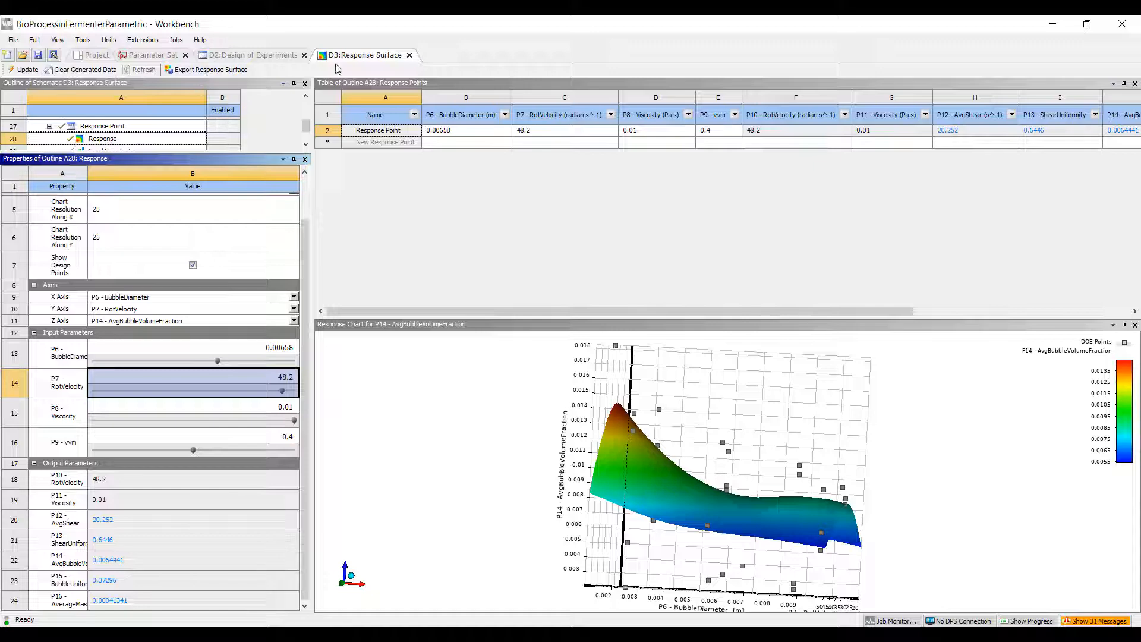
Open system D's Optimization cell from the project schematic
click(97, 55)
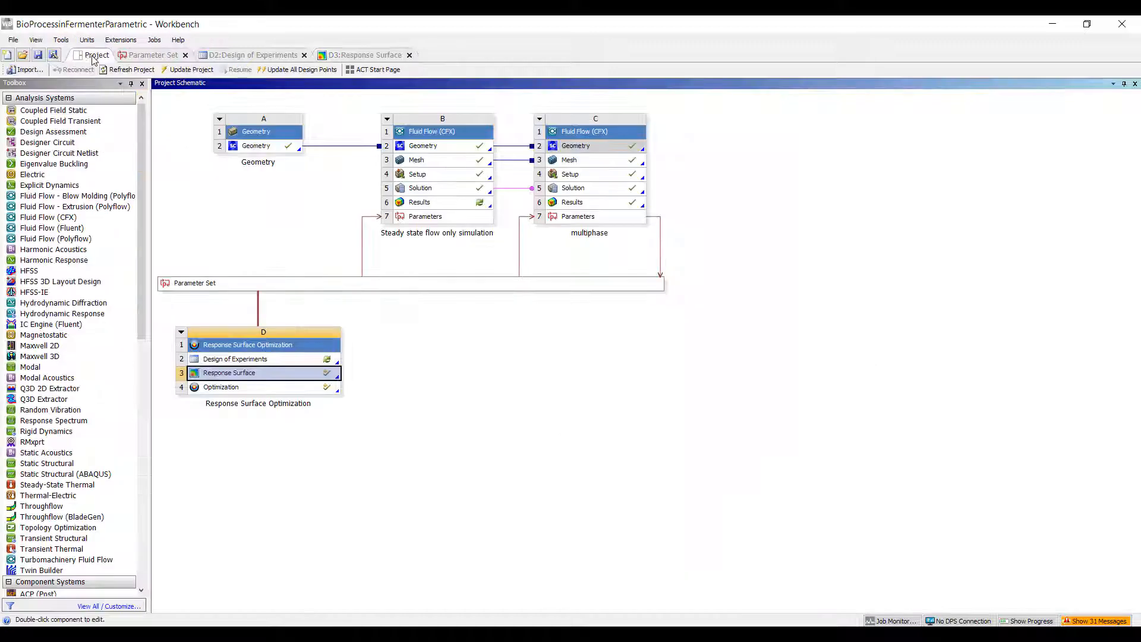
click(220, 386)
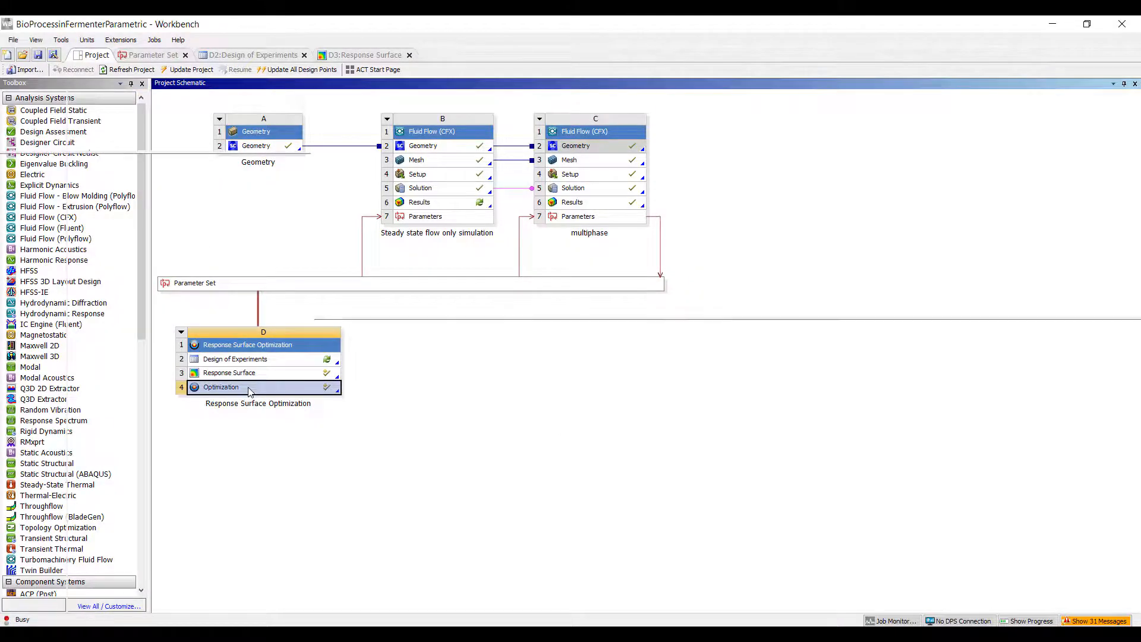
double_click(220, 386)
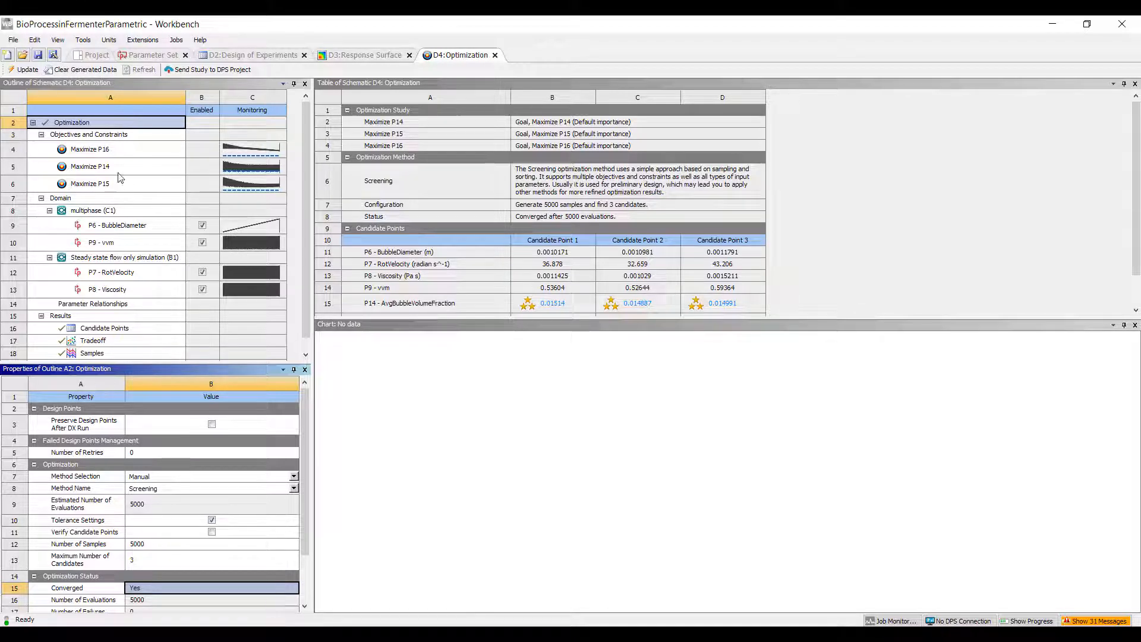
Show the objectives and constraints table and inspect P16's objective type options unchanged
click(87, 134)
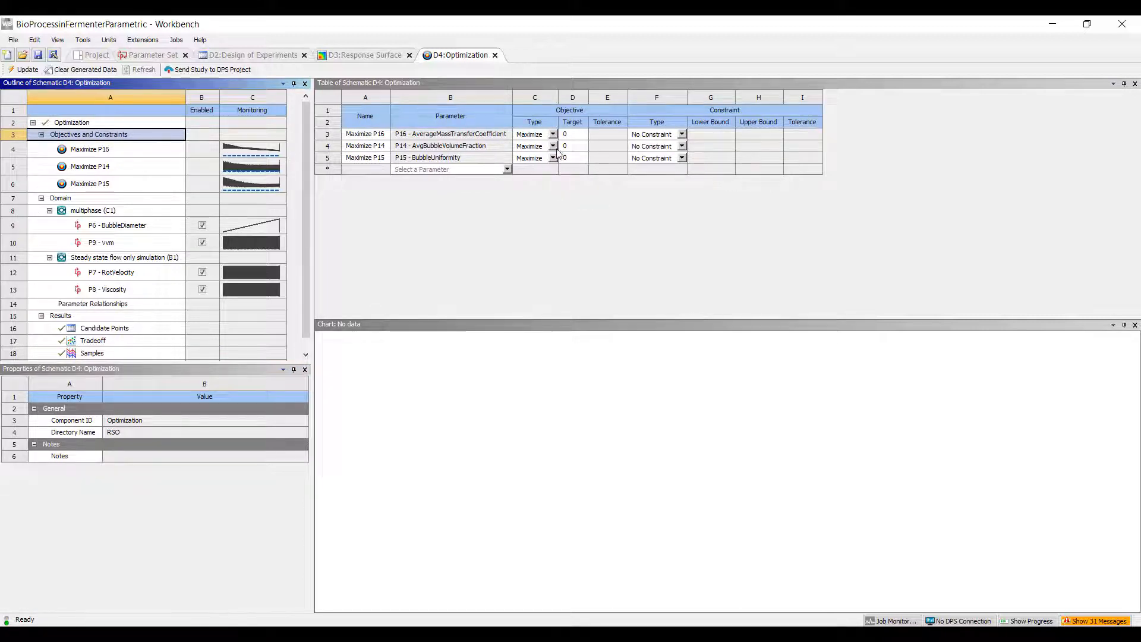
click(553, 158)
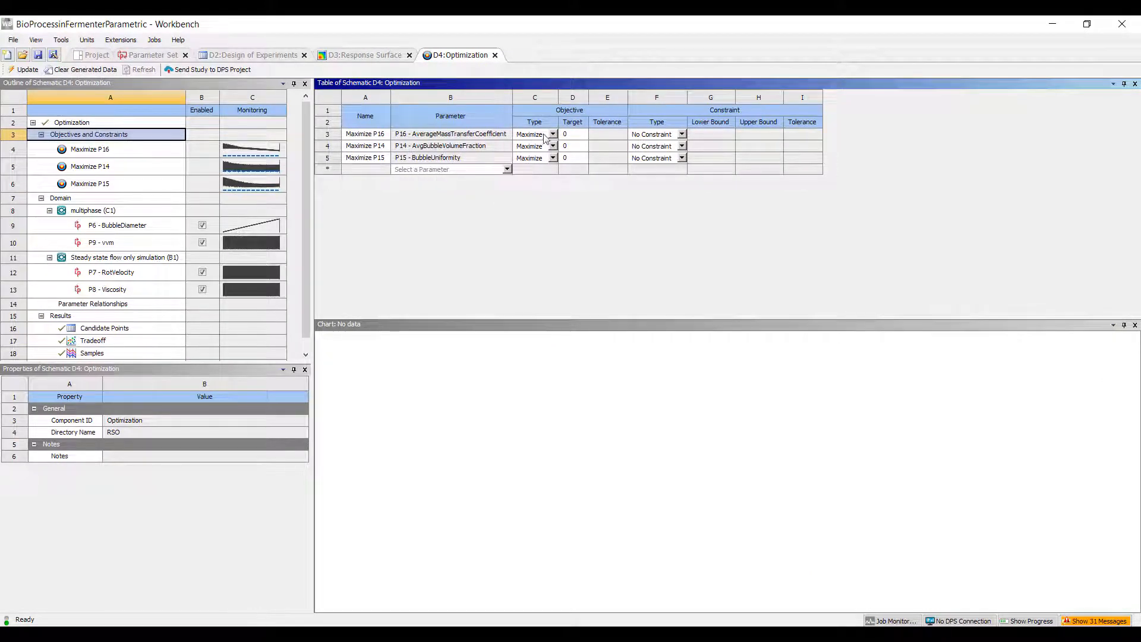
click(552, 134)
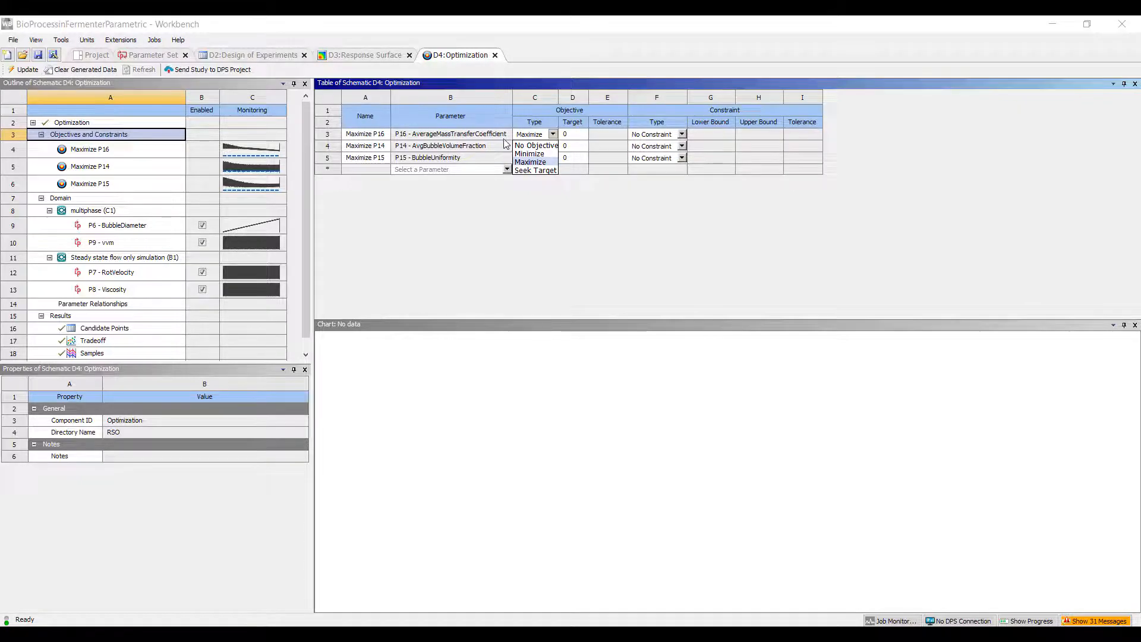
click(529, 162)
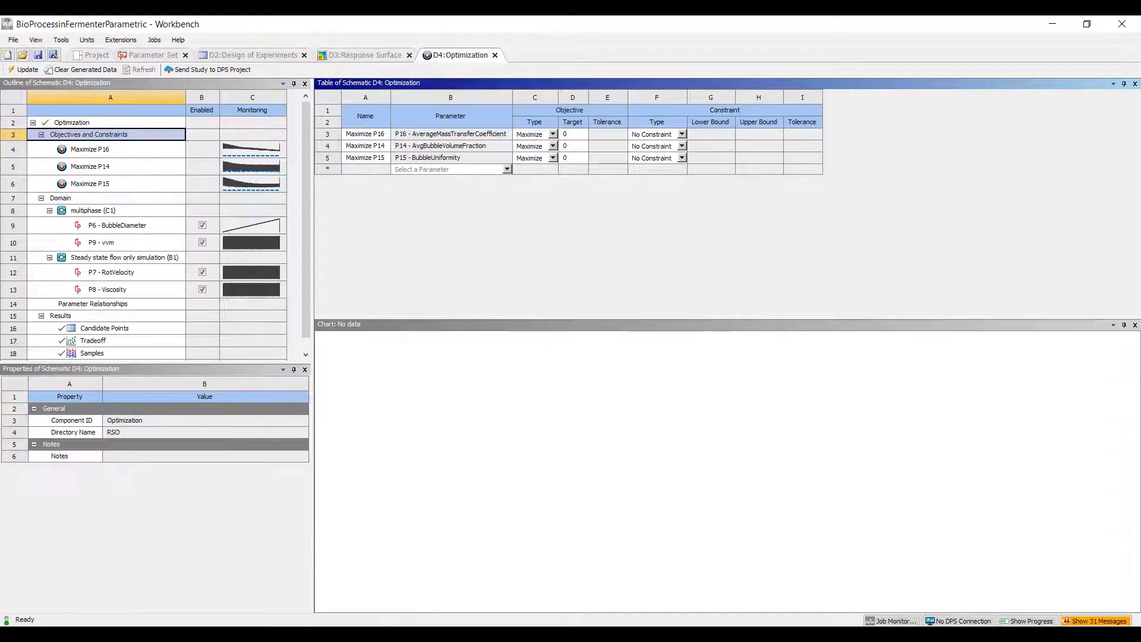
Delete the P16 objective, add Minimize P12 - AvgShear, and update the optimization
right_click(364, 134)
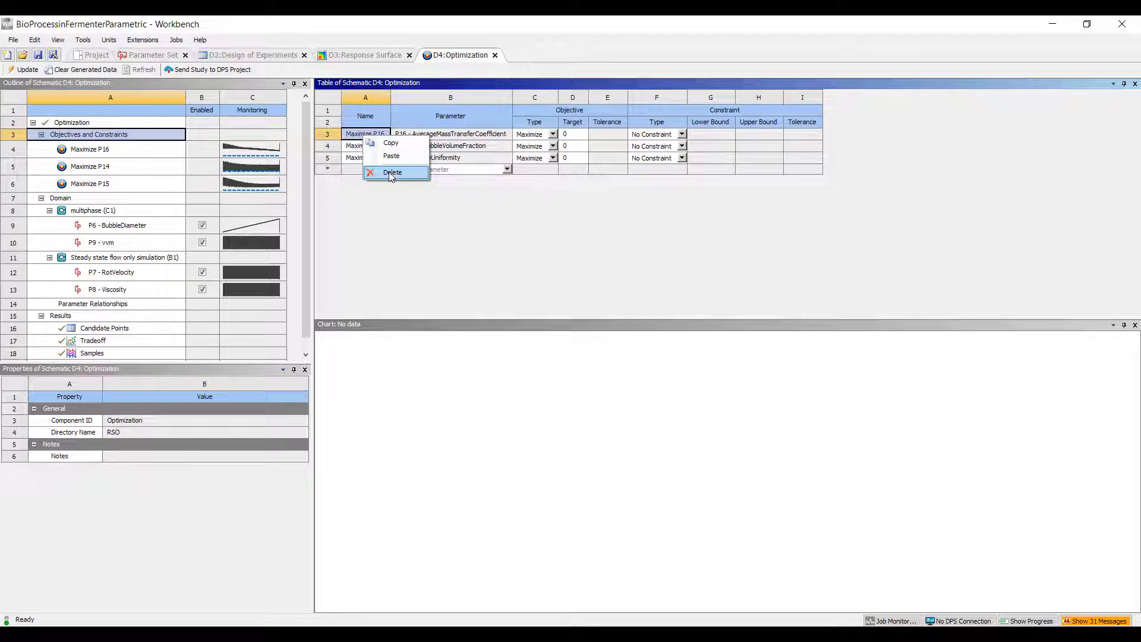
click(392, 173)
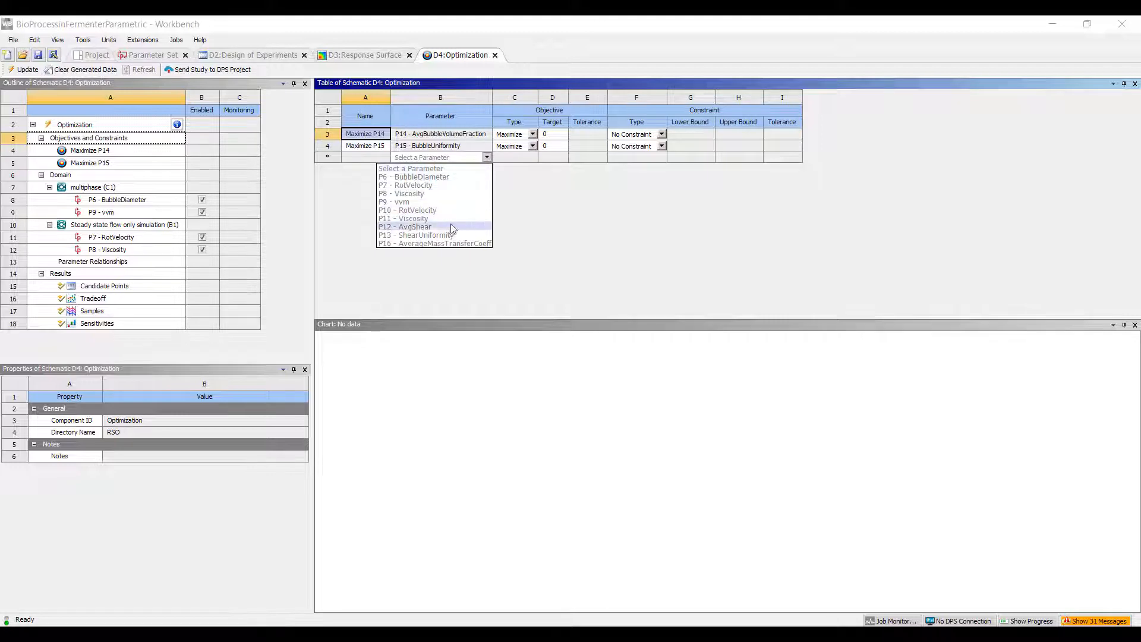
click(405, 226)
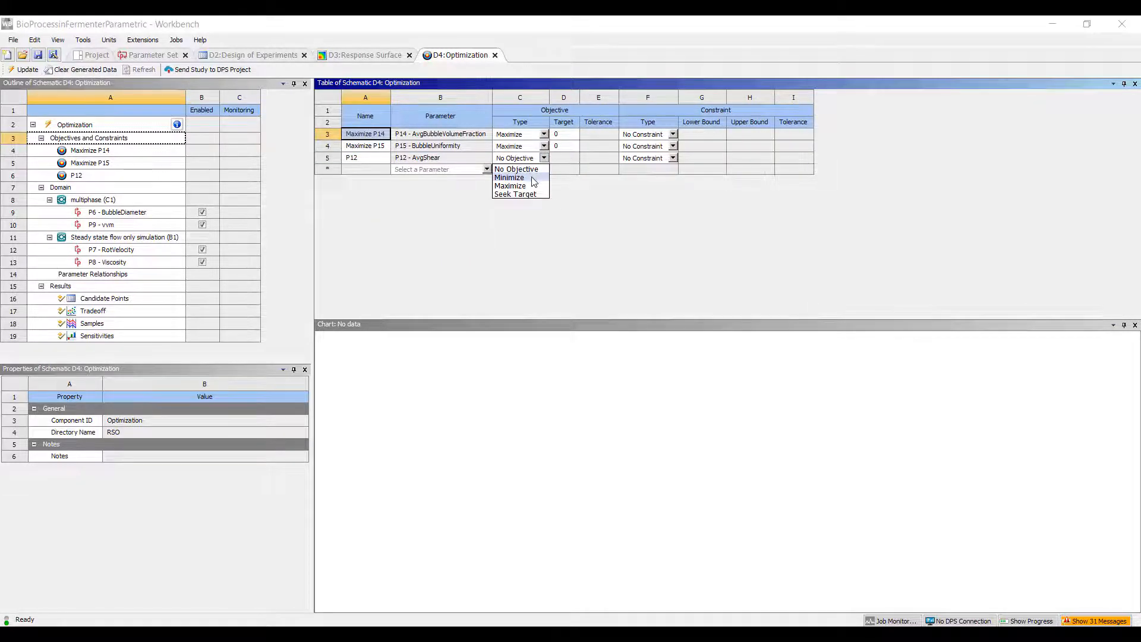
click(509, 178)
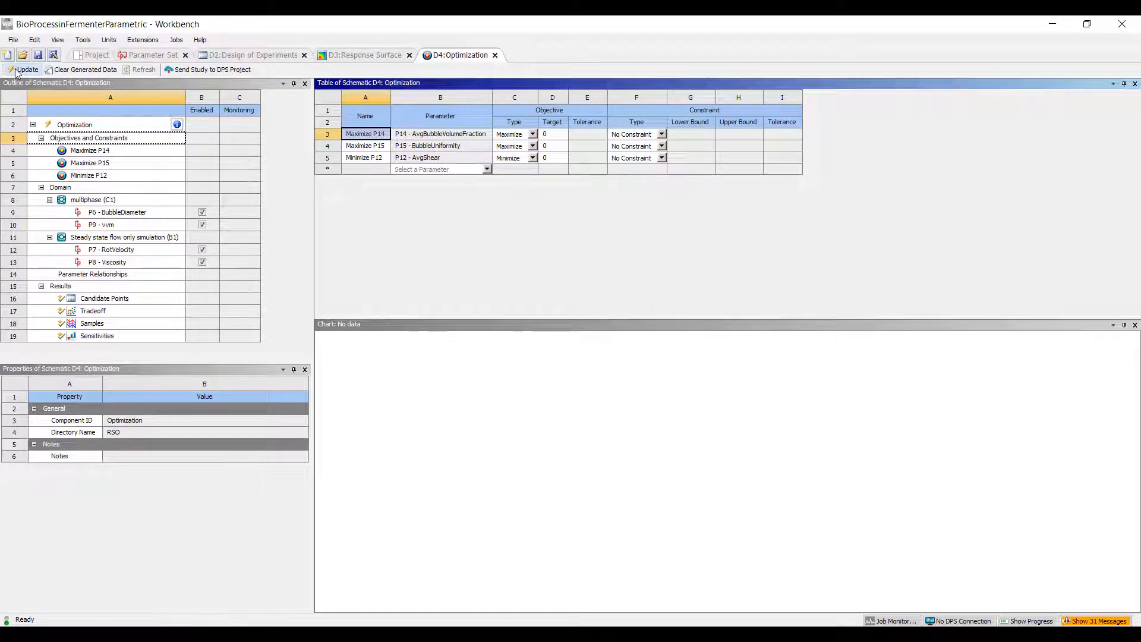
click(26, 69)
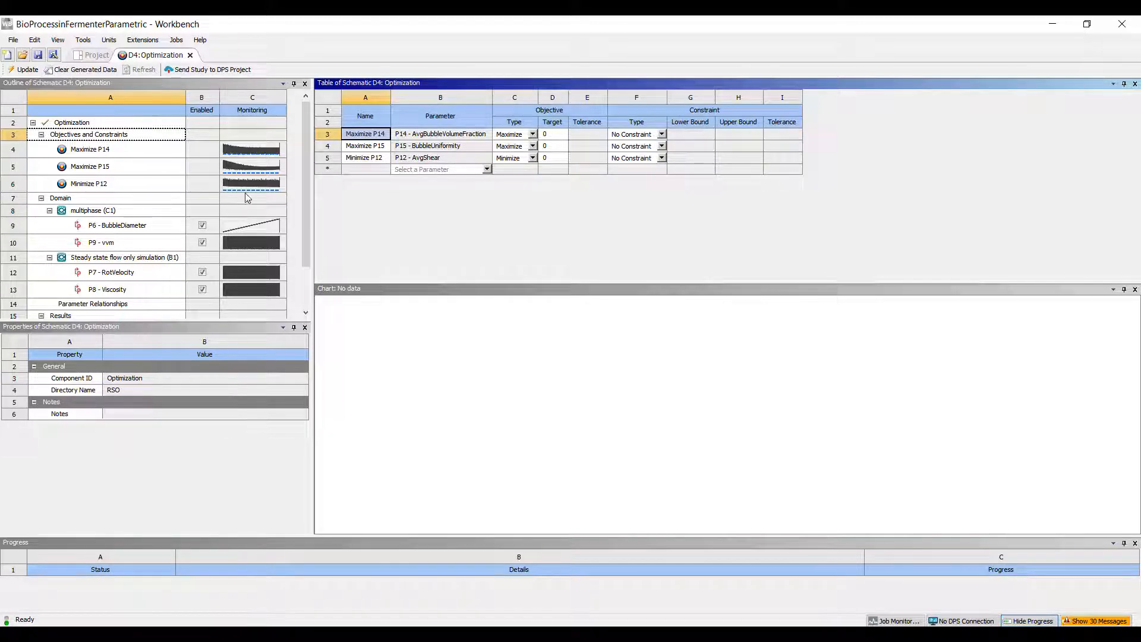
scroll(down, 3)
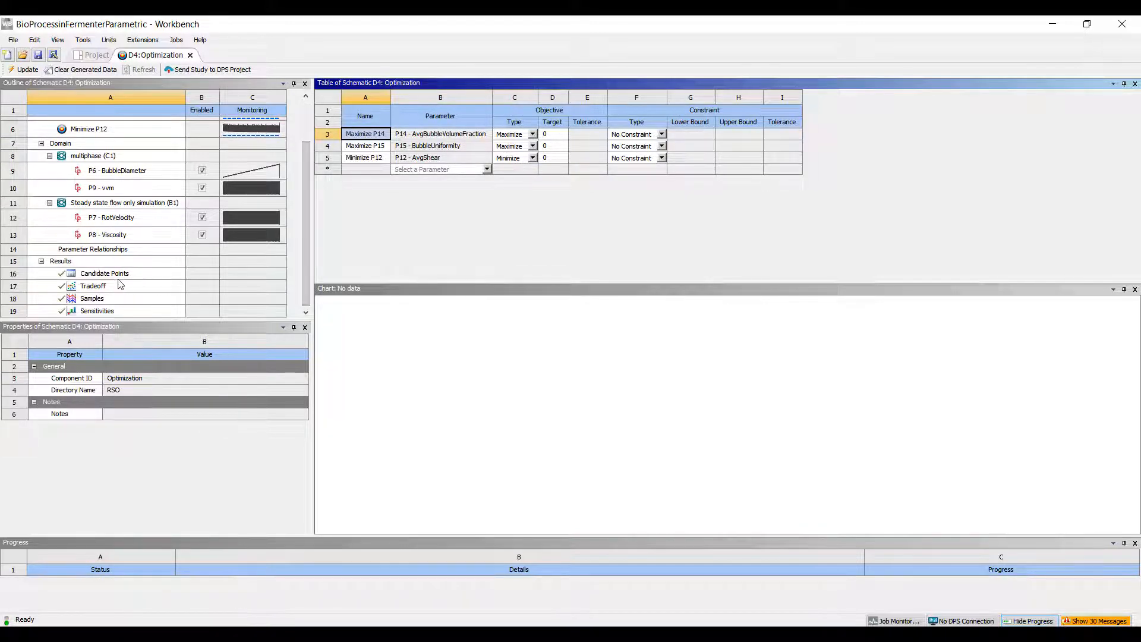
Show the Candidate Points results, with candidate 1 at AvgShear 7.3689
click(104, 273)
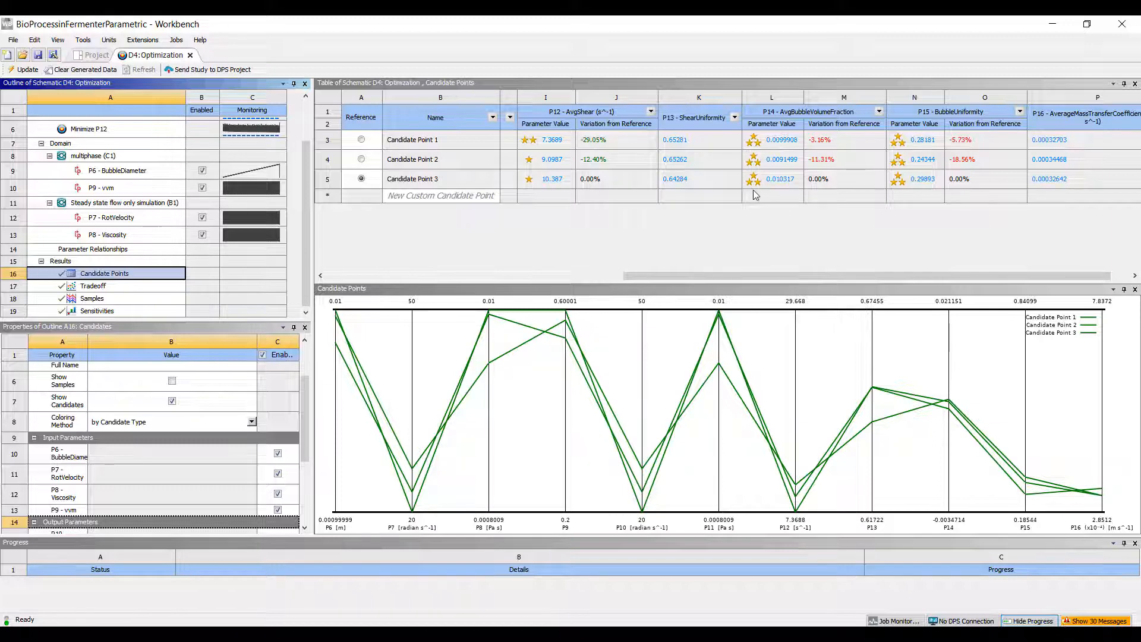
mouse_move(914, 162)
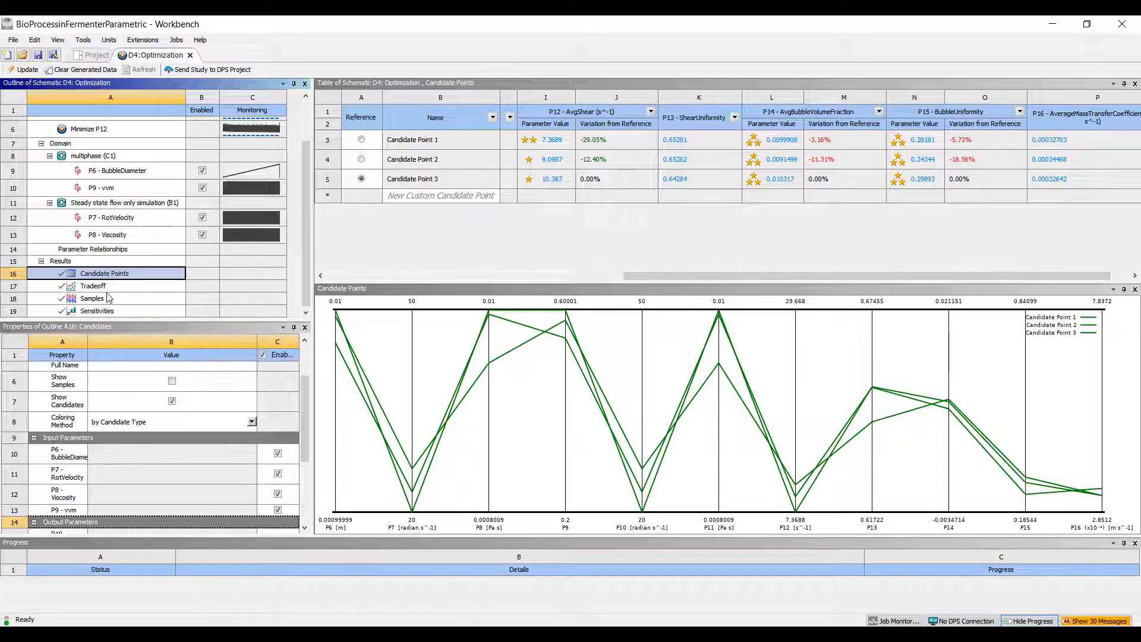
Plot the Tradeoff chart with P12 - AvgShear on X and P14 - AvgBubbleVolumeFraction on Y
click(93, 285)
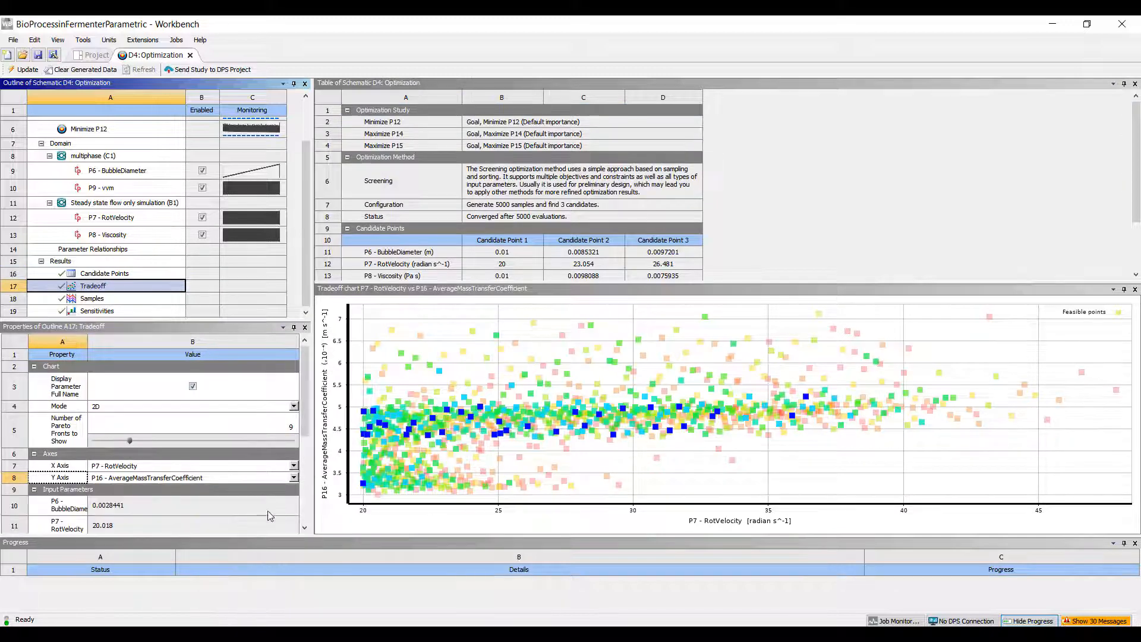
click(293, 464)
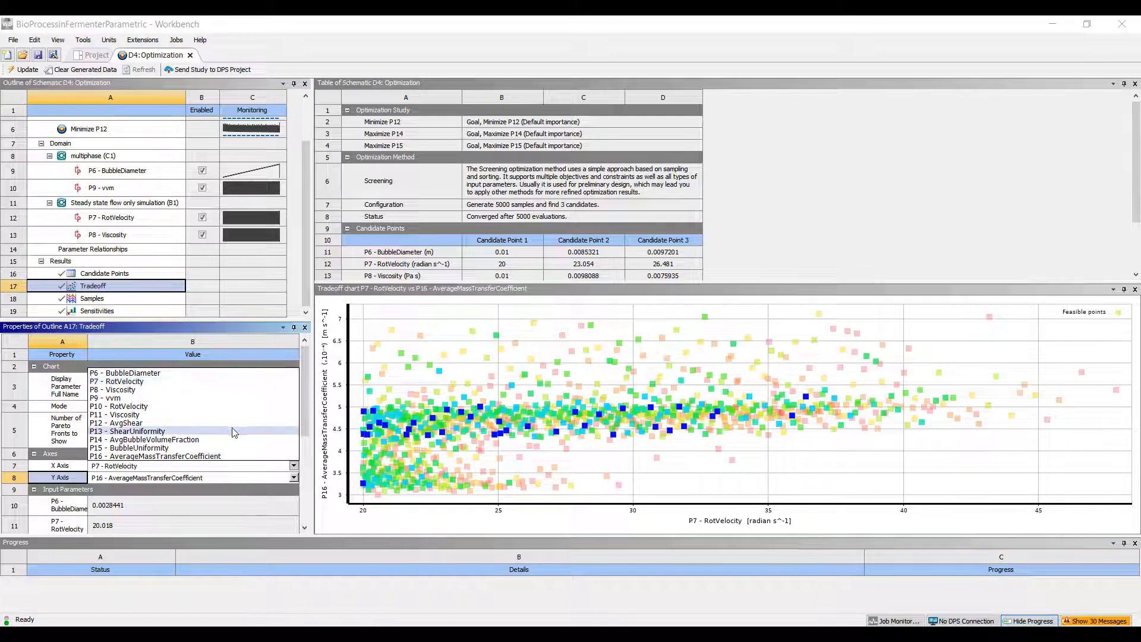
click(126, 431)
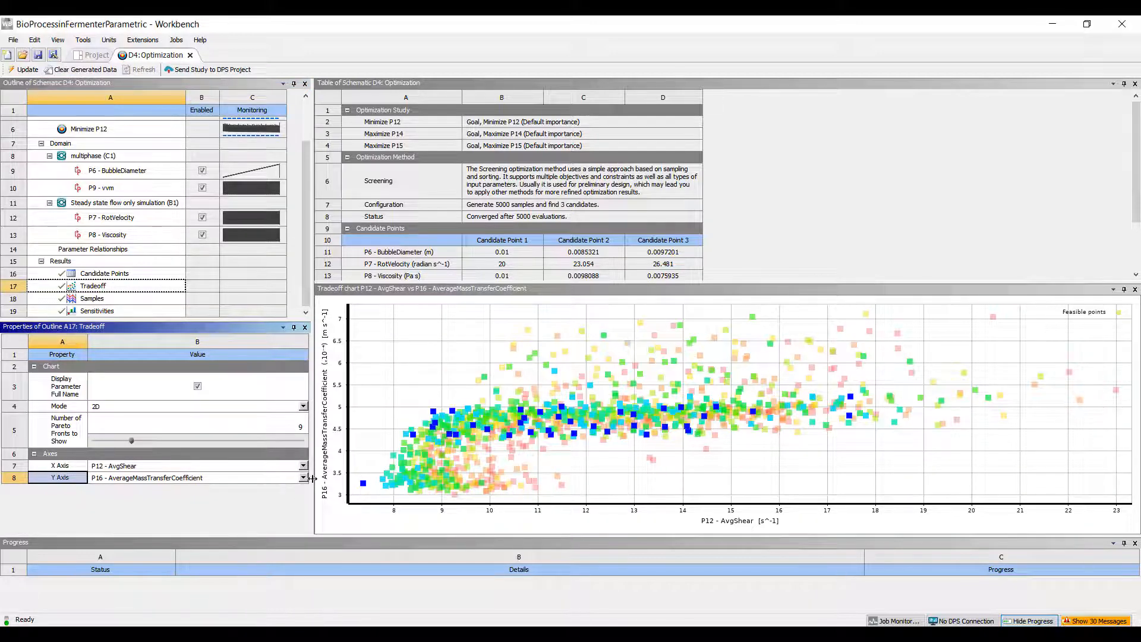
click(302, 477)
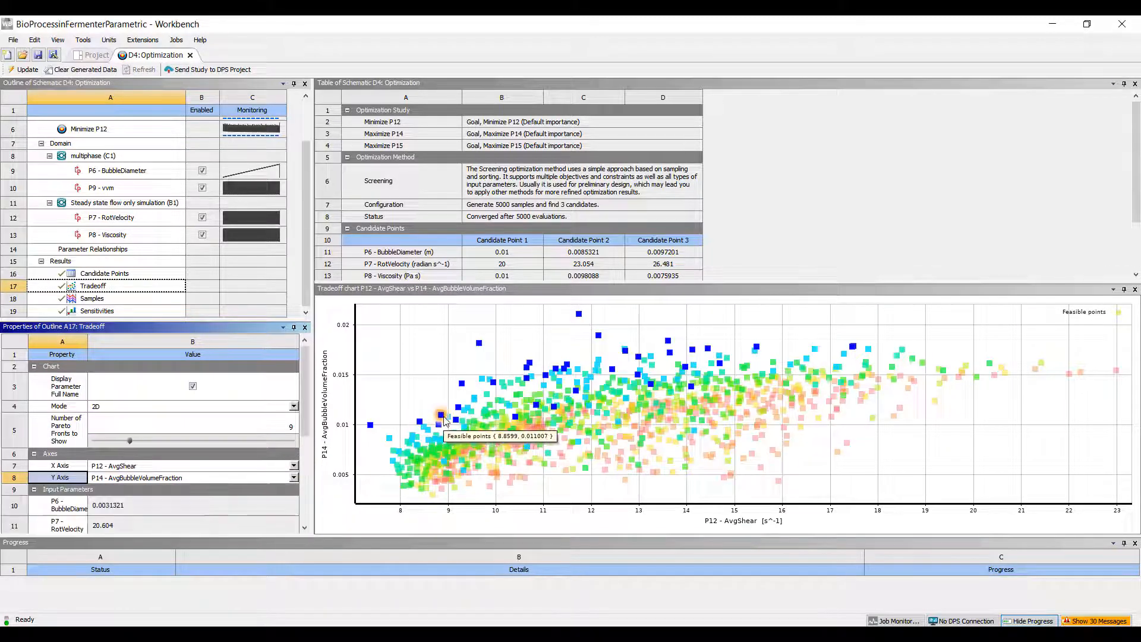
mouse_move(493, 523)
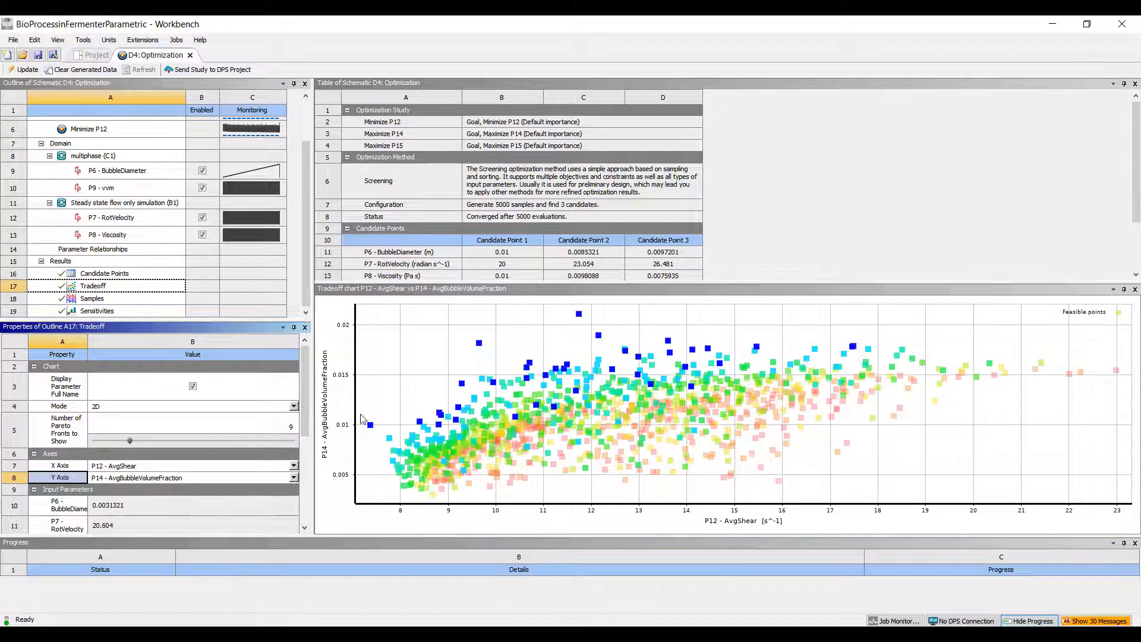
mouse_move(622, 451)
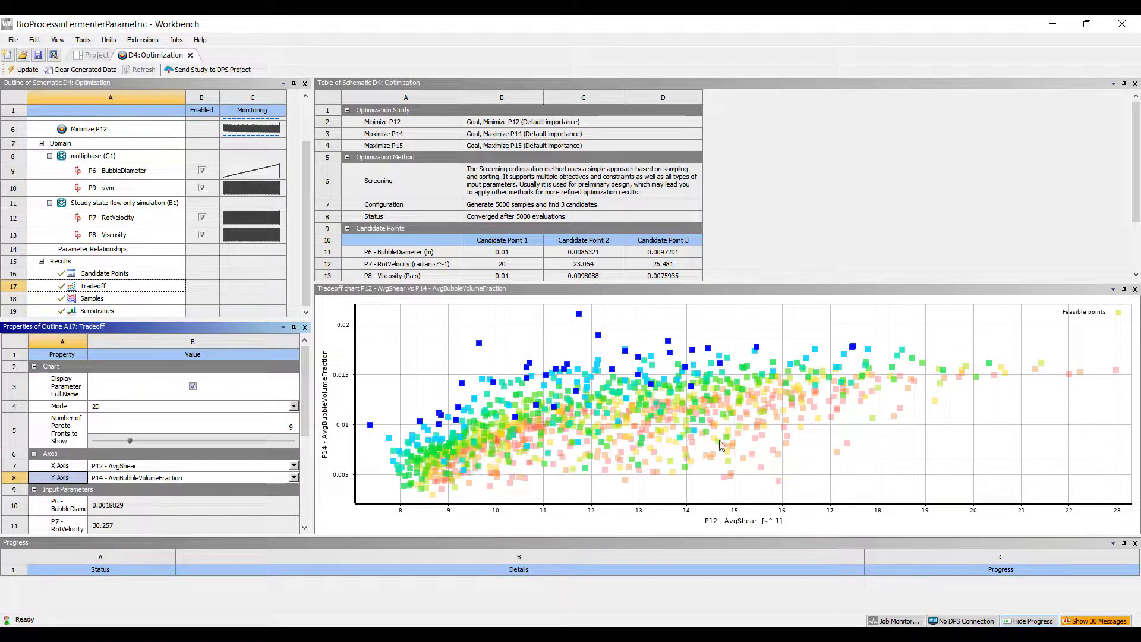
mouse_move(397, 484)
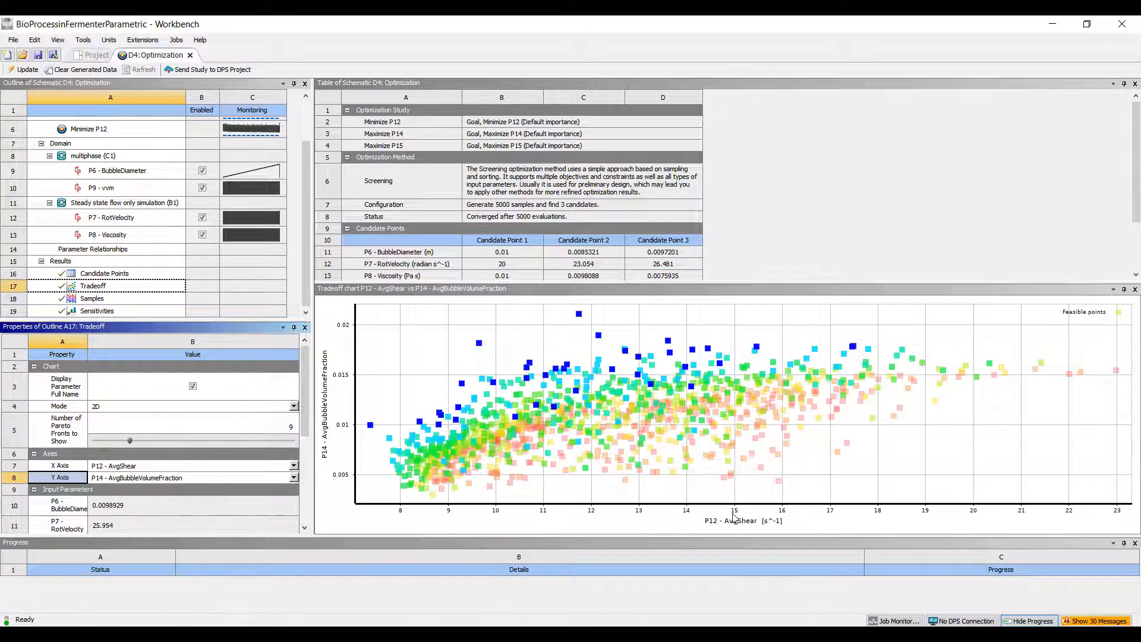
mouse_move(400, 451)
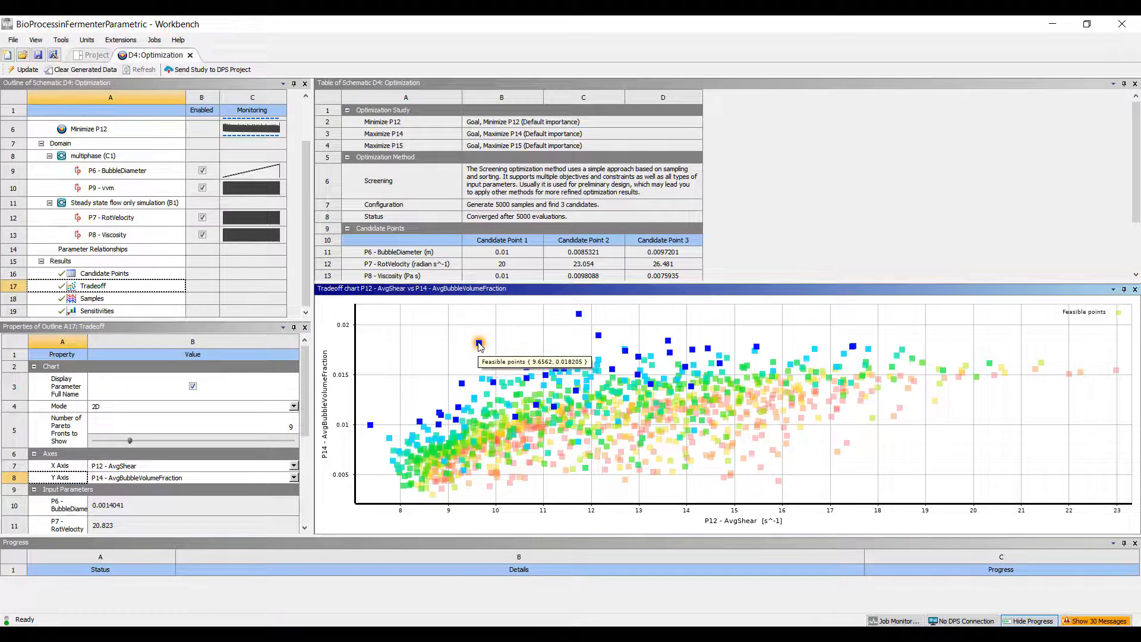
mouse_move(370, 425)
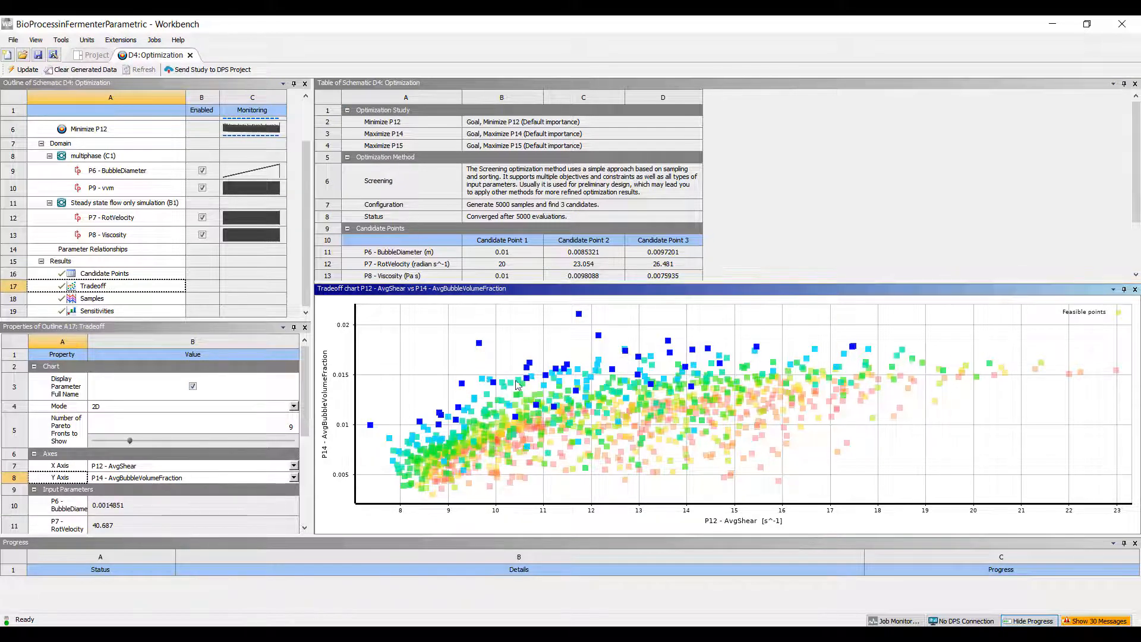
scroll(down, 3)
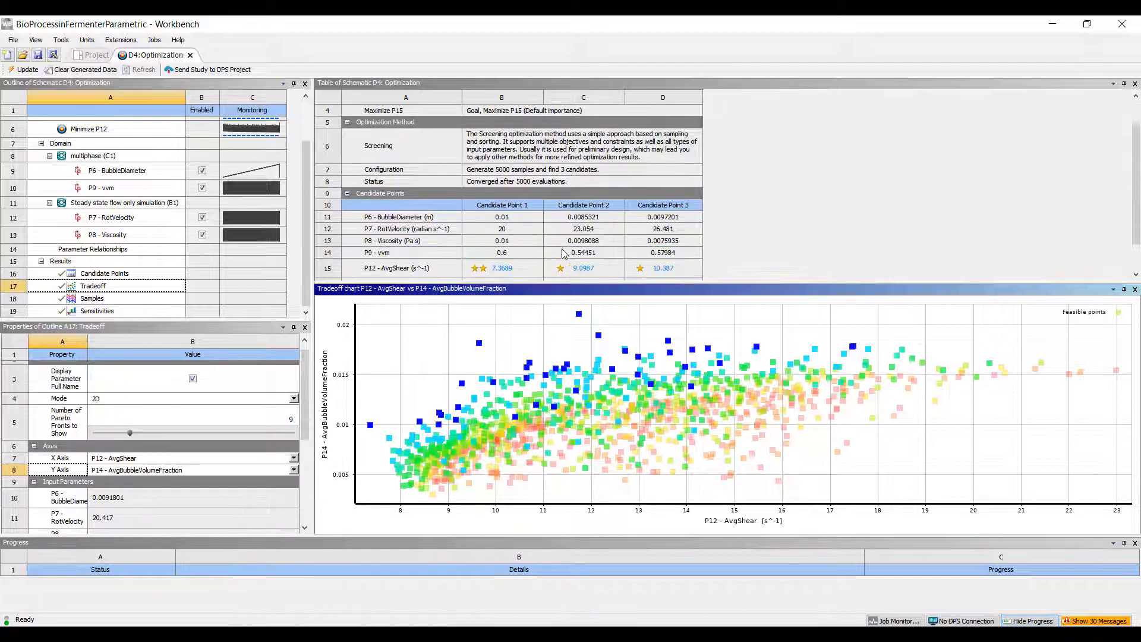
click(583, 217)
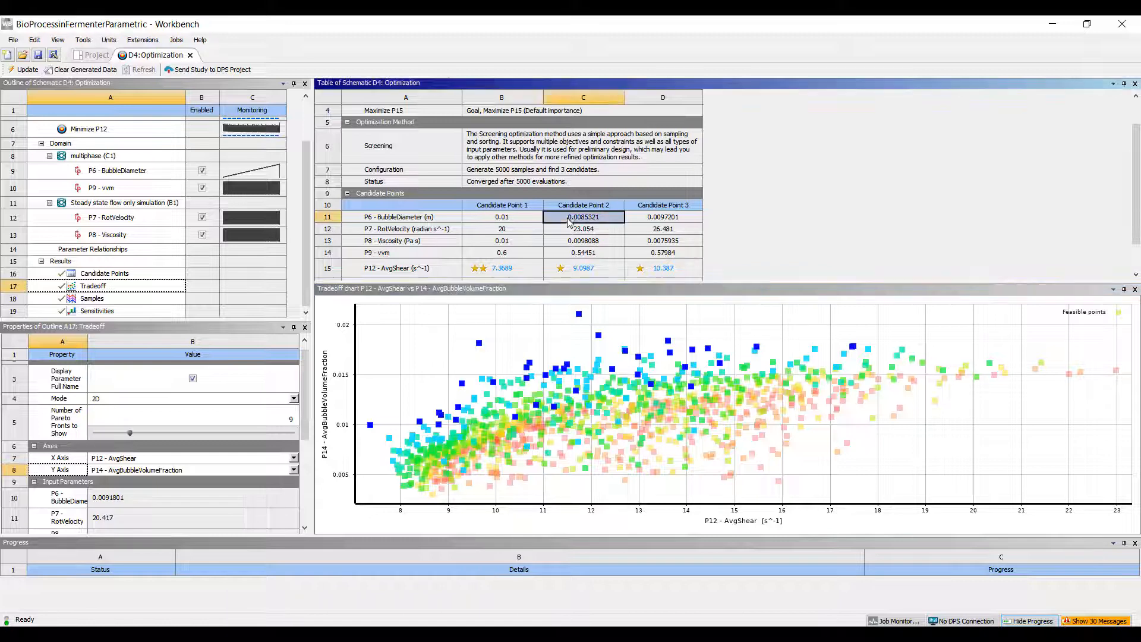
click(501, 229)
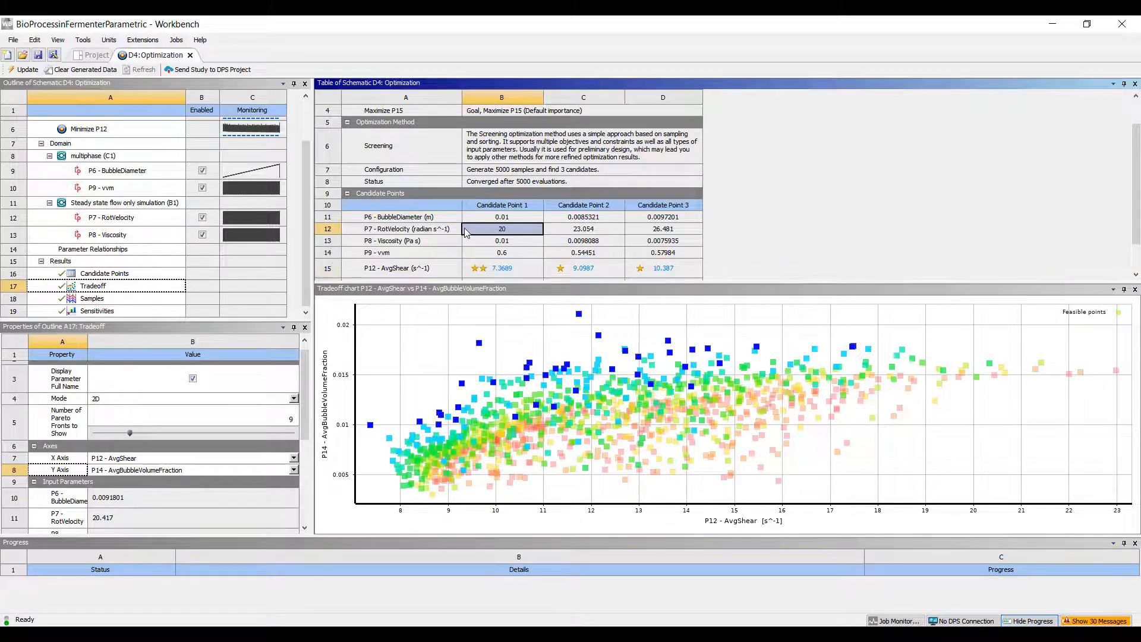
click(501, 217)
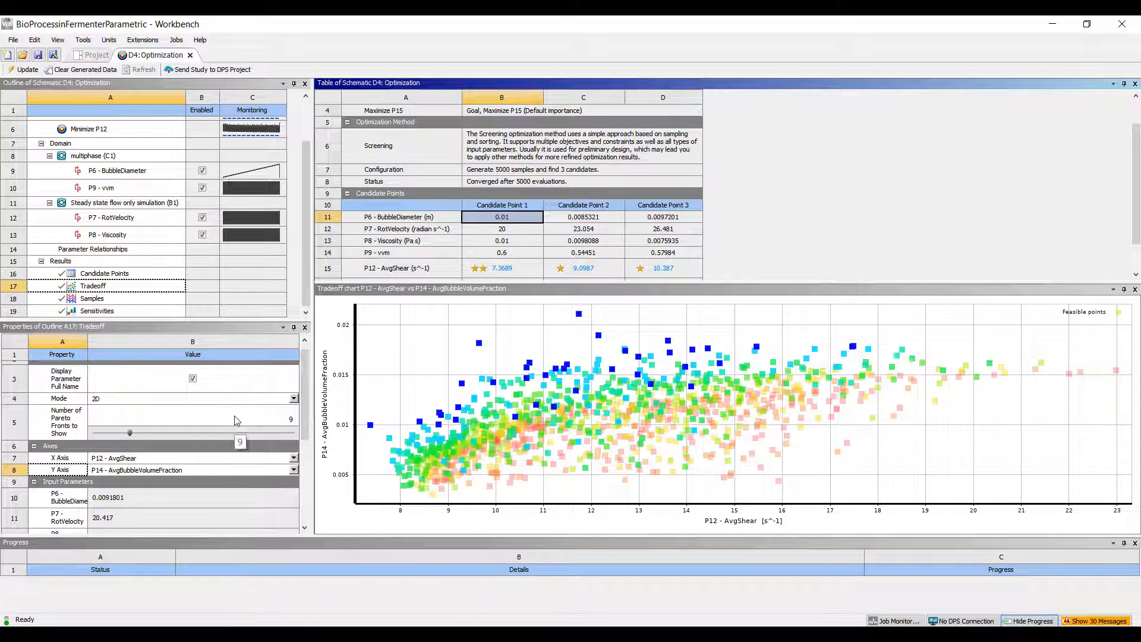
click(97, 310)
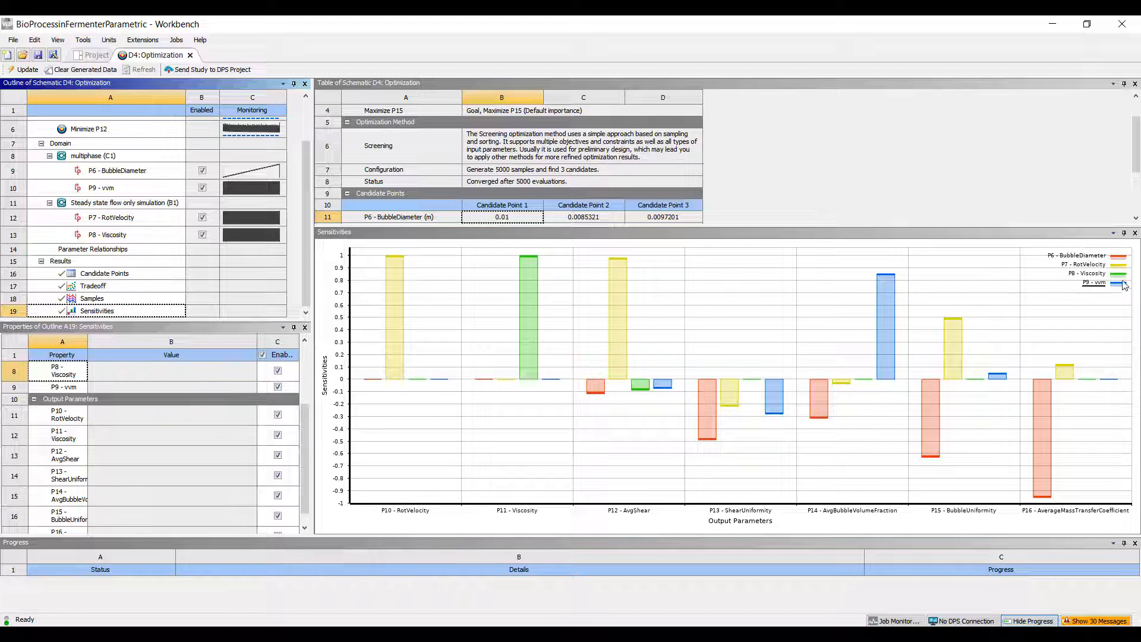
mouse_move(515, 327)
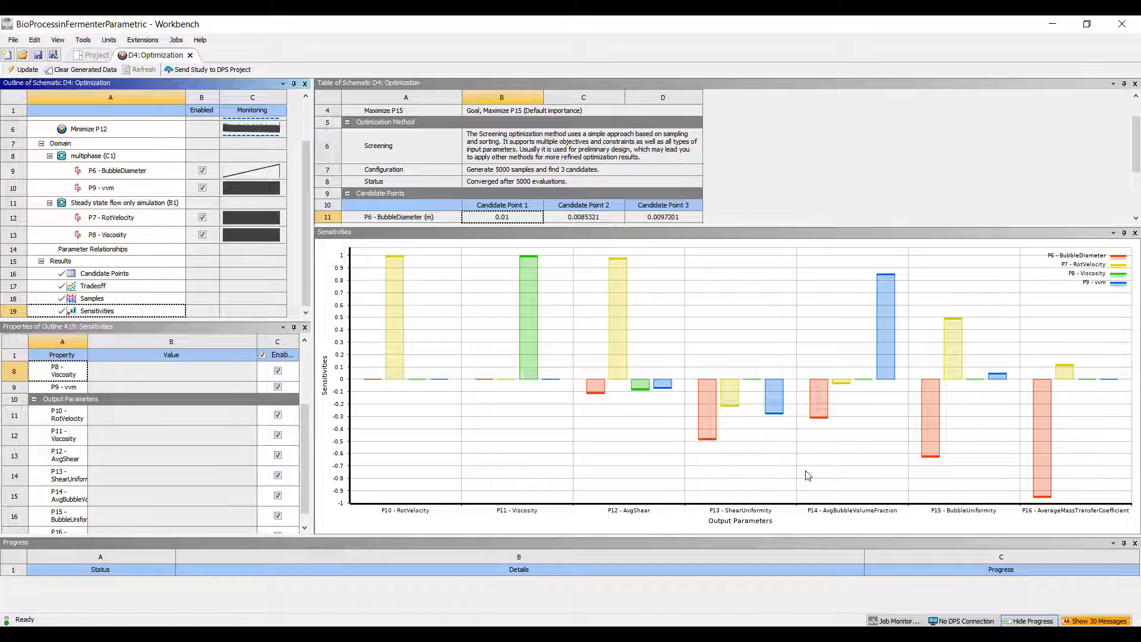
mouse_move(1075, 477)
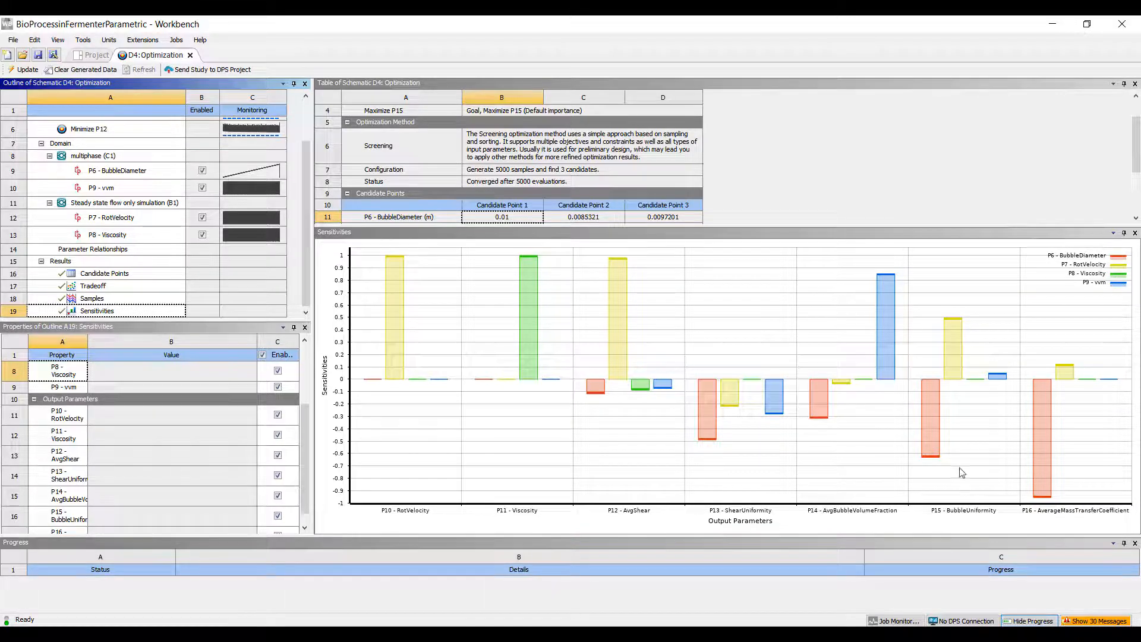
mouse_move(944, 354)
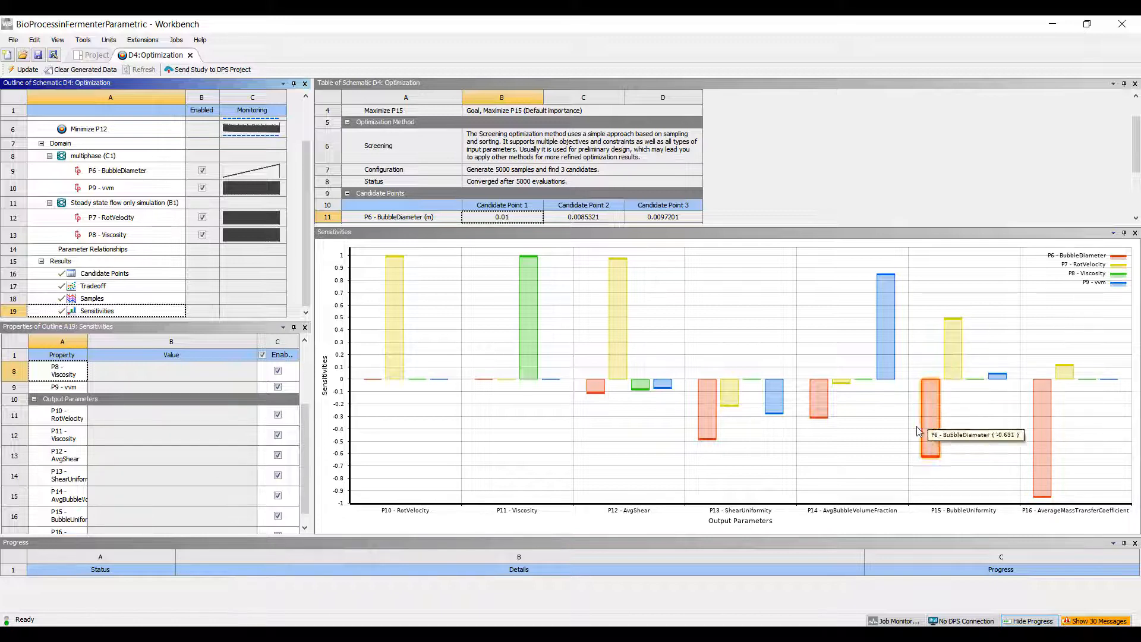
mouse_move(954, 359)
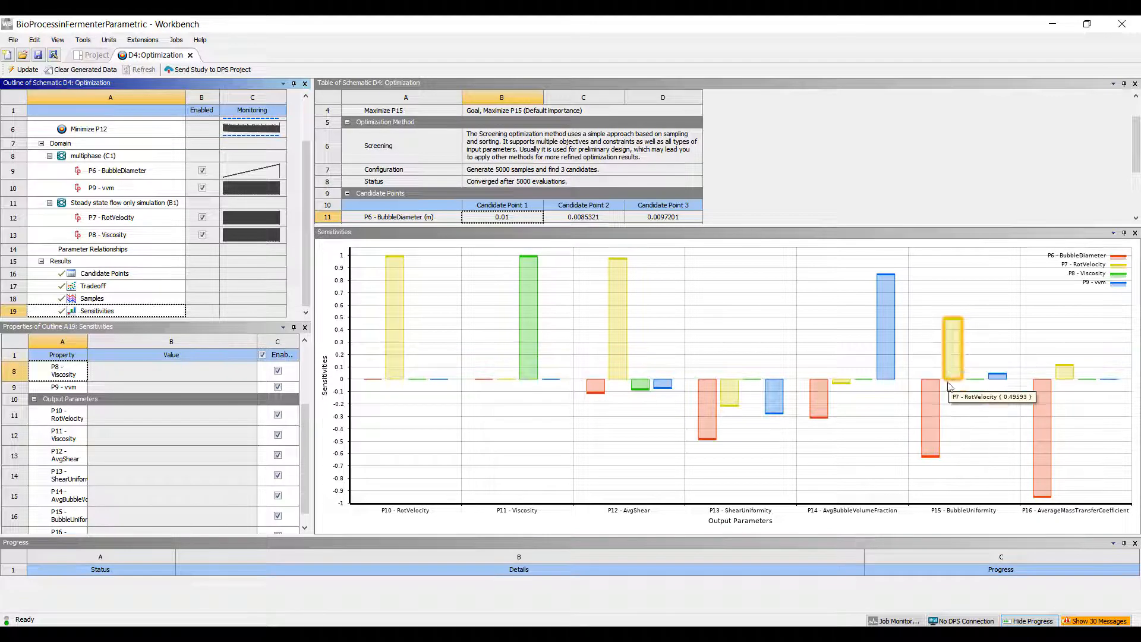
mouse_move(926, 457)
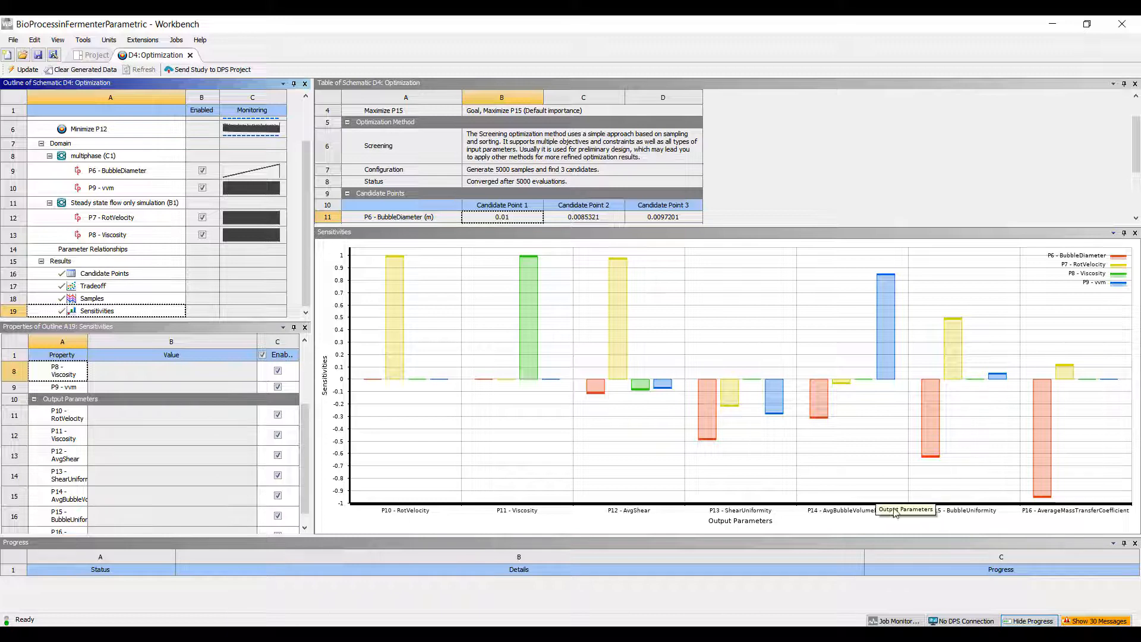
mouse_move(885, 327)
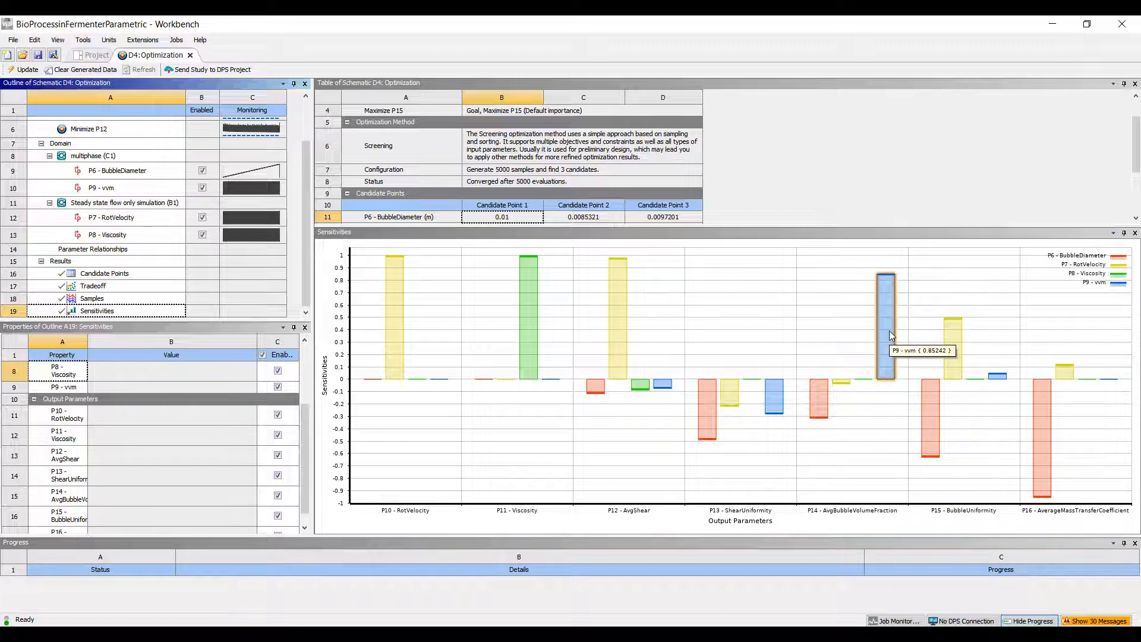
mouse_move(1112, 287)
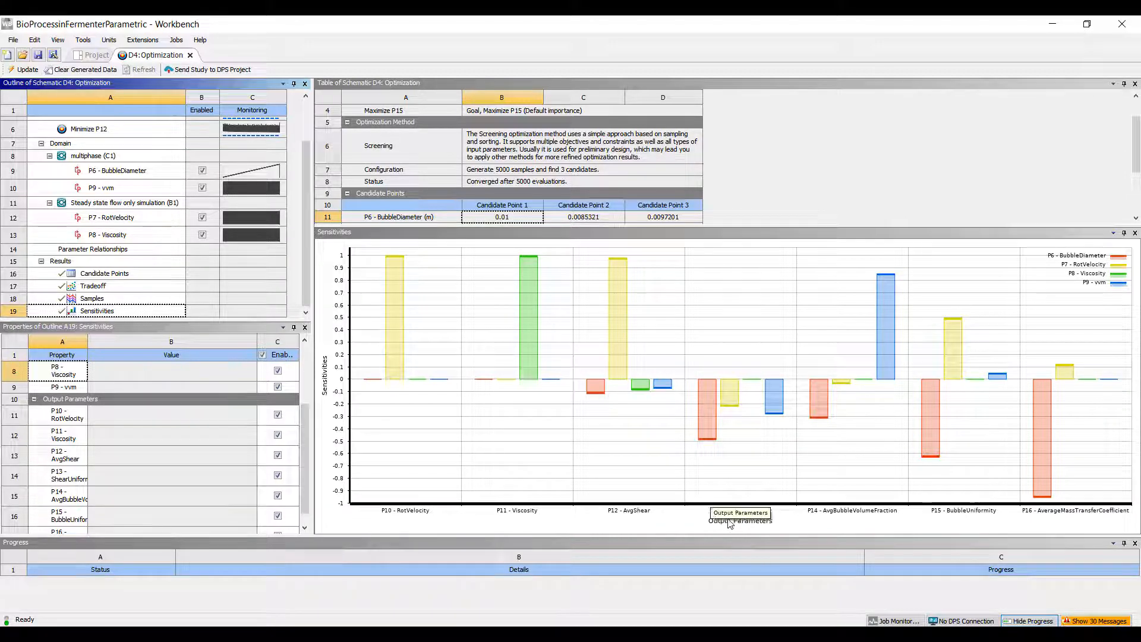
mouse_move(719, 433)
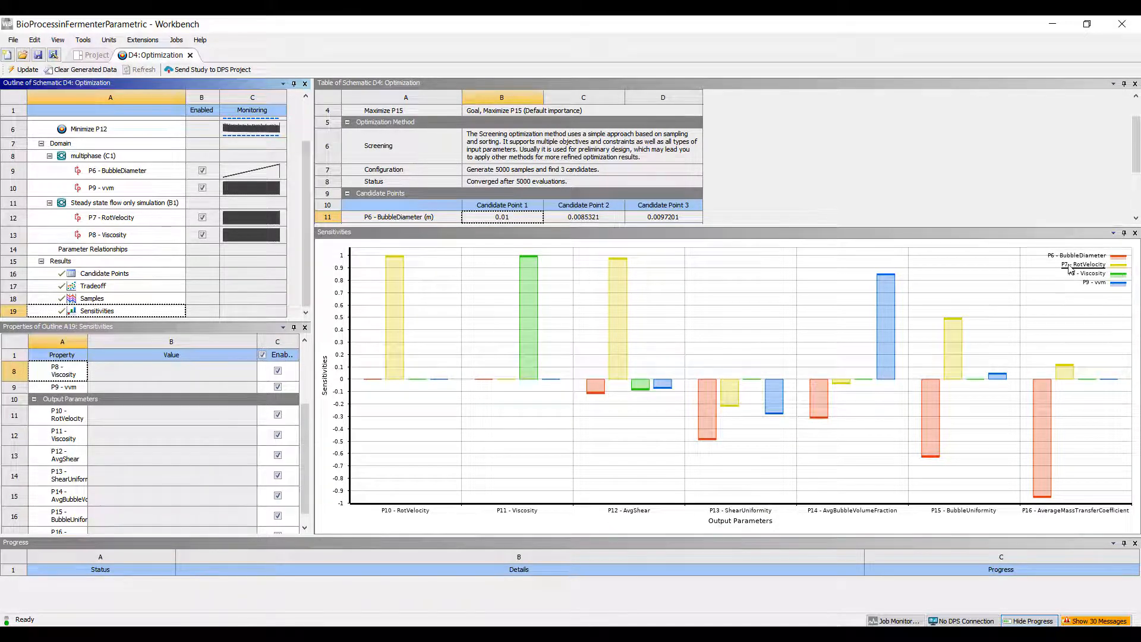
mouse_move(618, 324)
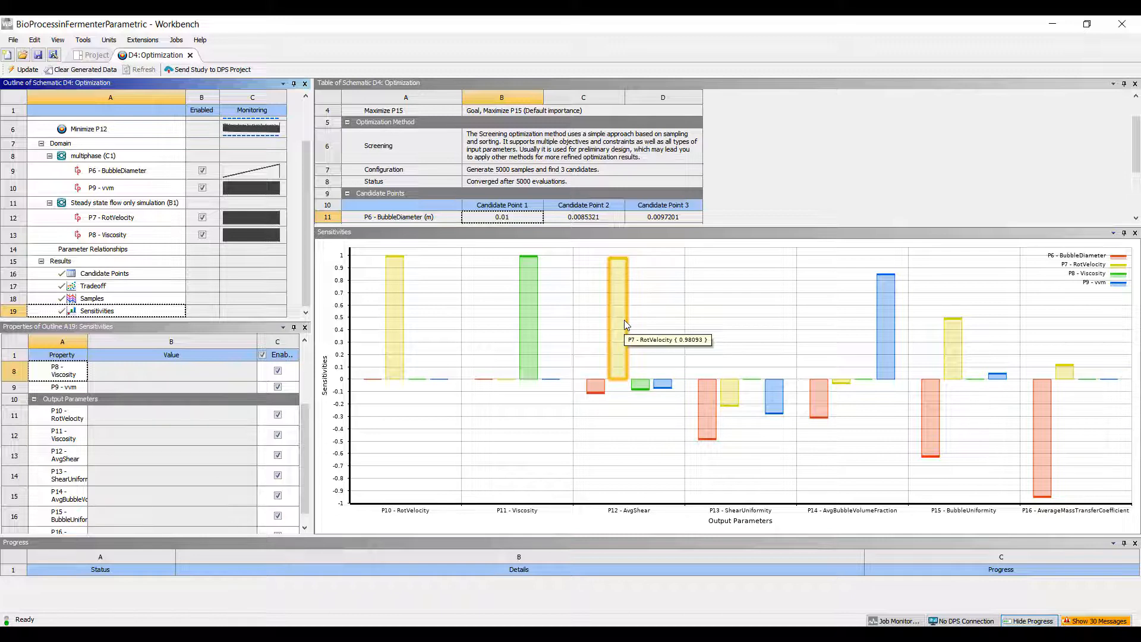
mouse_move(707, 404)
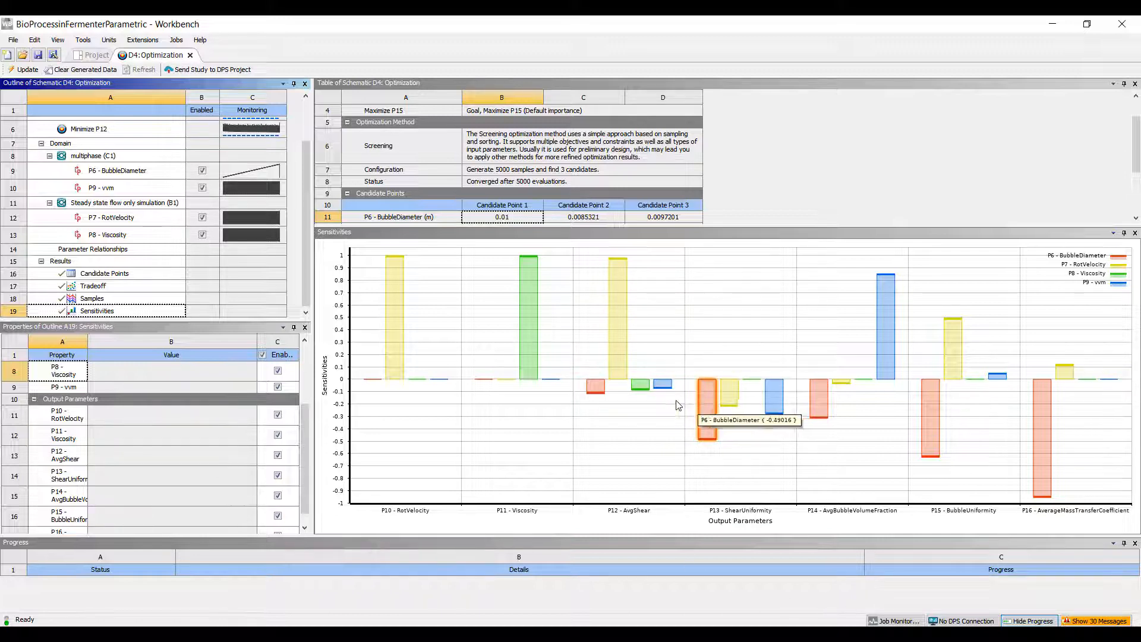
mouse_move(995, 449)
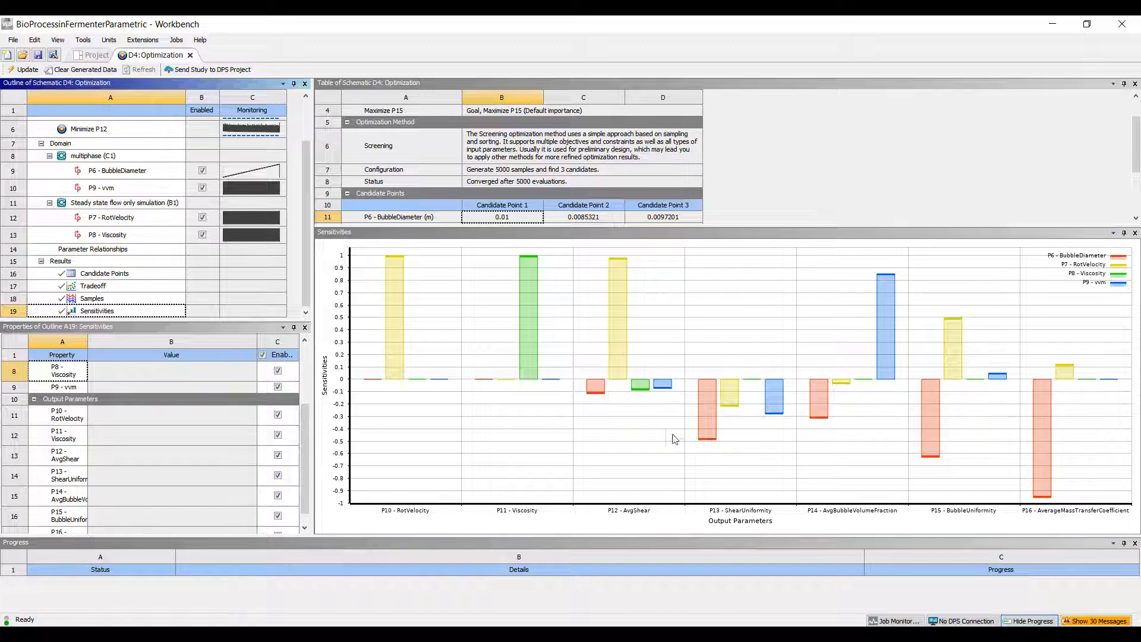
mouse_move(707, 404)
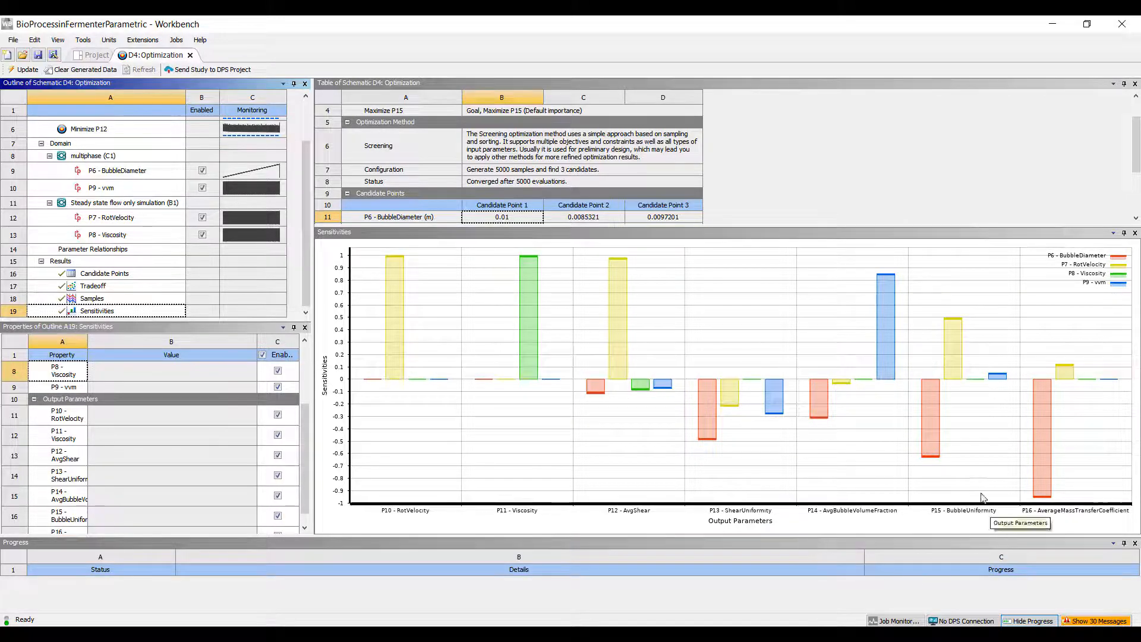
mouse_move(617, 328)
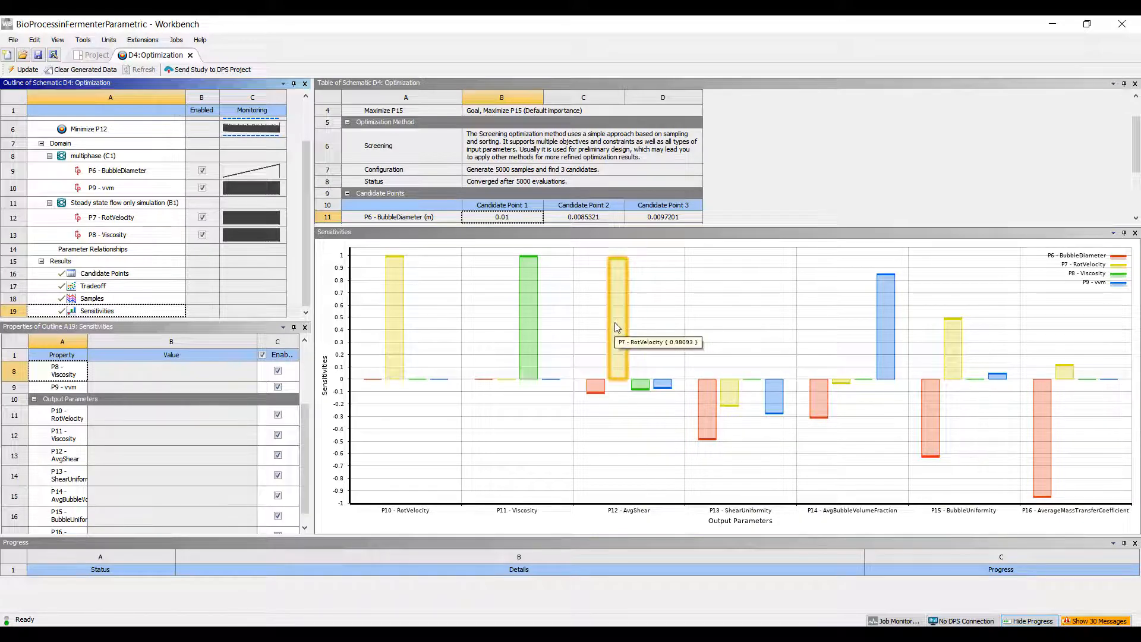
mouse_move(956, 353)
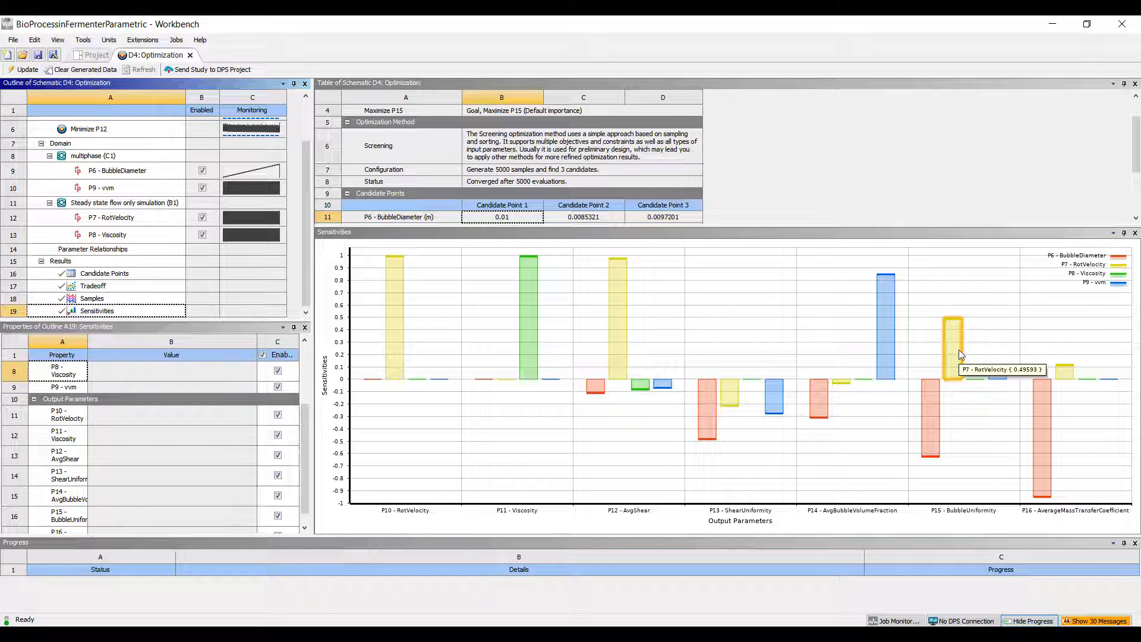
mouse_move(826, 389)
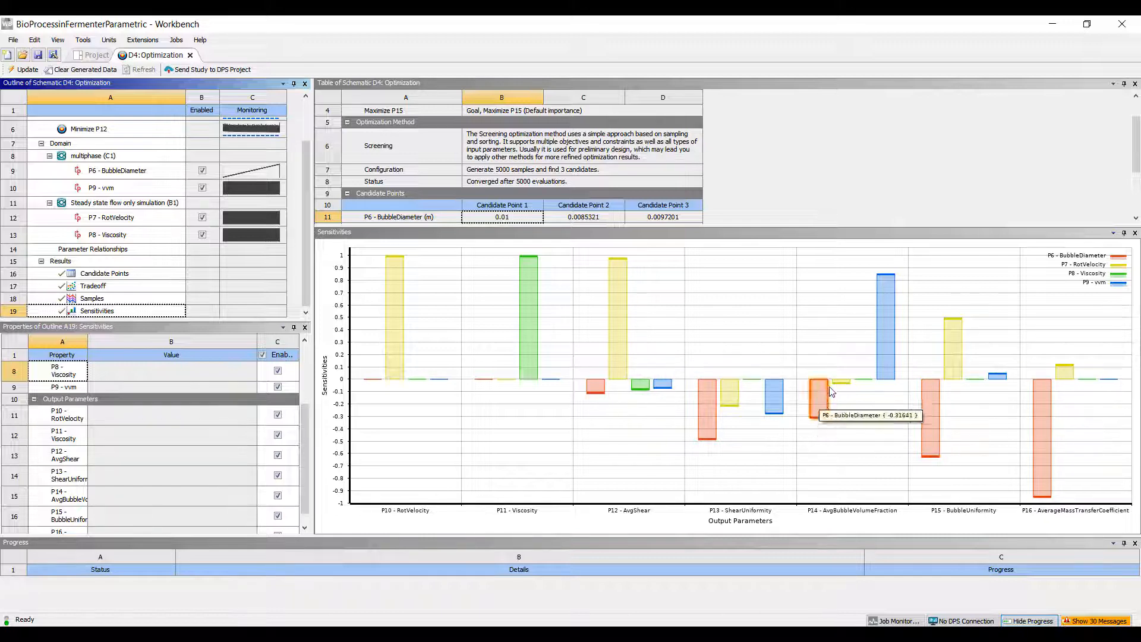
mouse_move(655, 355)
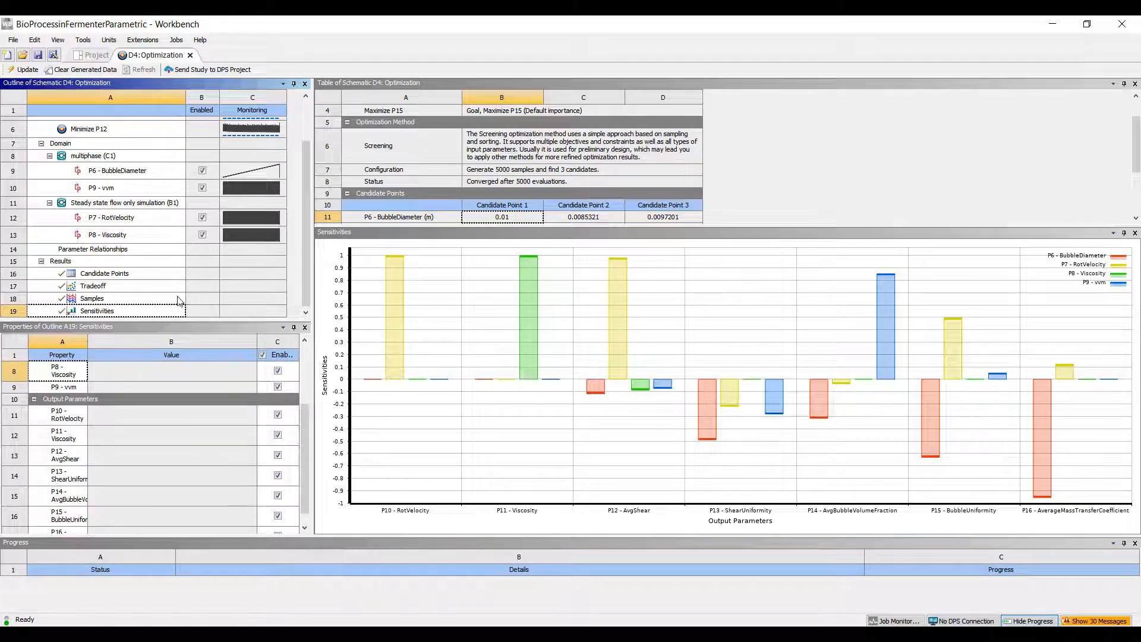
Show the Samples parallel chart and narrow it to a few samples, one with AvgShear 11.185
click(91, 298)
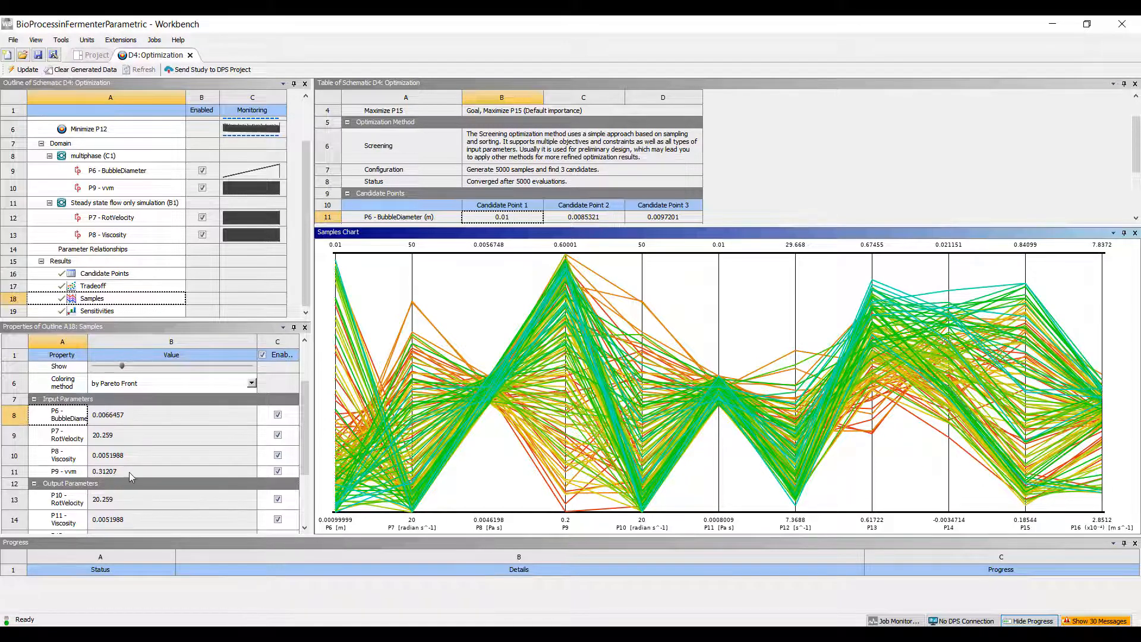
mouse_move(126, 470)
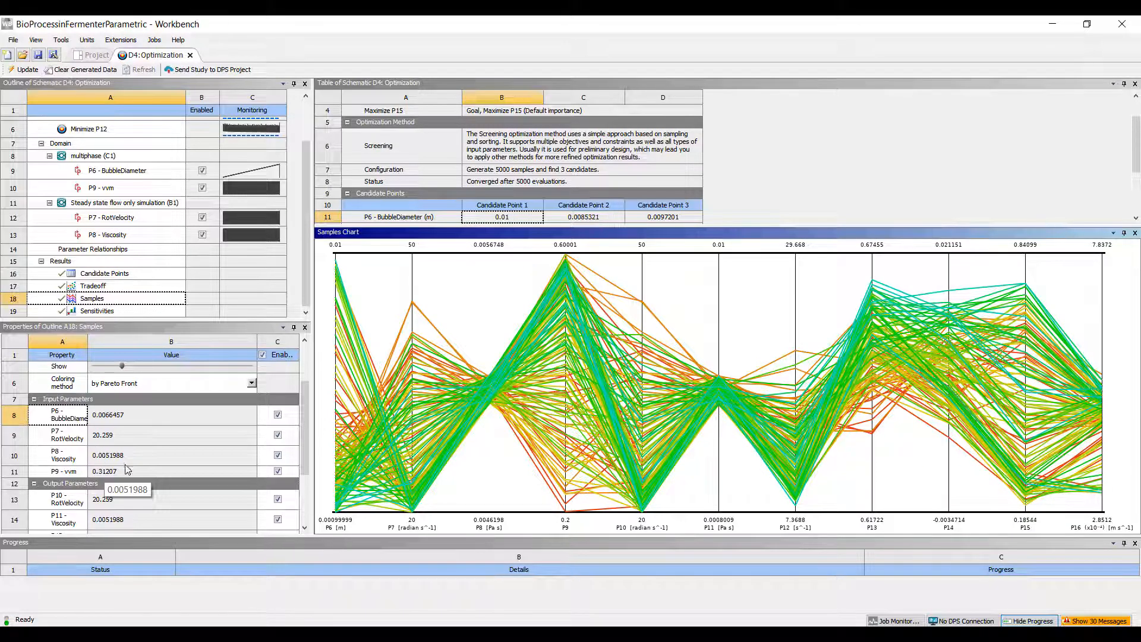
scroll(down, 3)
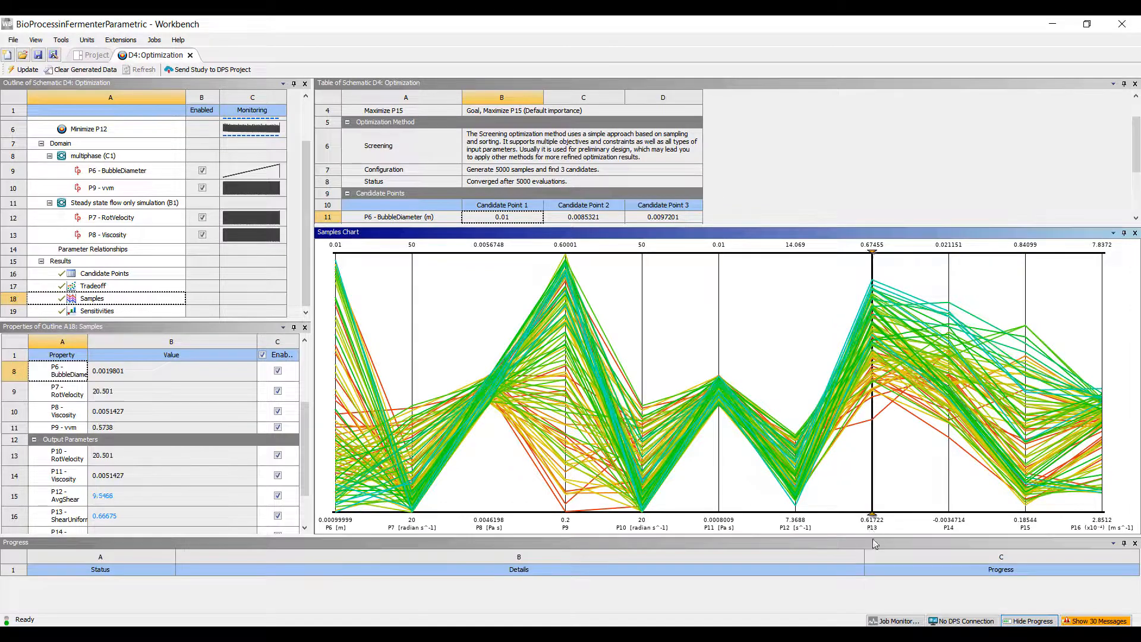
mouse_move(873, 362)
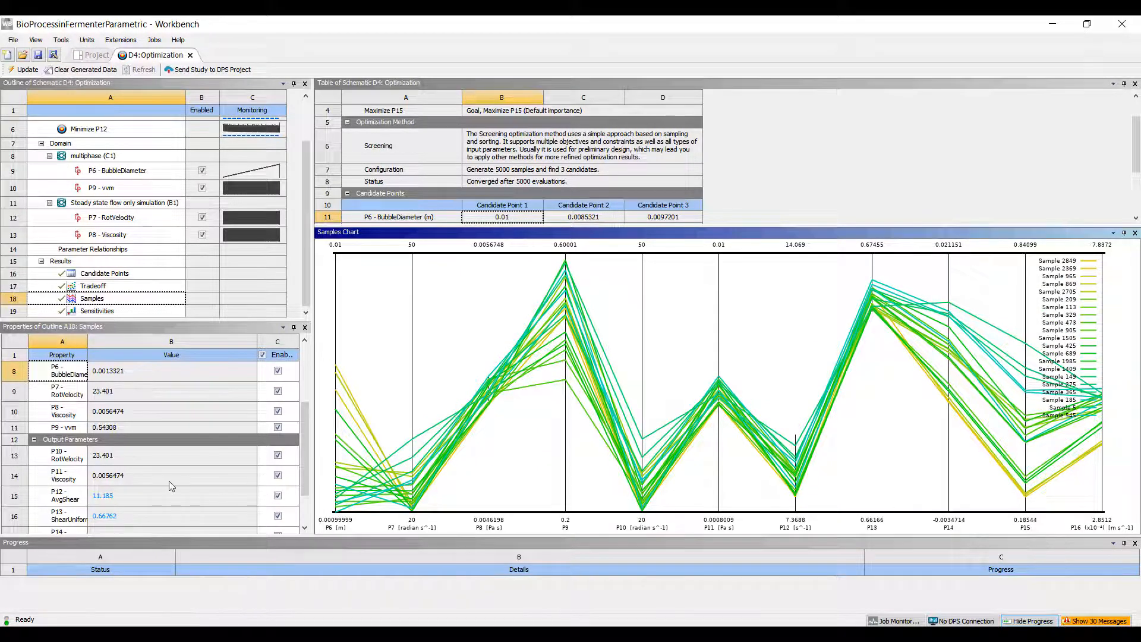
scroll(down, 3)
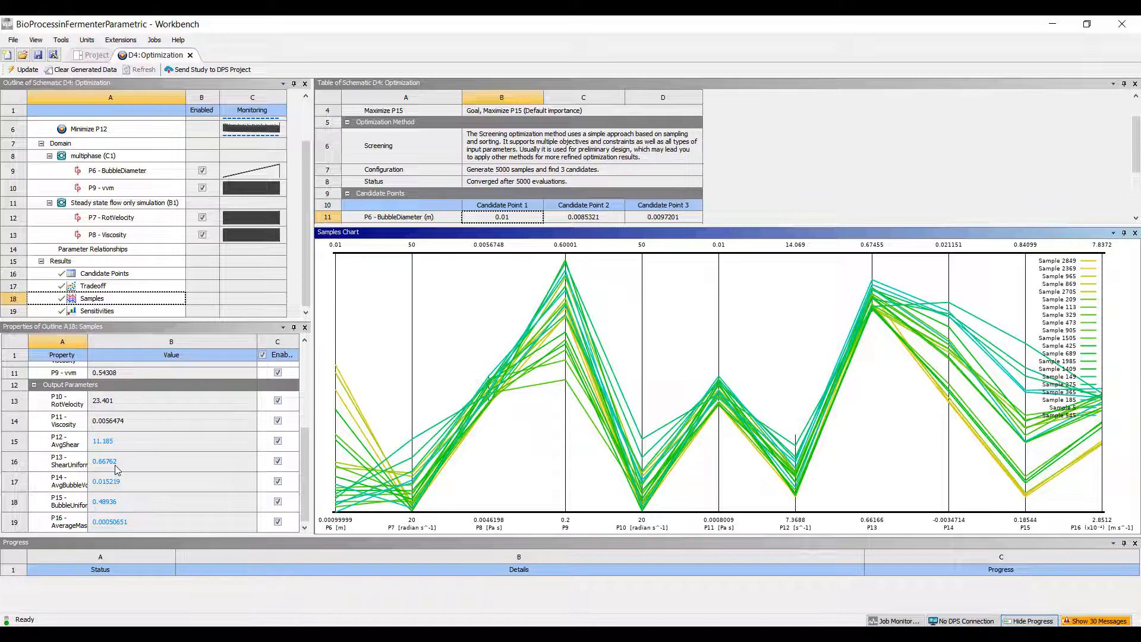
mouse_move(213, 495)
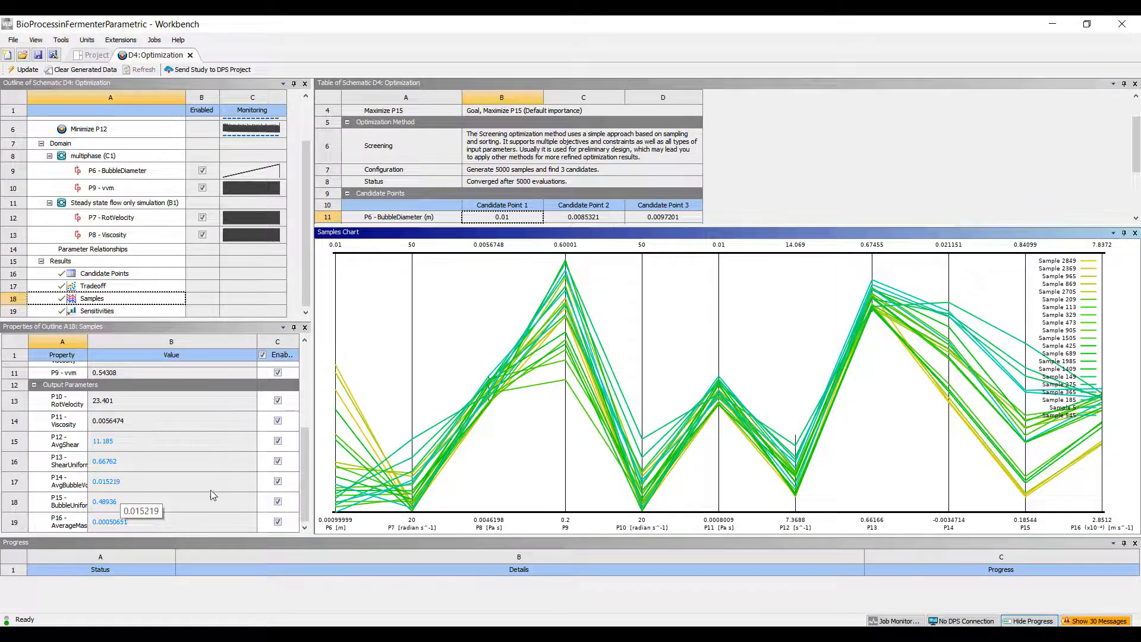